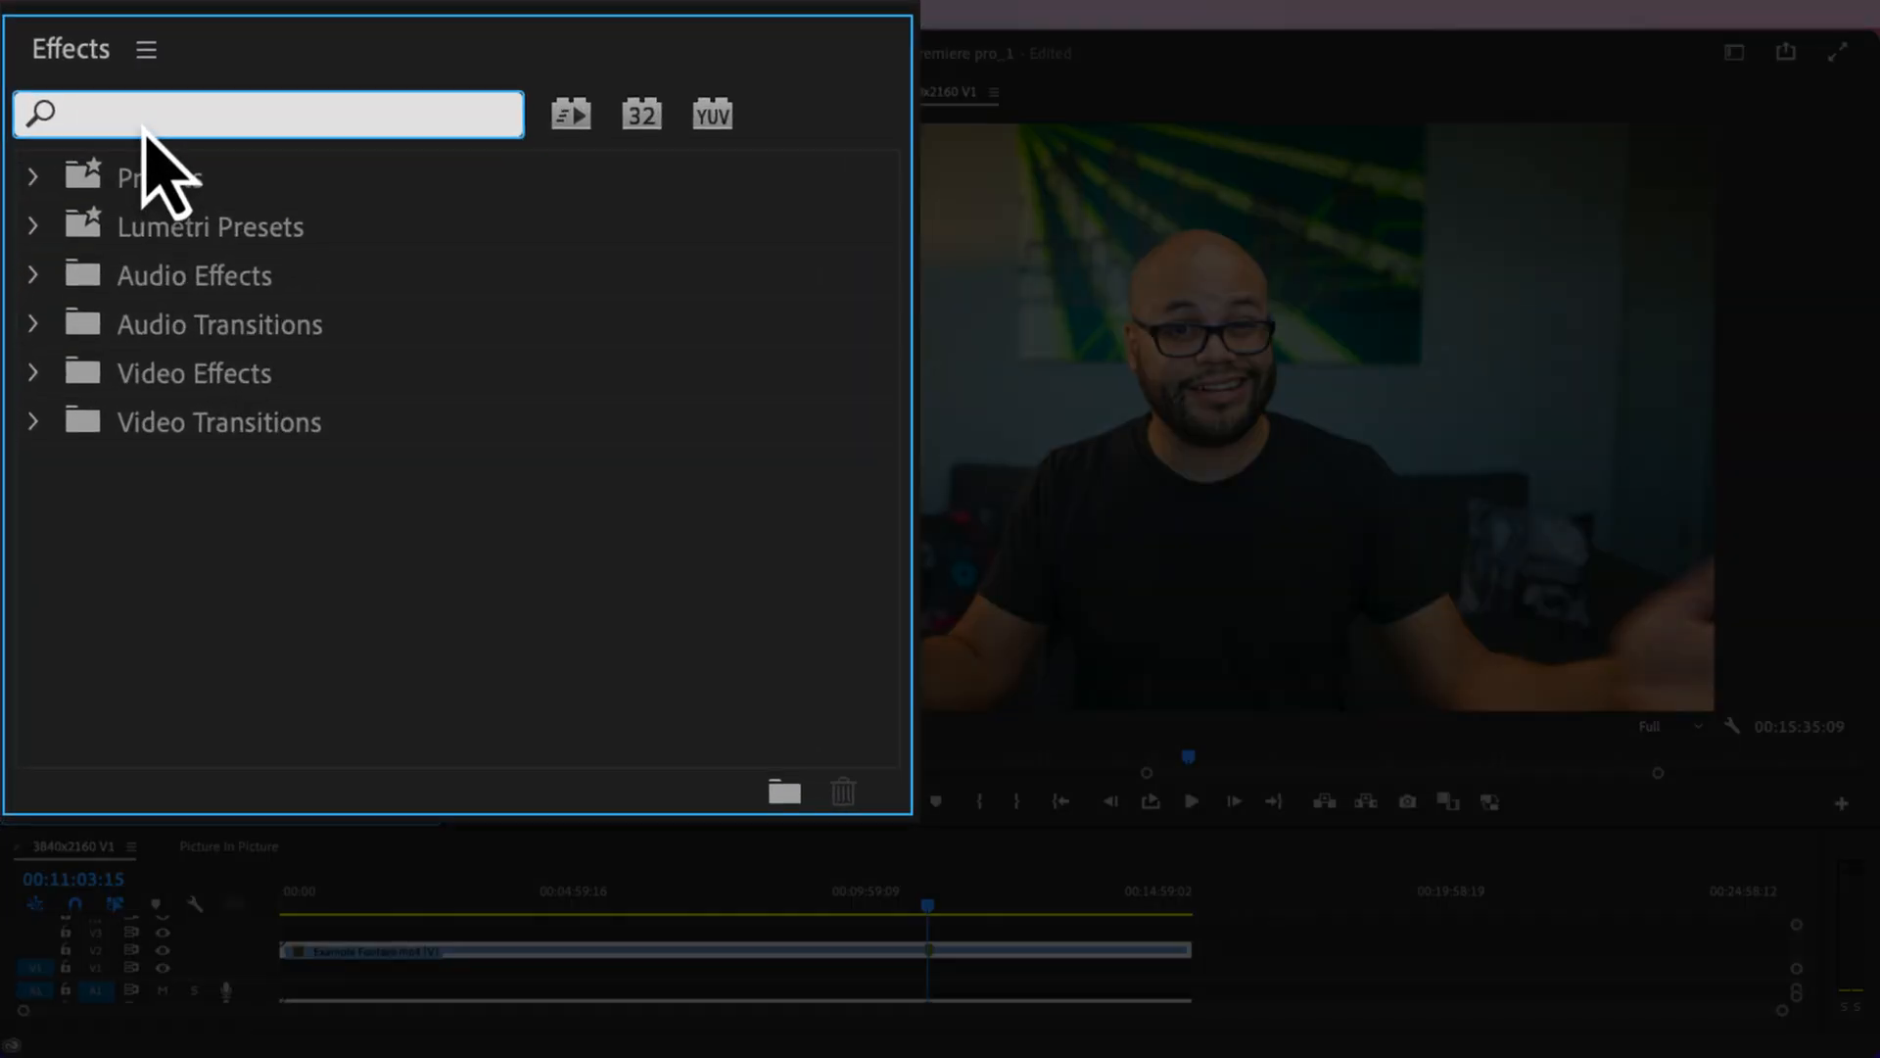
# Apply the Crop effect to the footage and crop it to a tight box around the face.
pyautogui.write('crop')
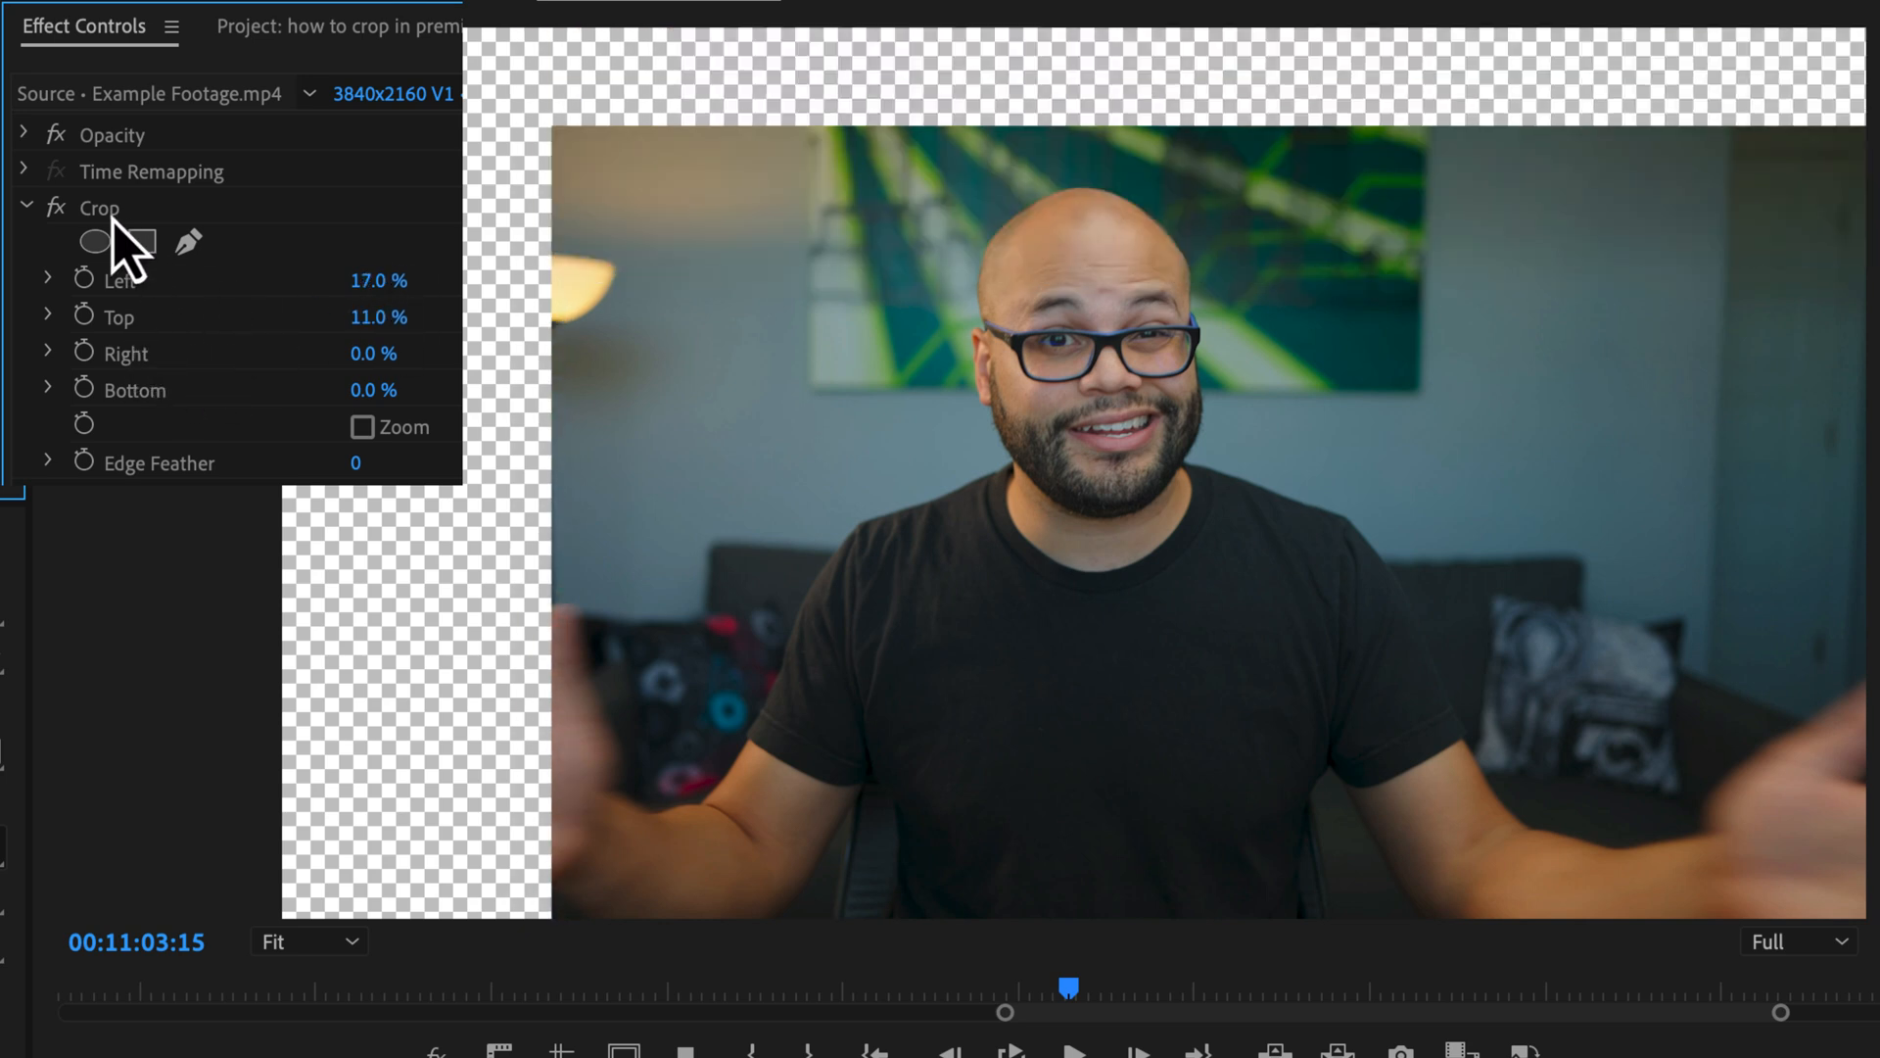
pyautogui.click(100, 206)
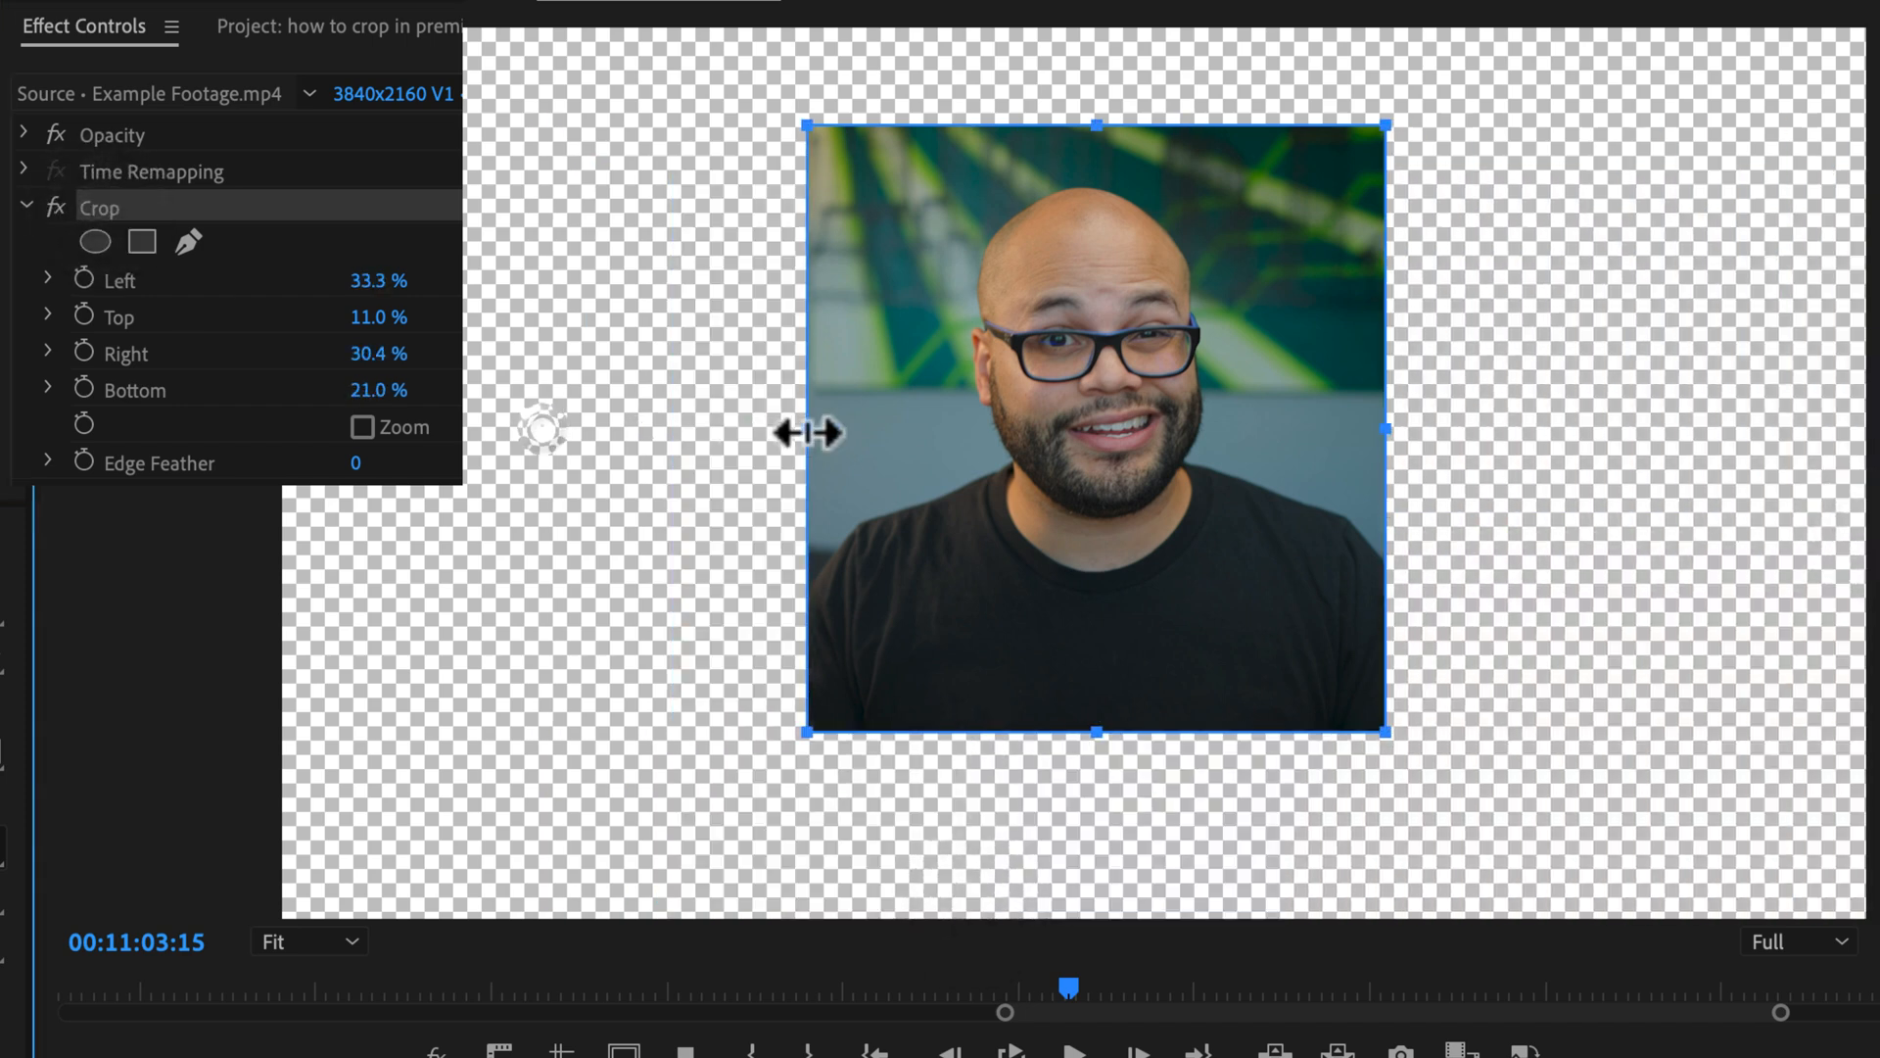
pyautogui.moveTo(810, 433); pyautogui.dragTo(854, 433)
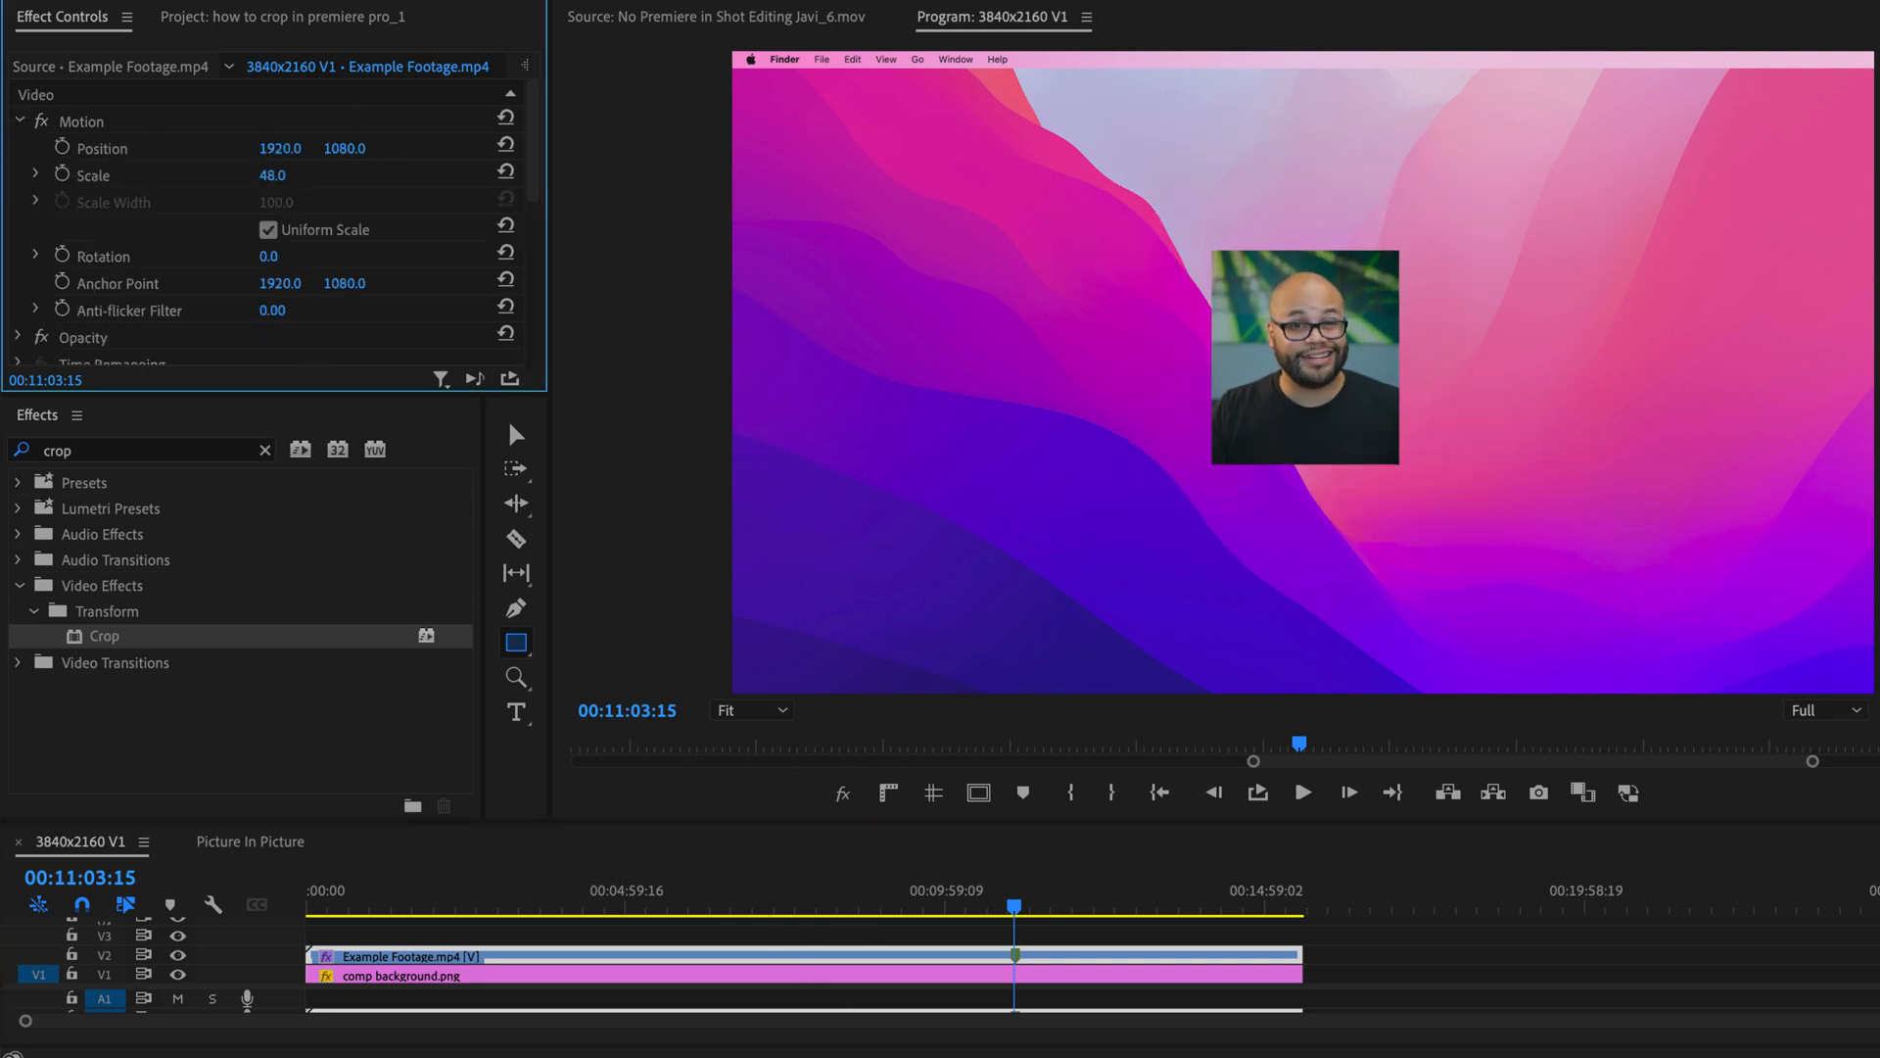
# Drag the cropped speaker box into the top-right corner as a picture-in-picture inset.
pyautogui.moveTo(1304, 356); pyautogui.dragTo(1575, 356)
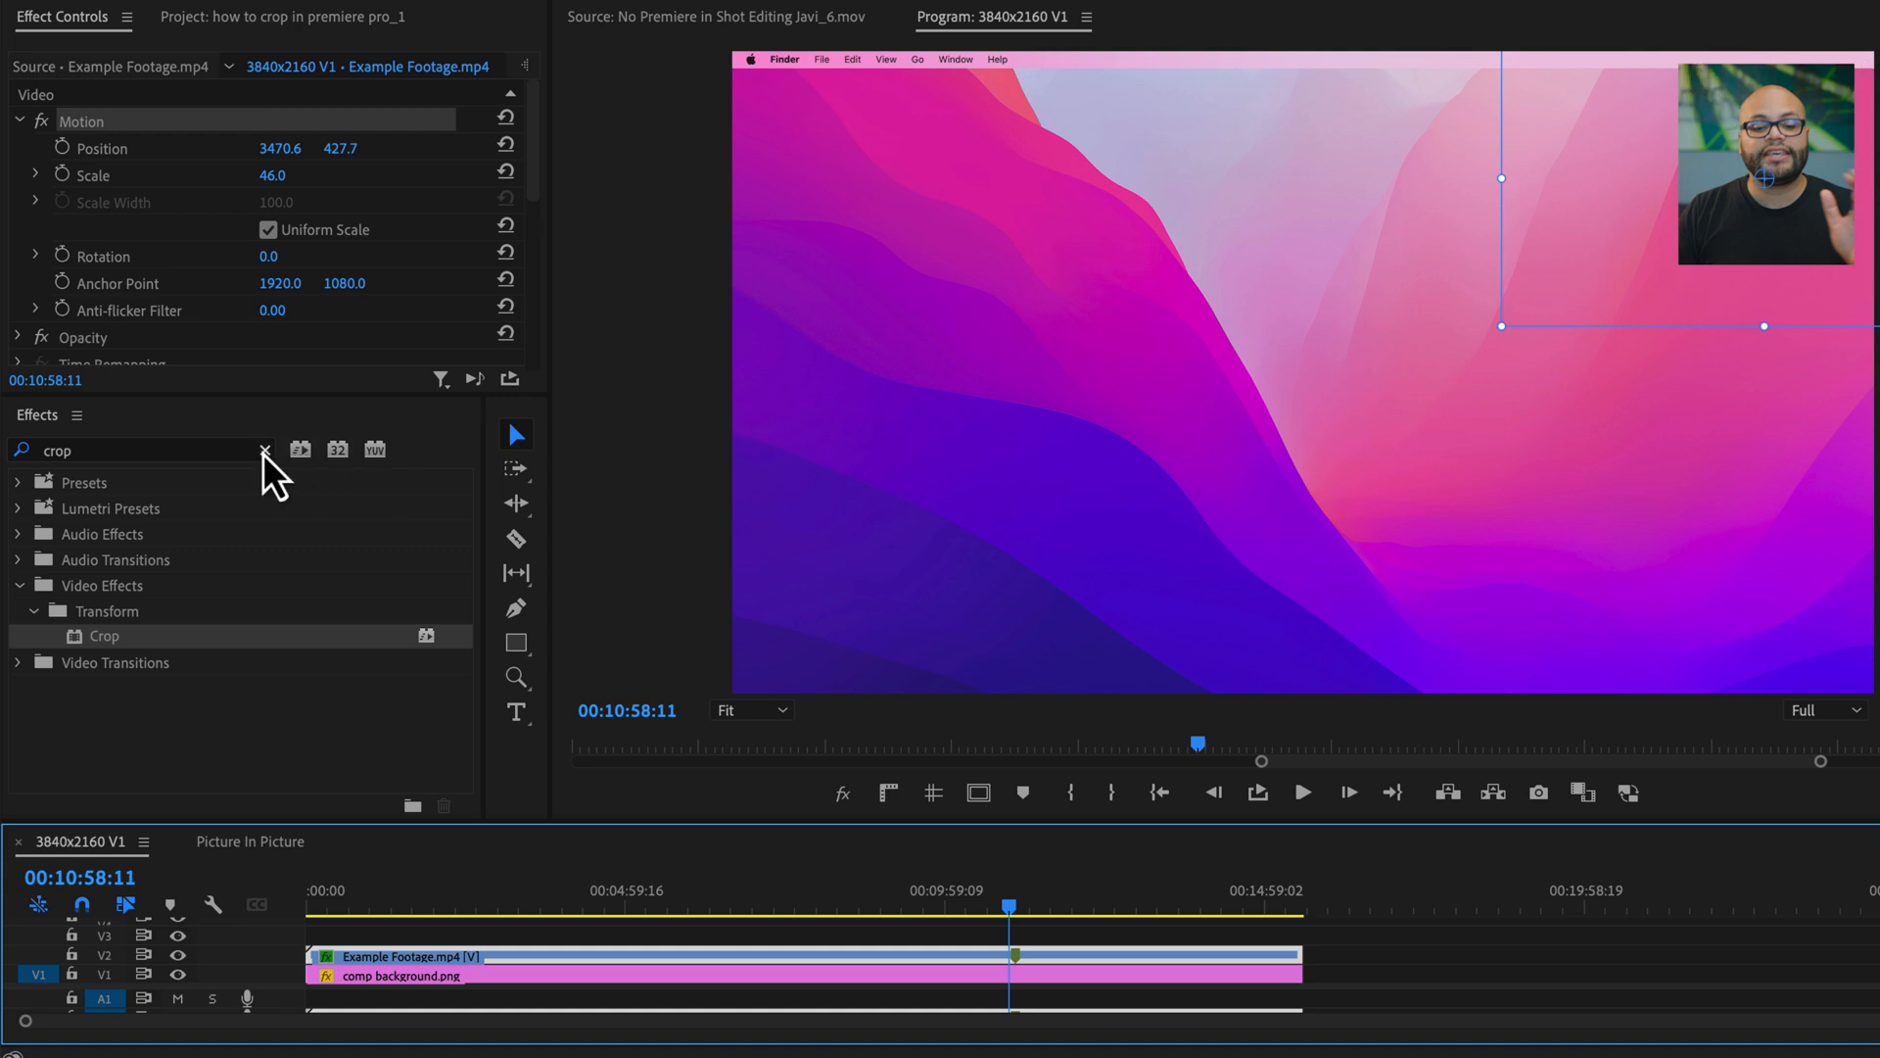
# Apply the Offset effect to the speaker clip and place it above Crop.
pyautogui.click(265, 449)
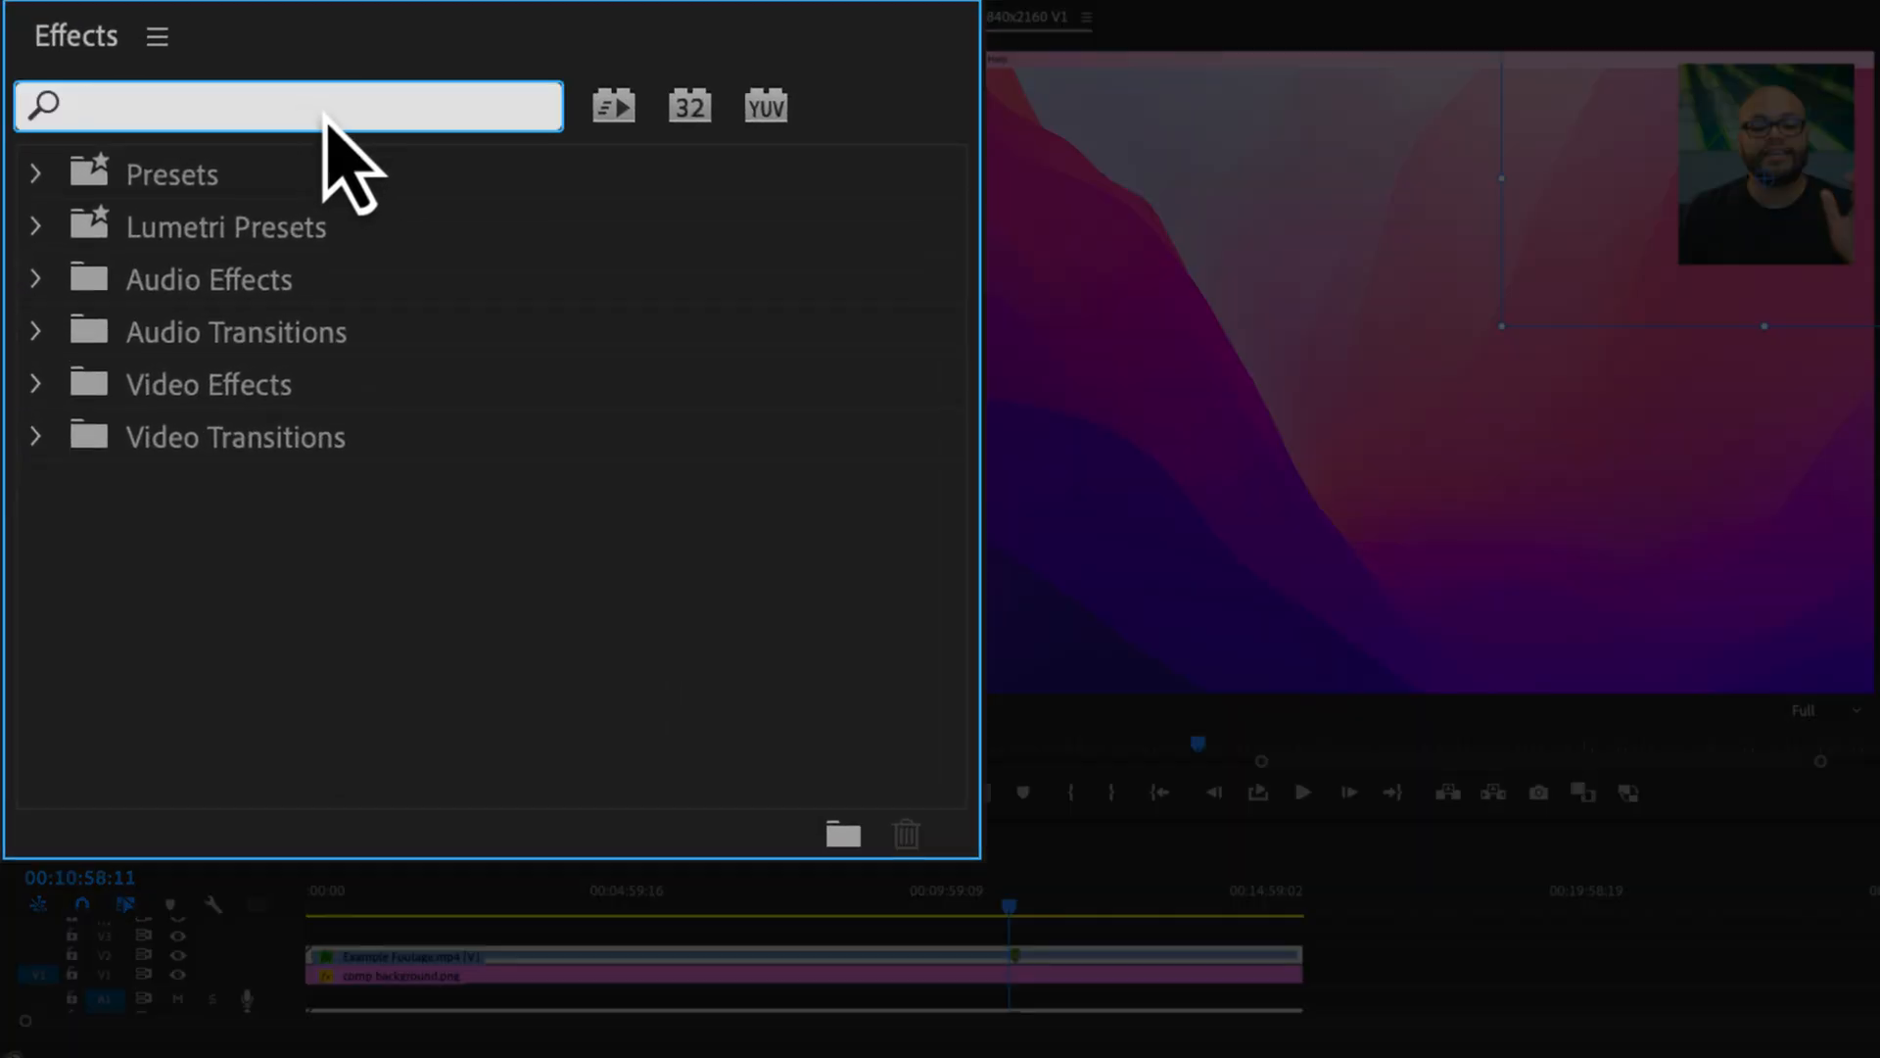
pyautogui.write('offset')
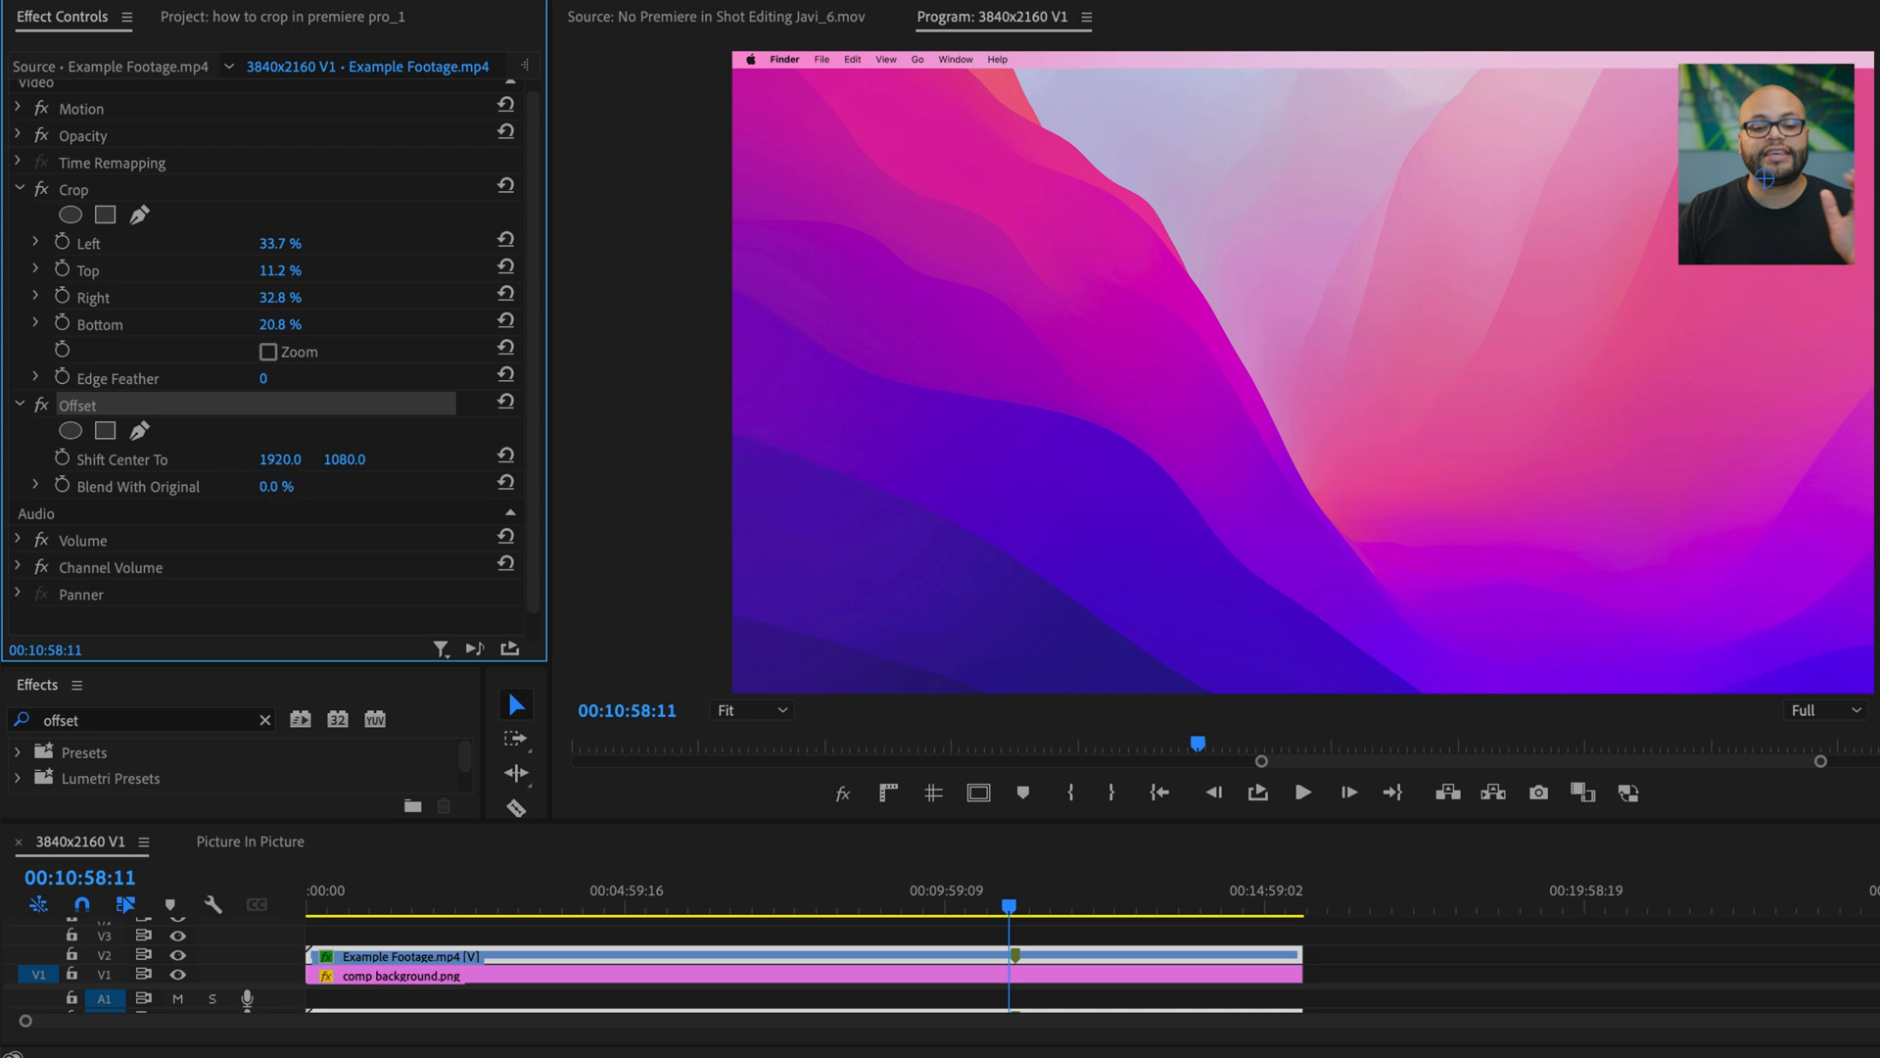
pyautogui.moveTo(279, 458); pyautogui.dragTo(285, 458)
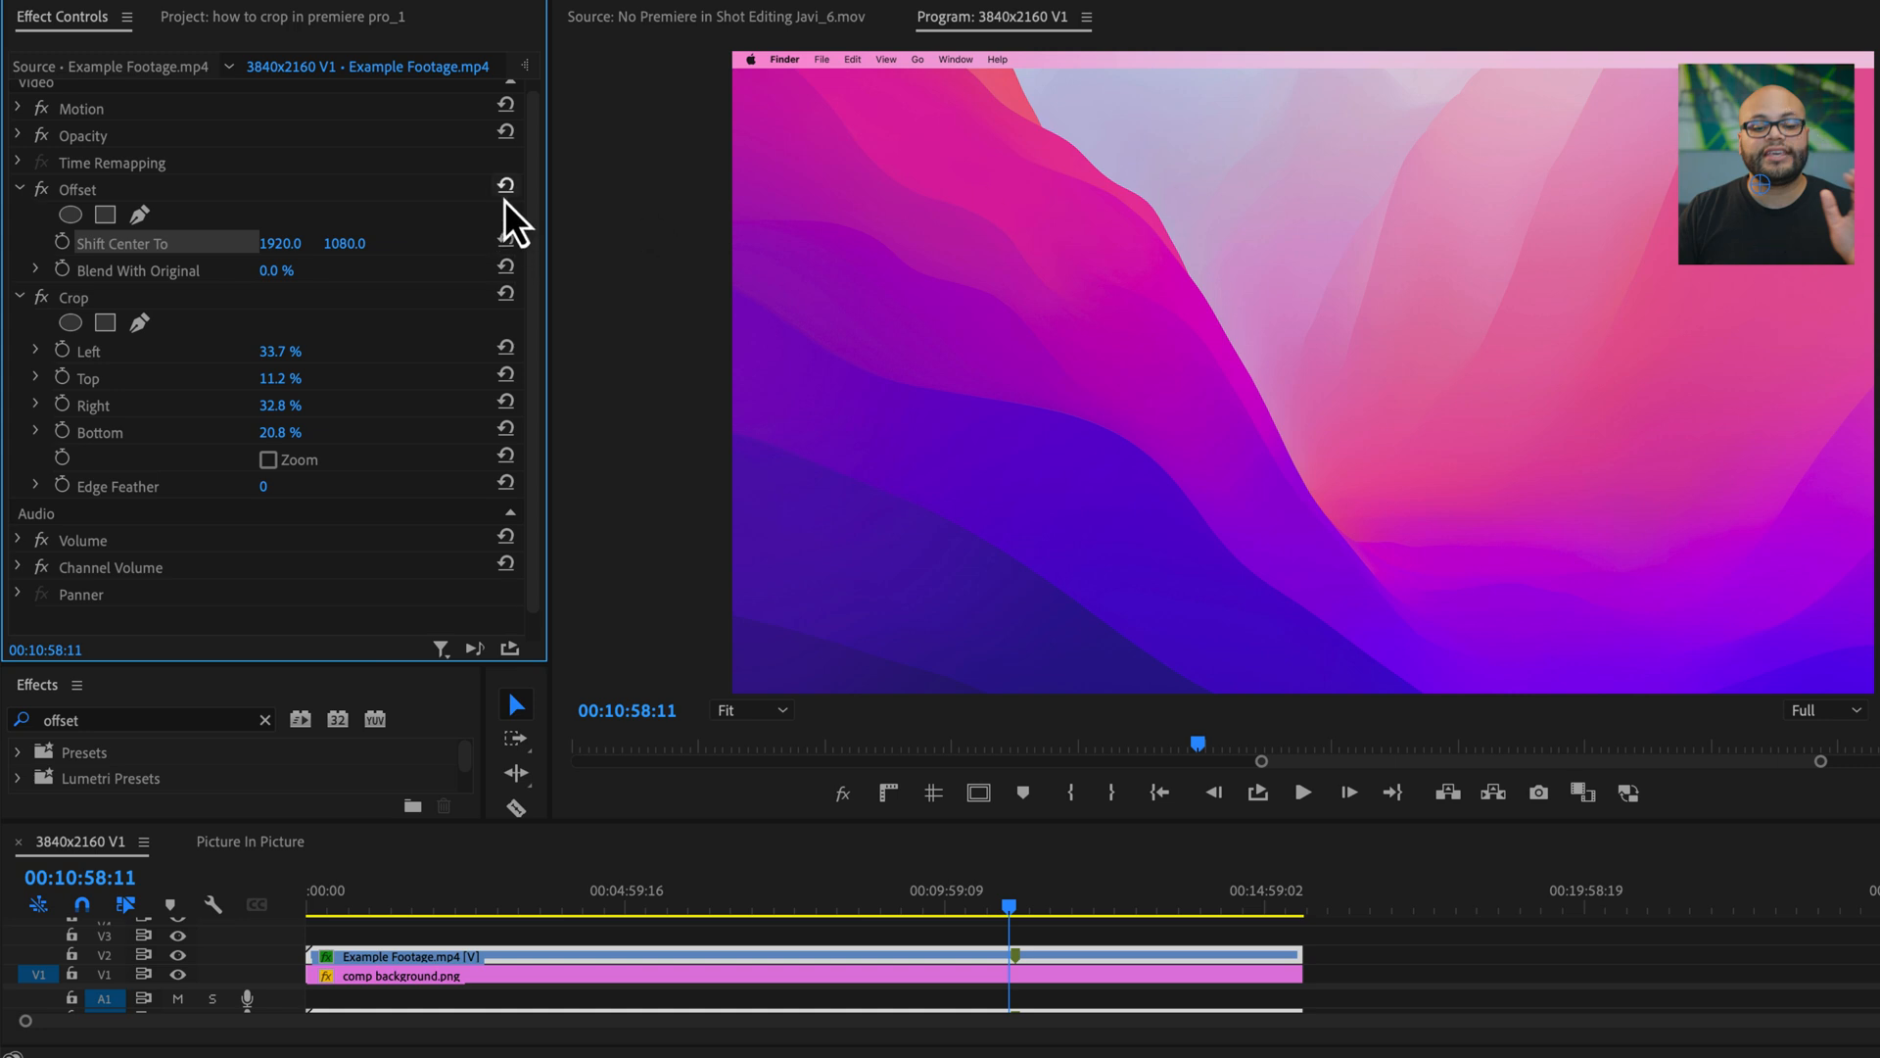
# Delete the Crop effect from the speaker clip, leaving only Offset.
pyautogui.click(73, 295)
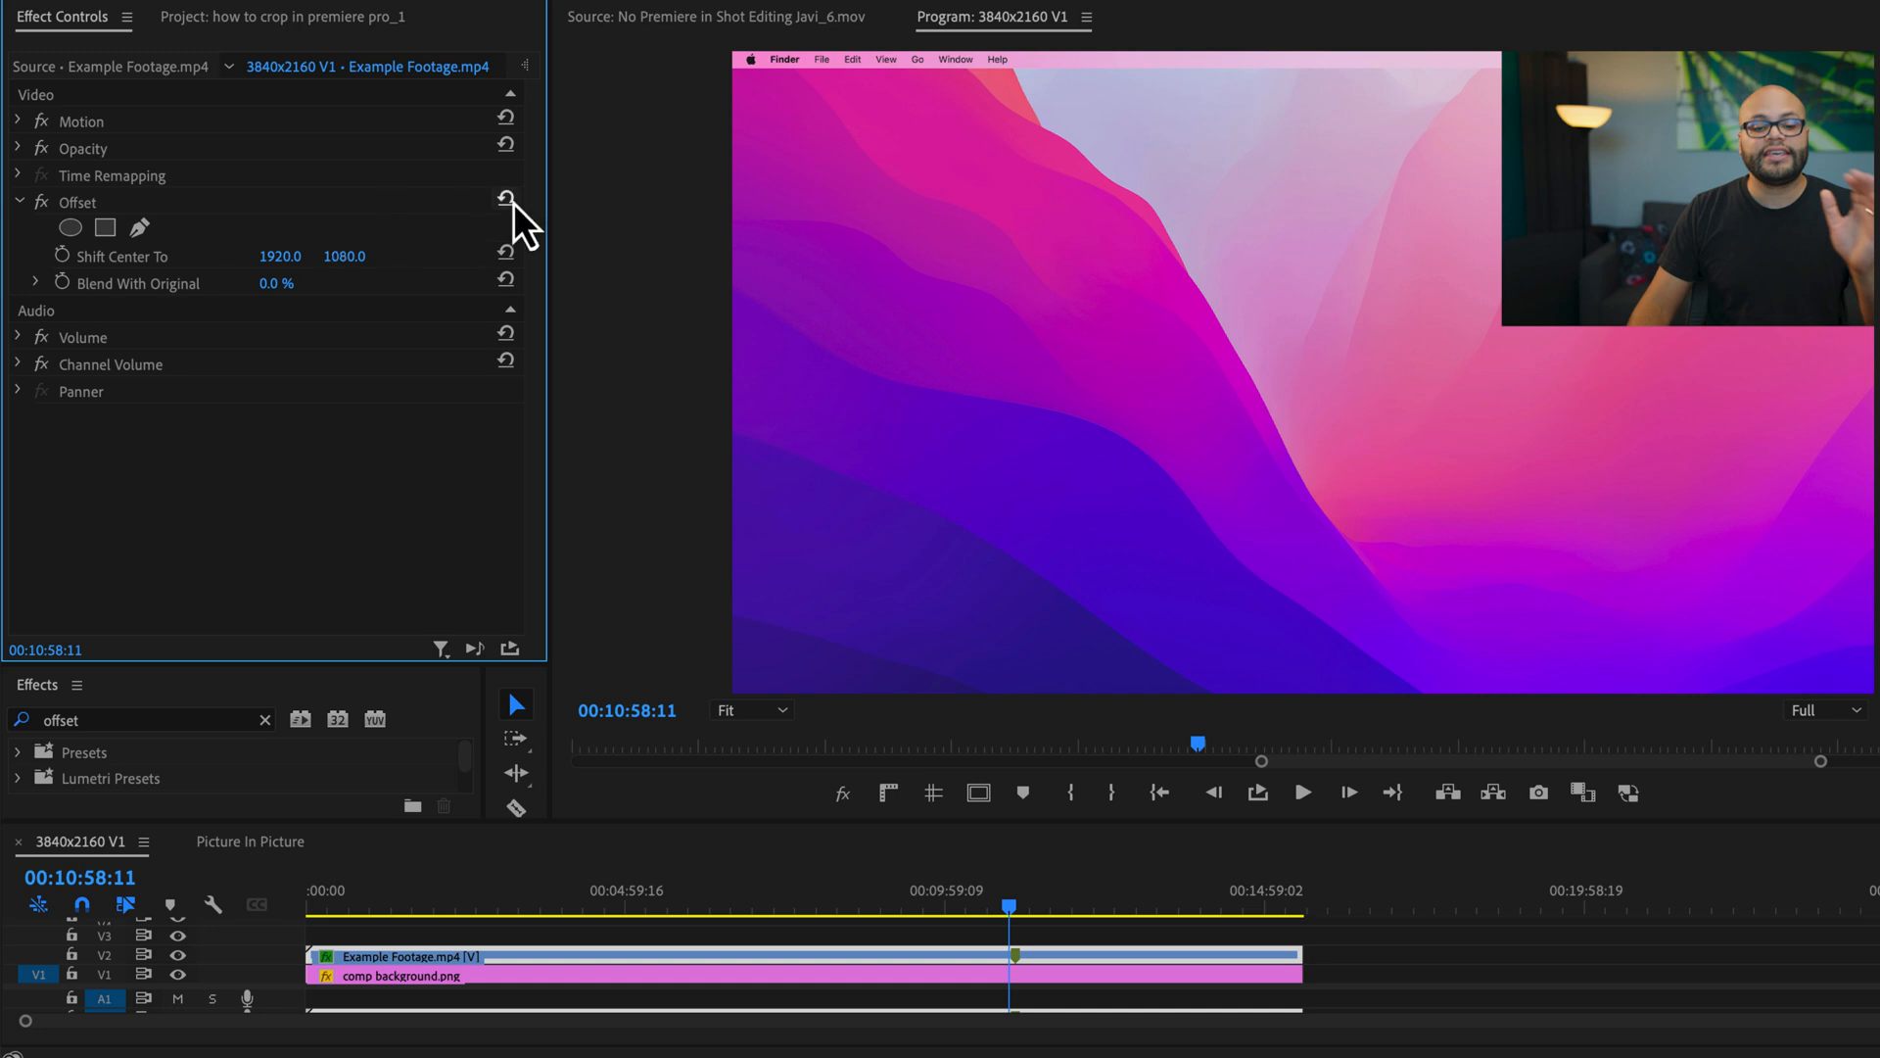
pyautogui.moveTo(516, 174)
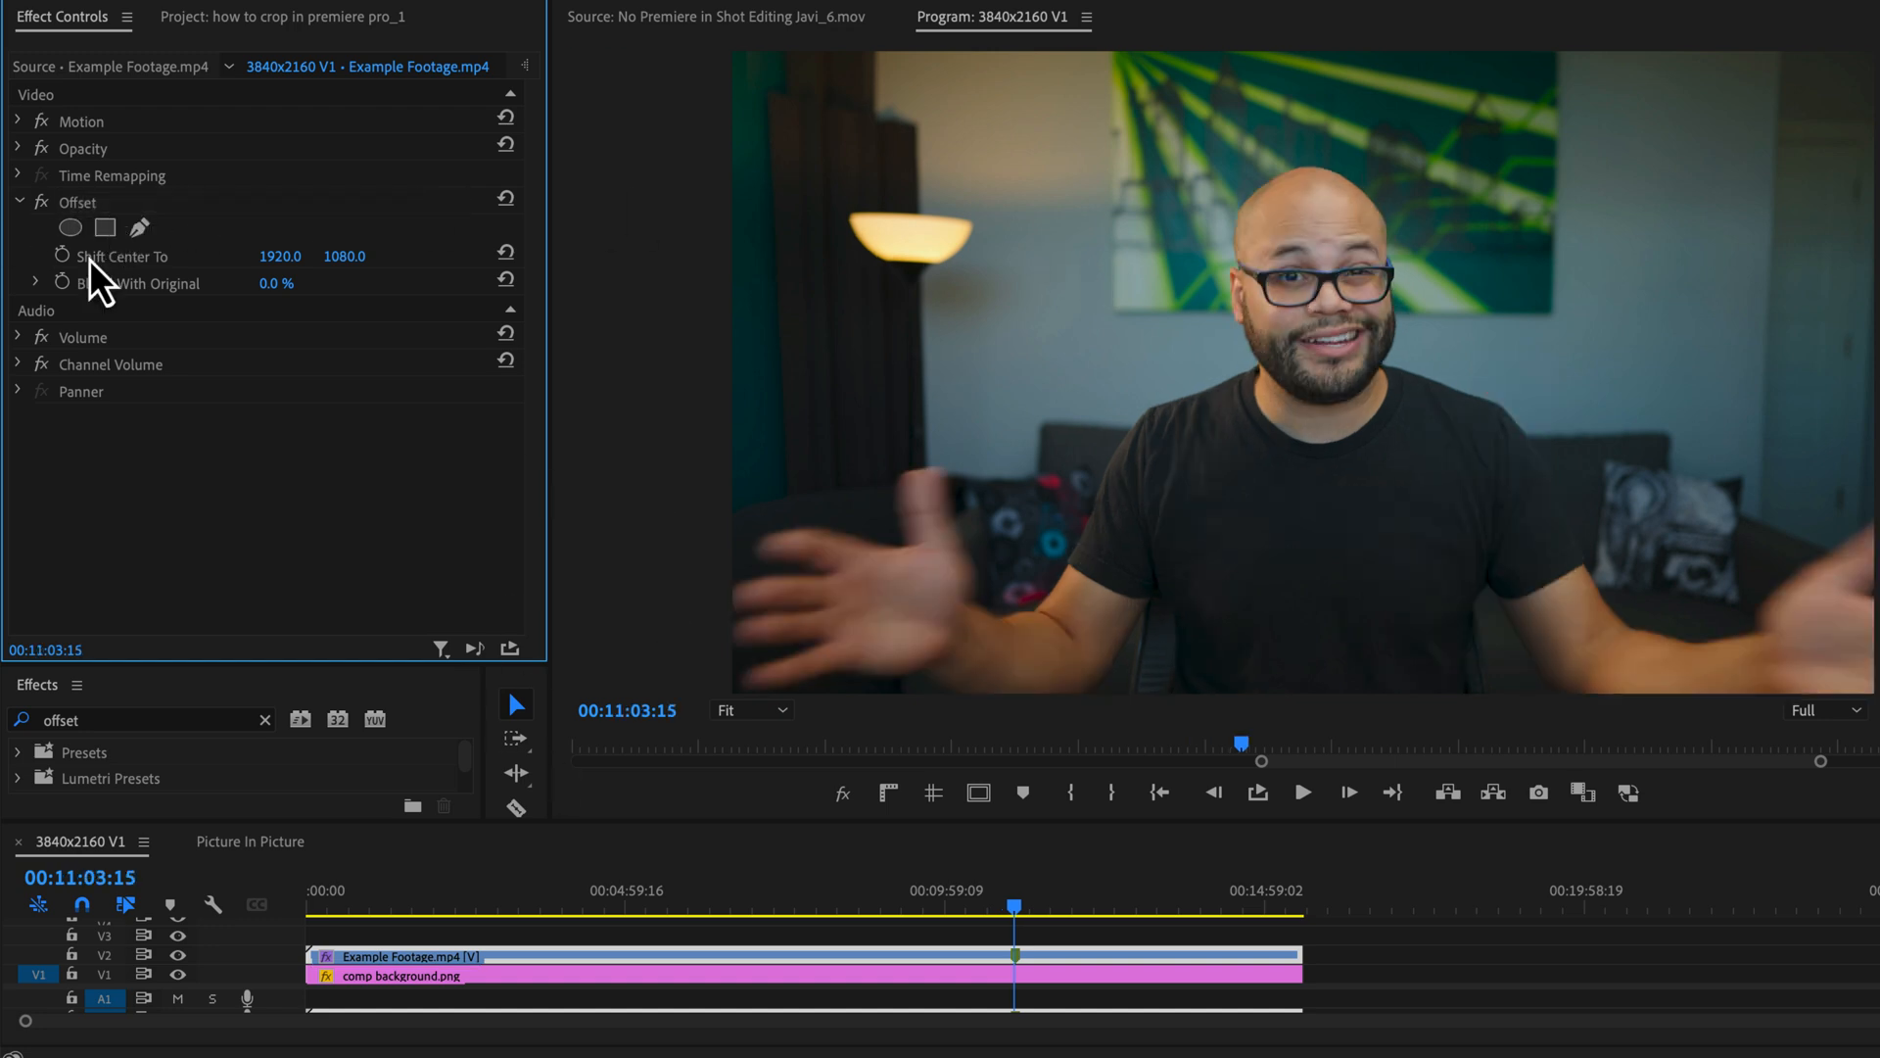
# Add an elliptical opacity mask circling the face and shrink the clip to scale 47.
pyautogui.click(17, 148)
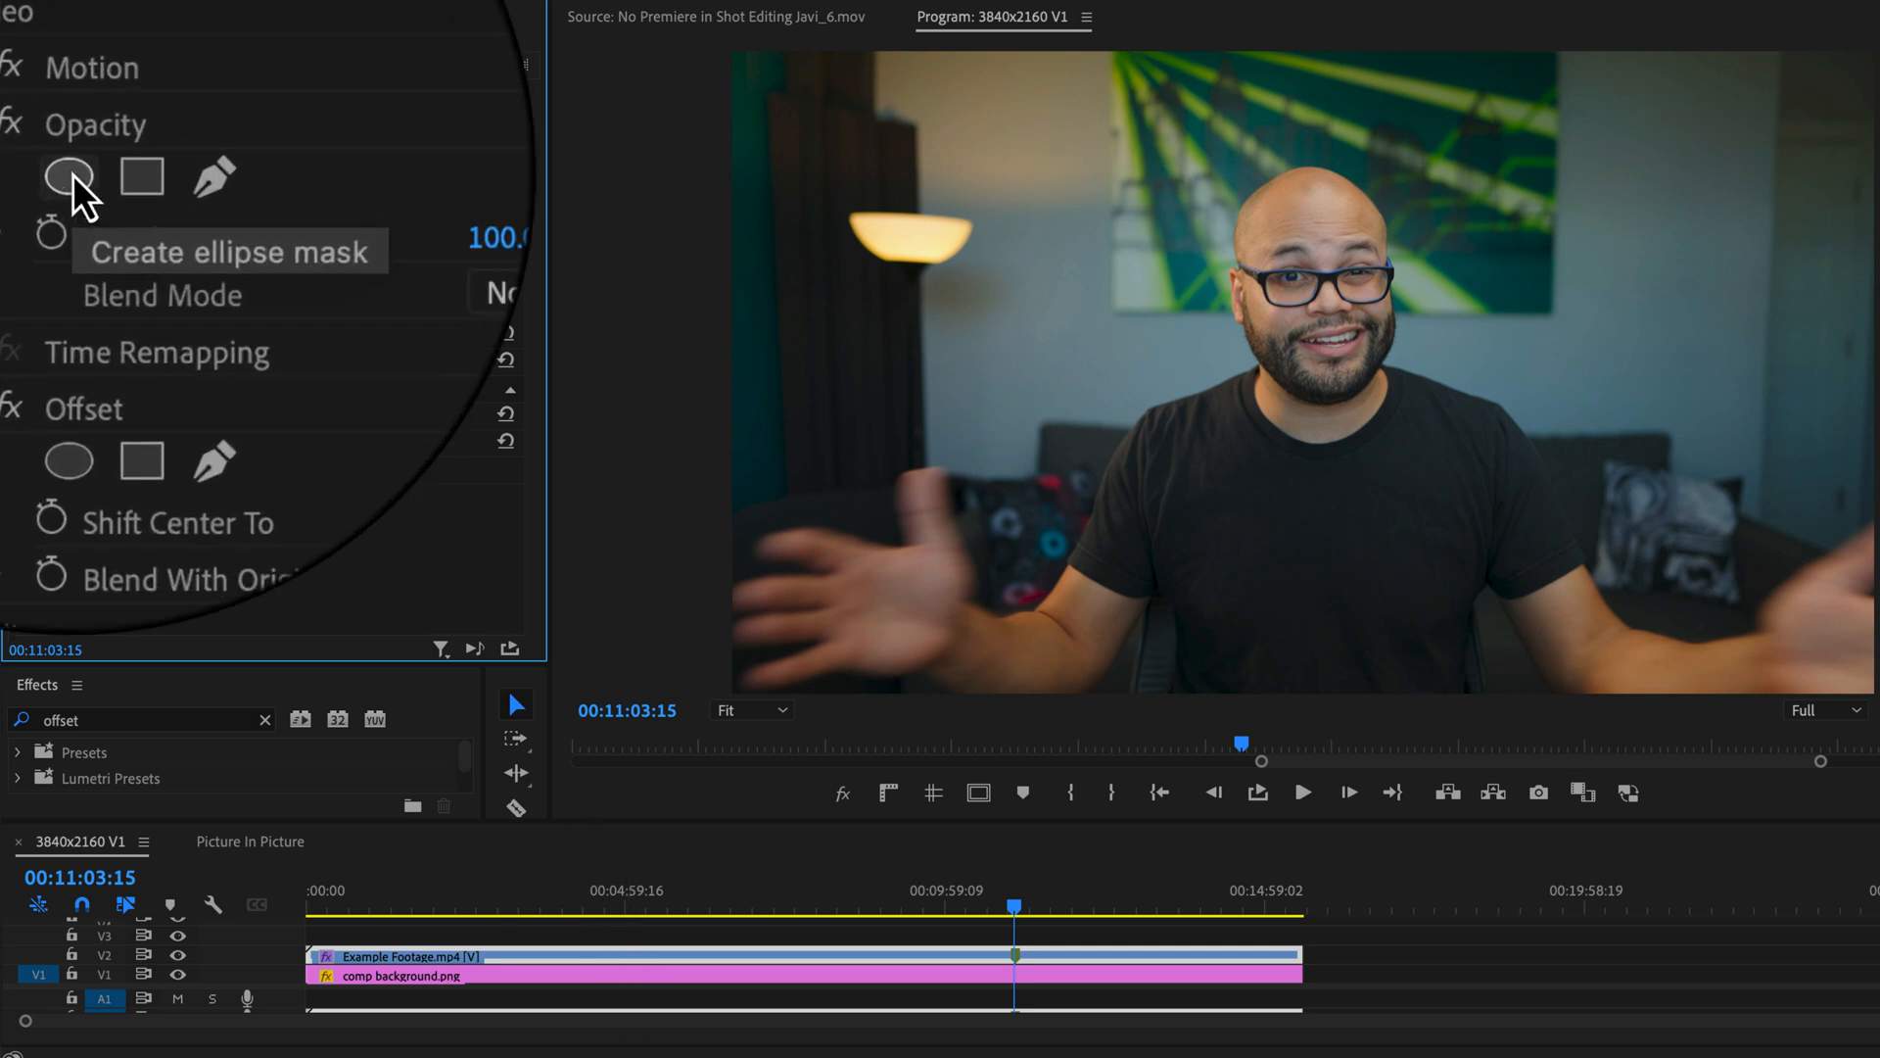
pyautogui.click(69, 177)
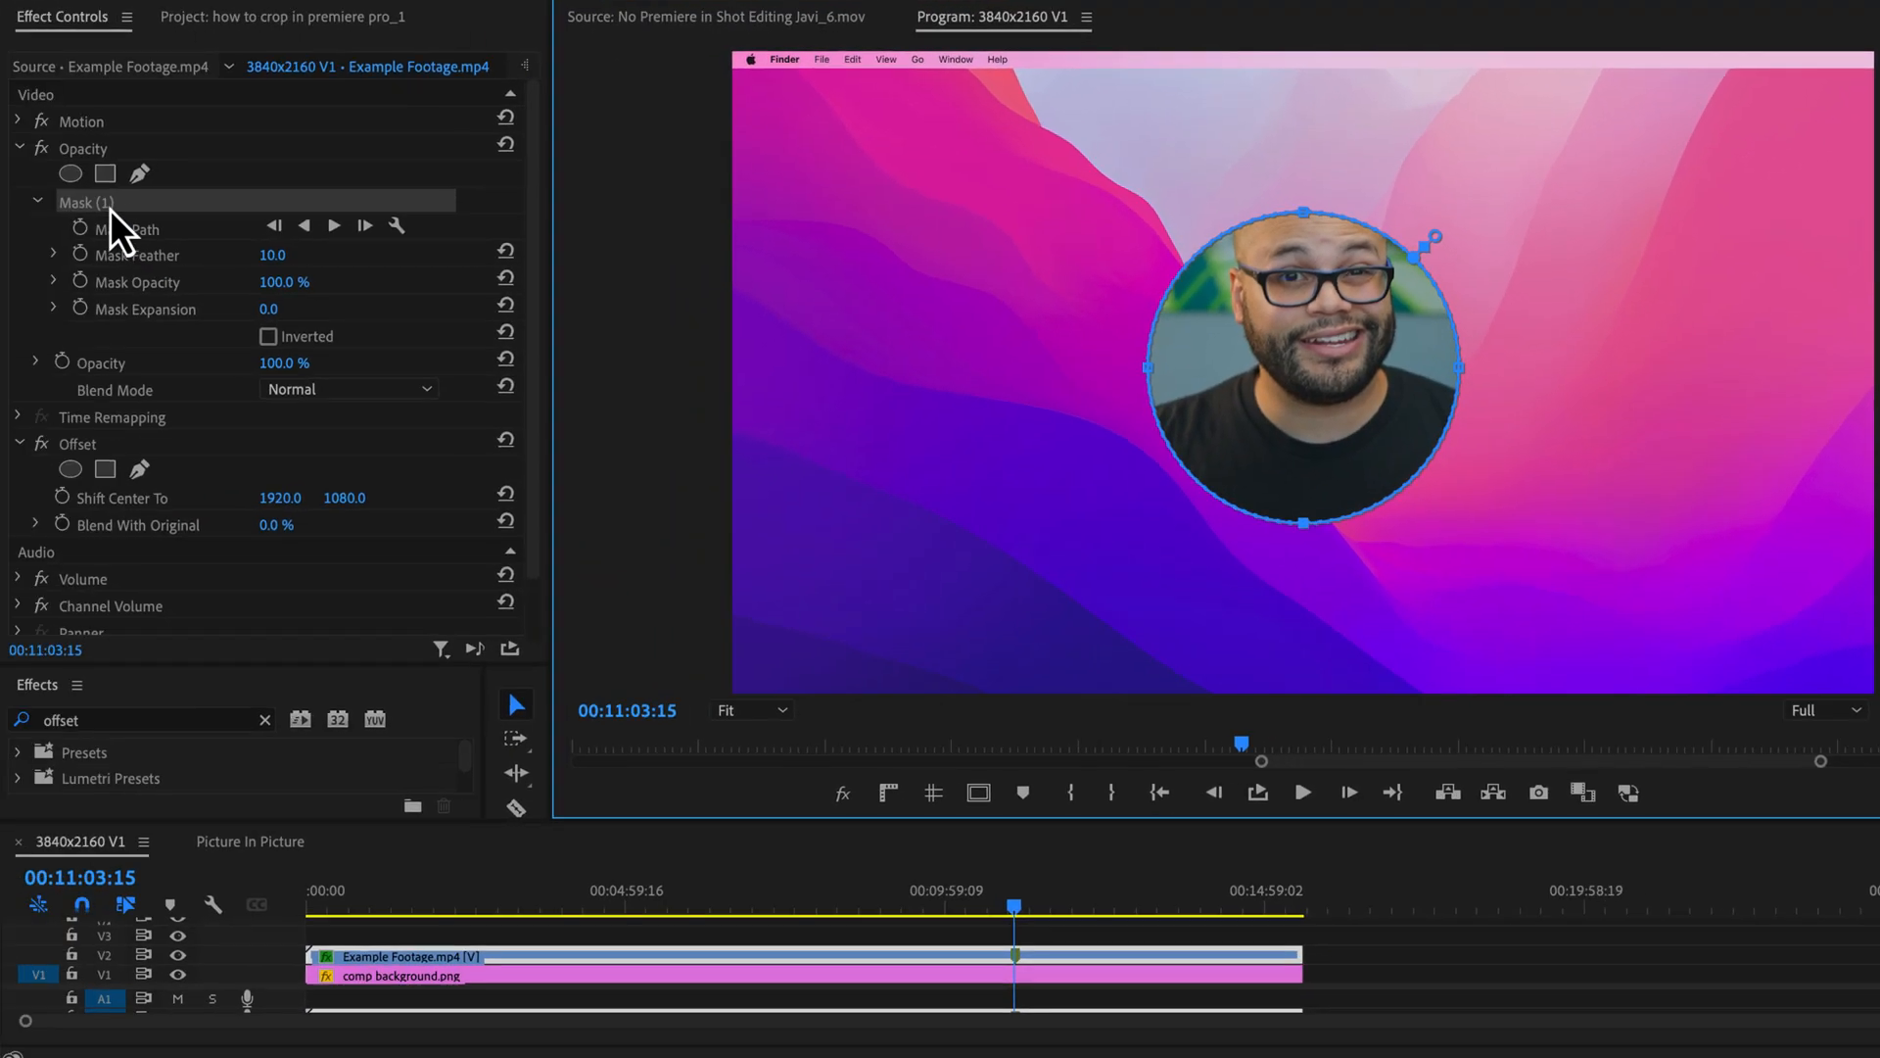
pyautogui.moveTo(1307, 365); pyautogui.dragTo(1350, 276)
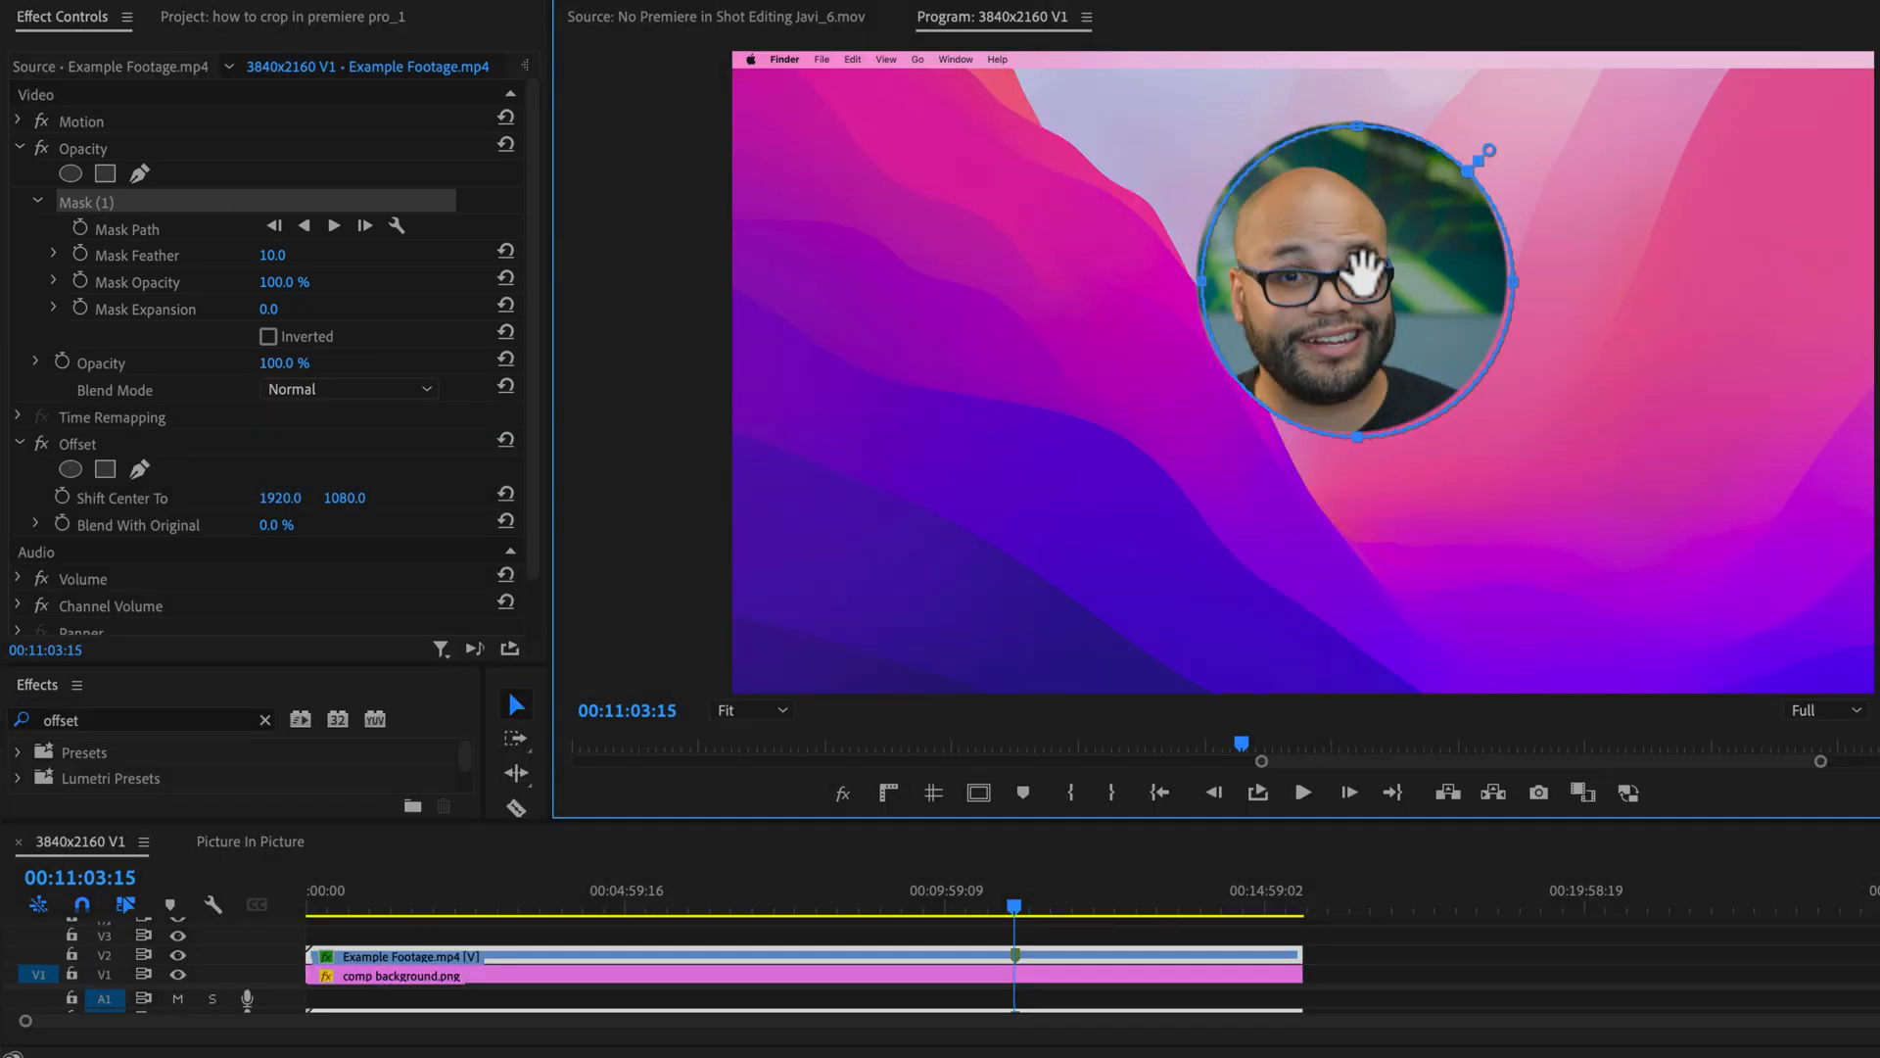
pyautogui.moveTo(1355, 263); pyautogui.dragTo(1517, 396)
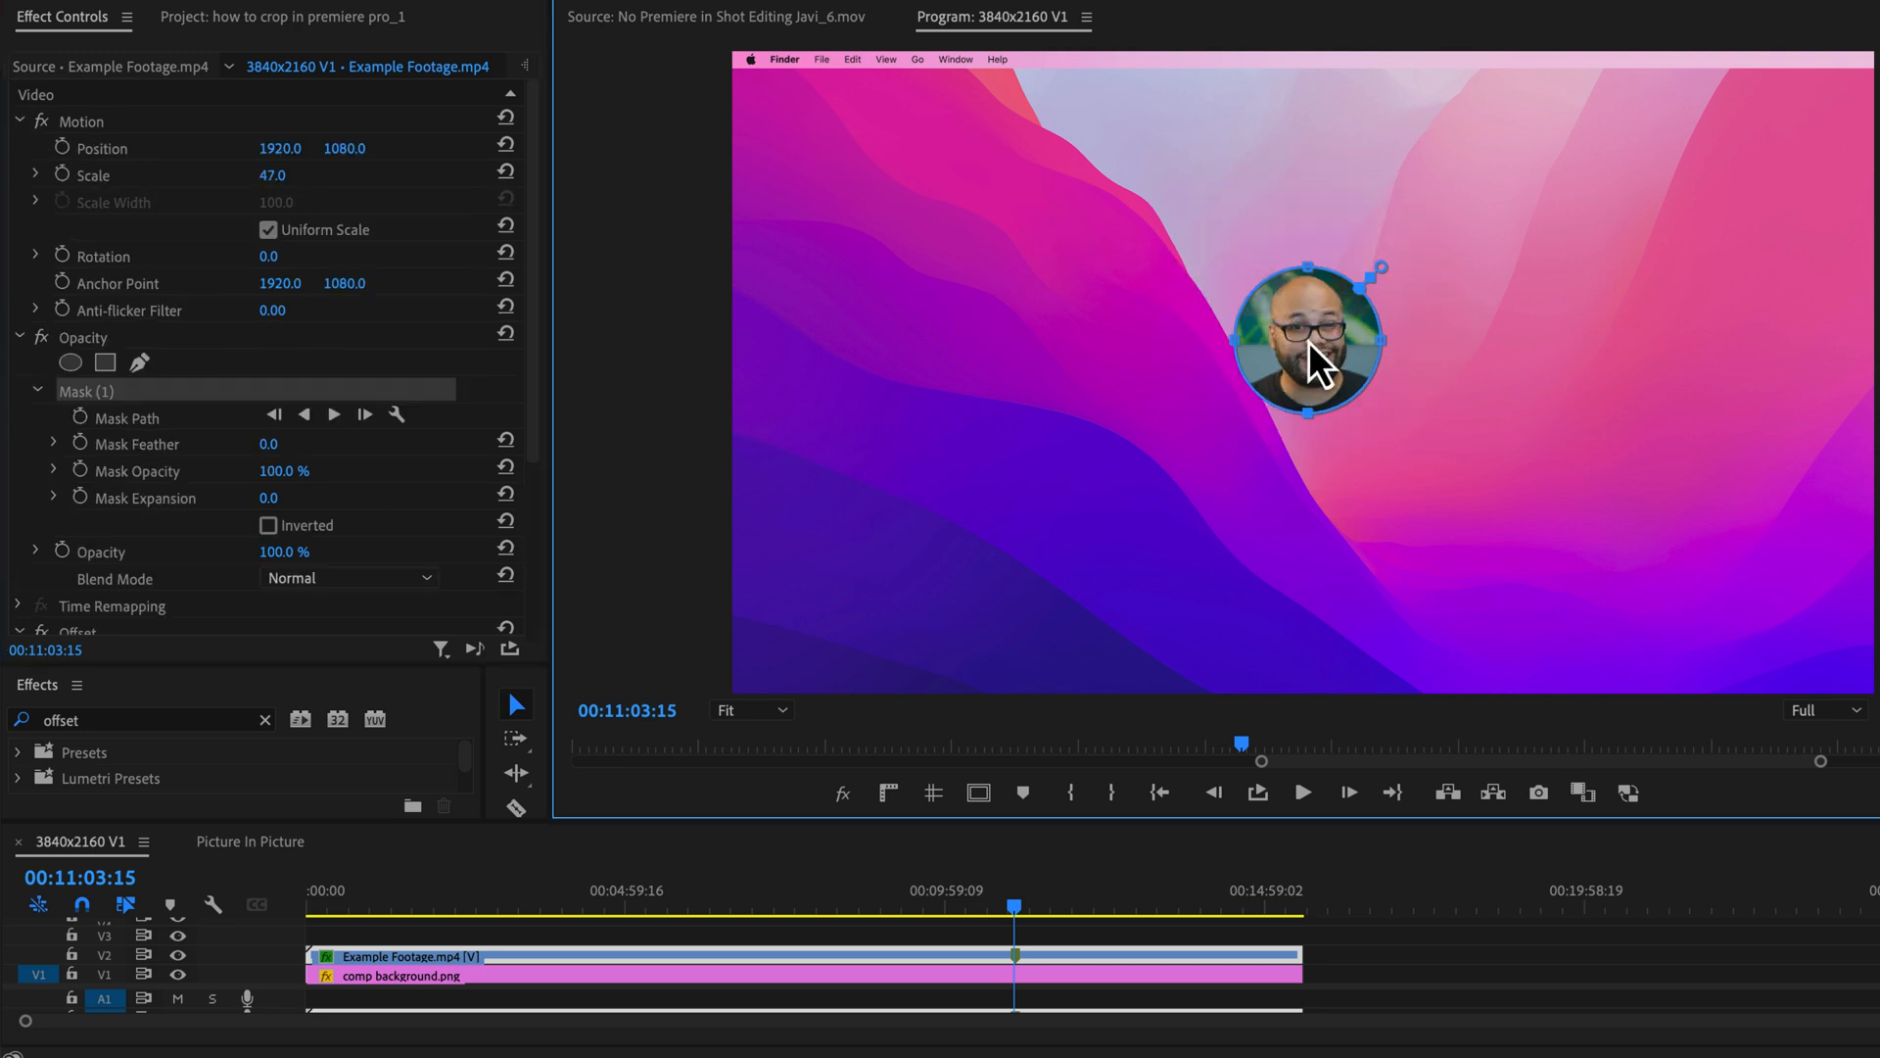
pyautogui.moveTo(1308, 336); pyautogui.dragTo(1492, 282)
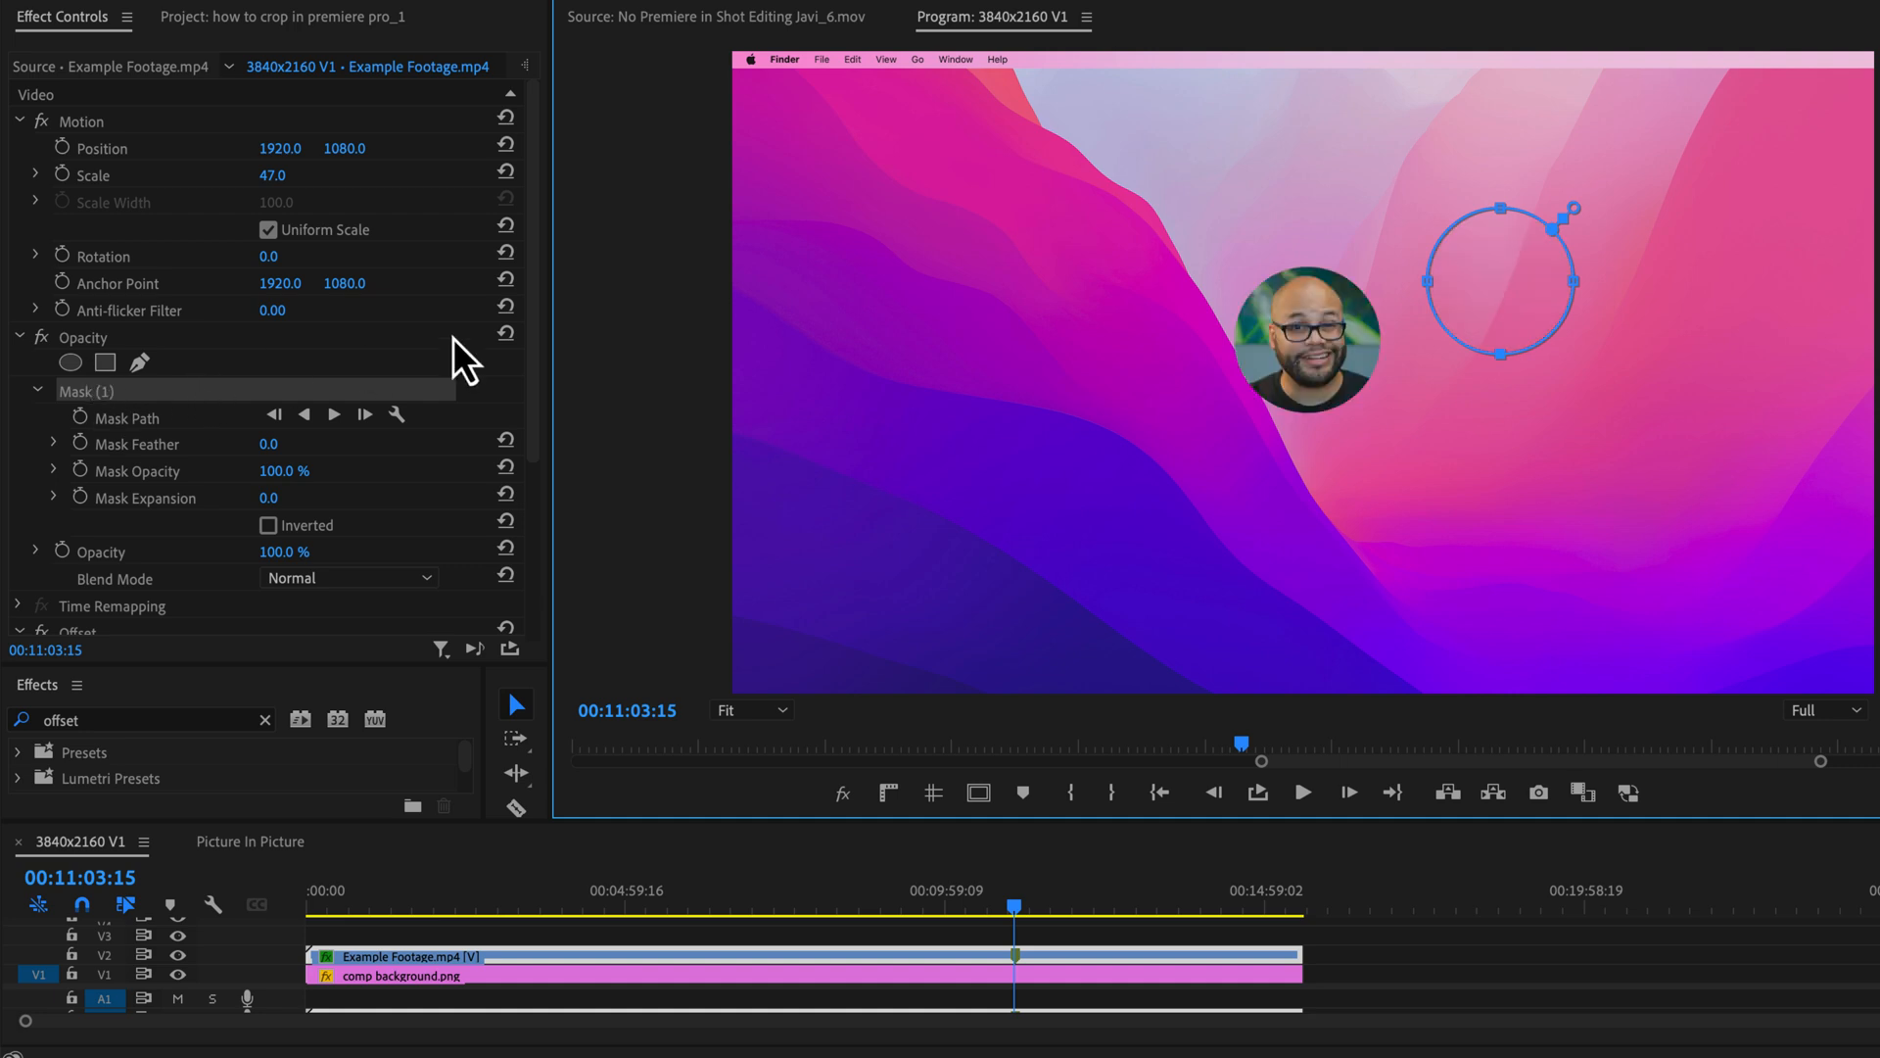
# Drag the circular face inset into the top-right corner via Motion, then move the playhead.
pyautogui.click(81, 119)
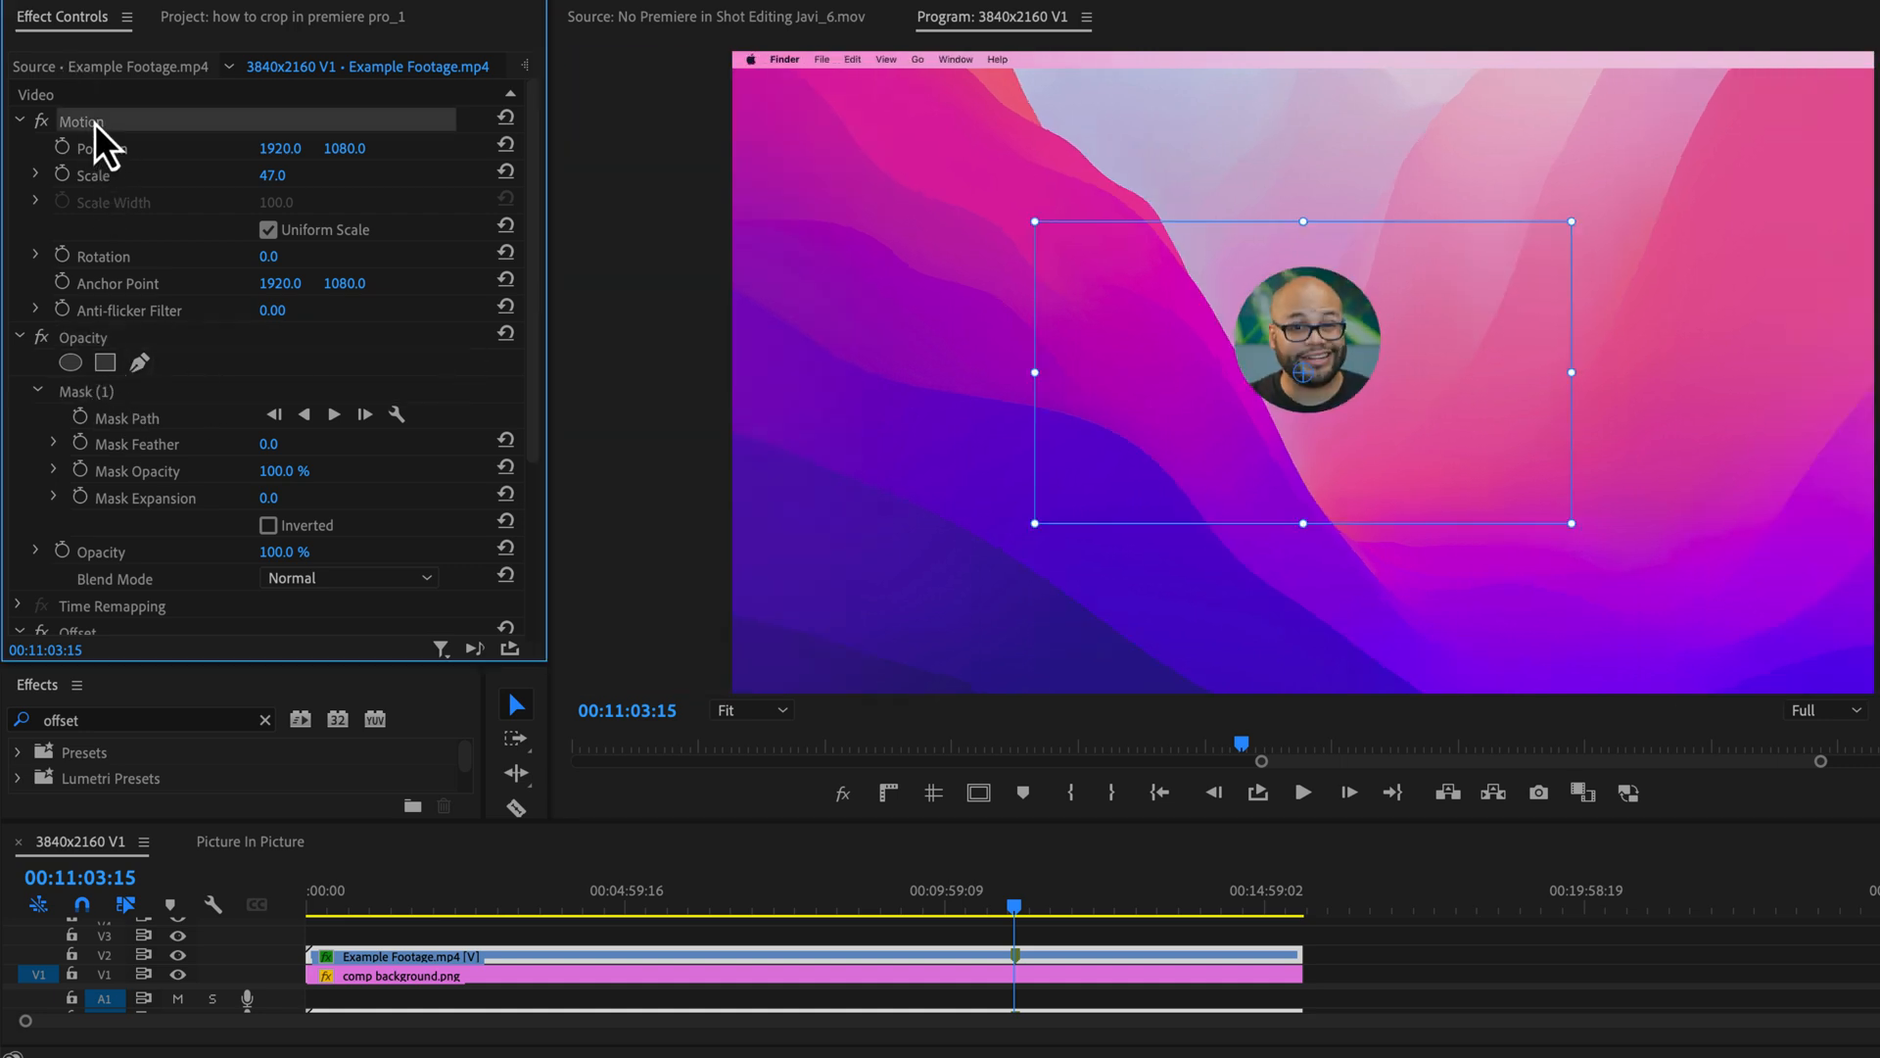
pyautogui.moveTo(1302, 336); pyautogui.dragTo(1783, 150)
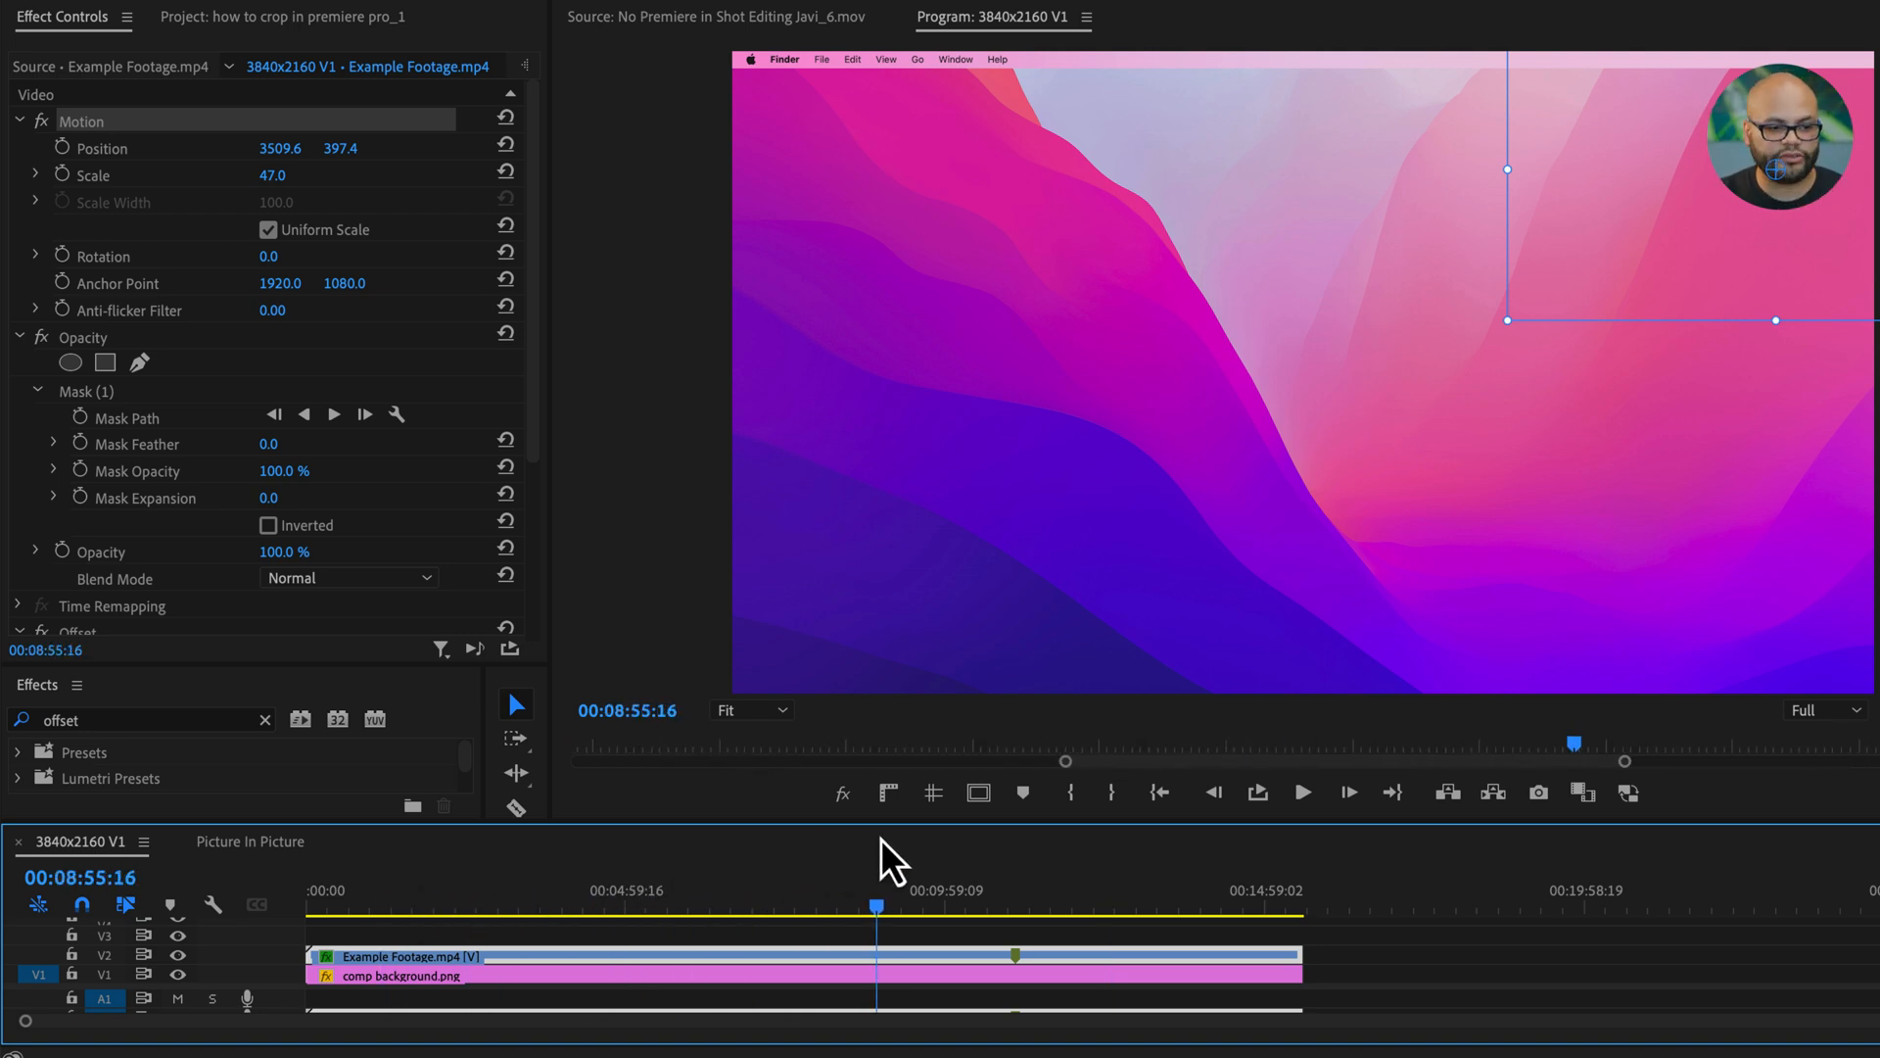
pyautogui.click(1103, 905)
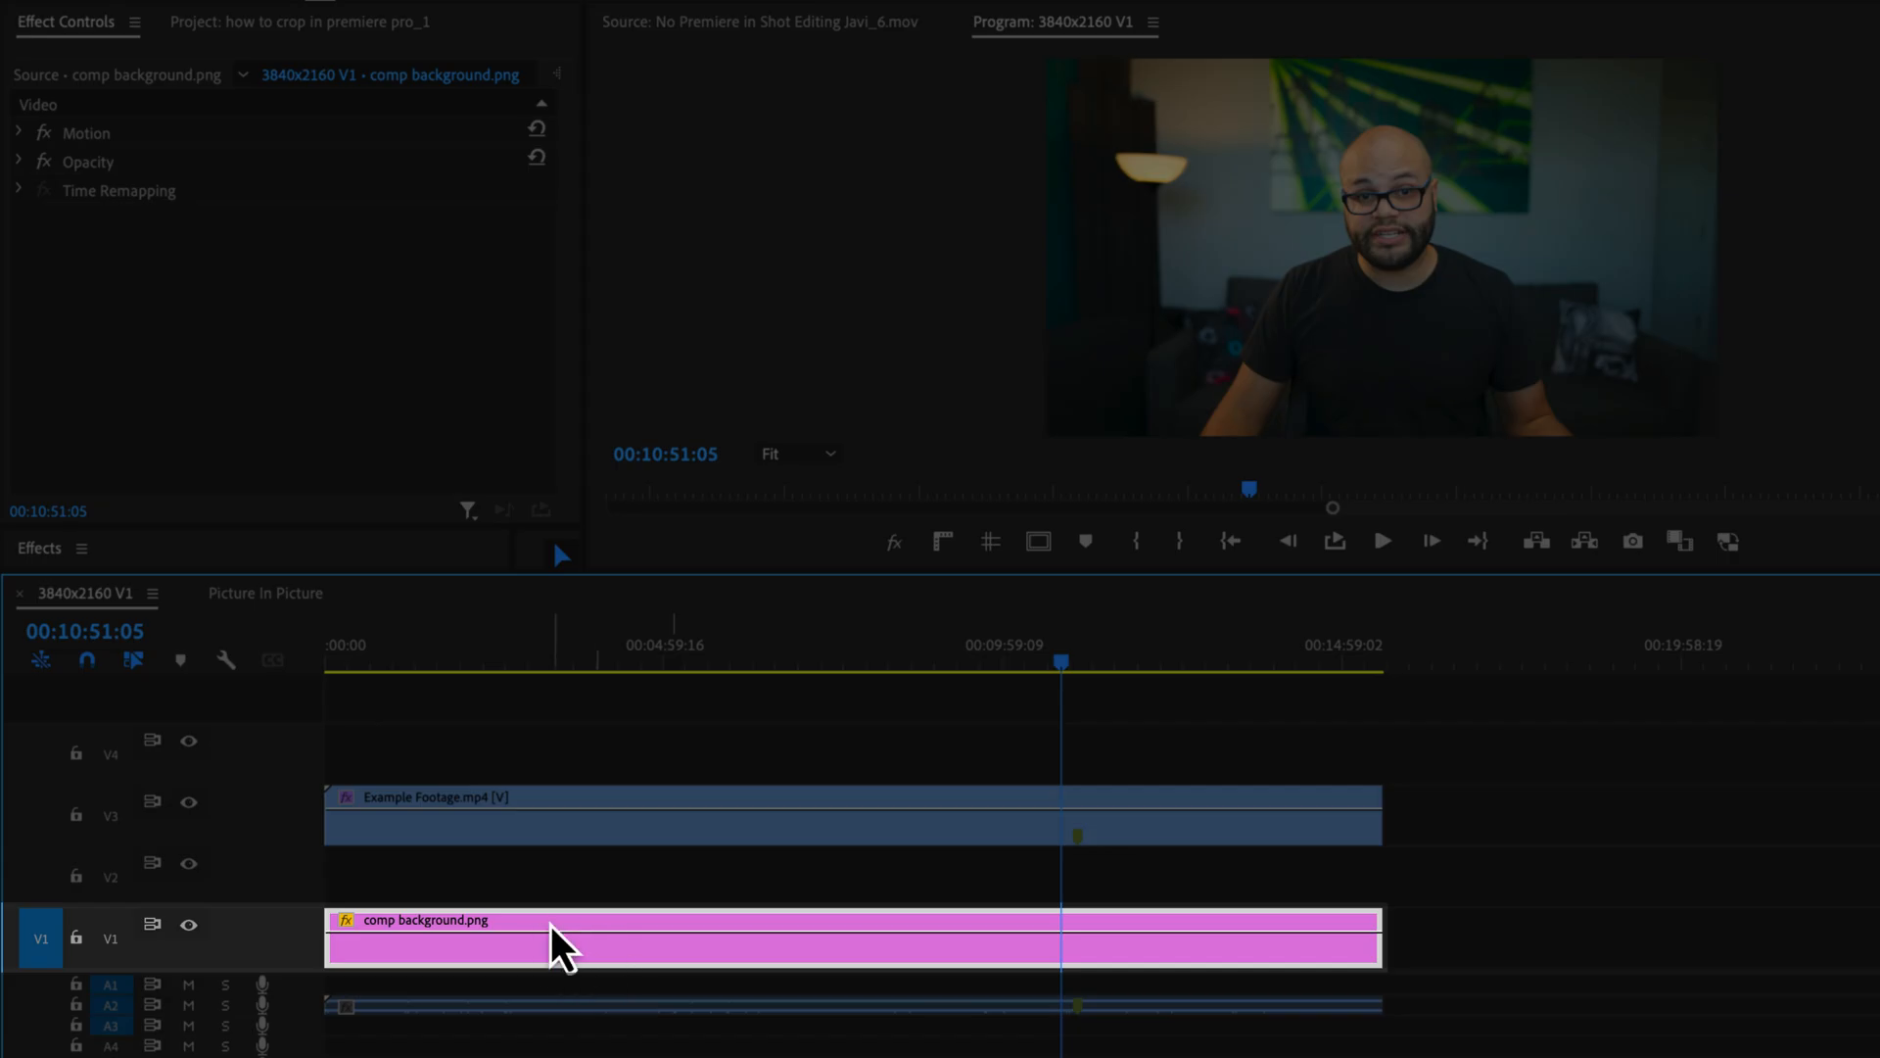
# Select the desktop background clip in the timeline.
pyautogui.click(839, 824)
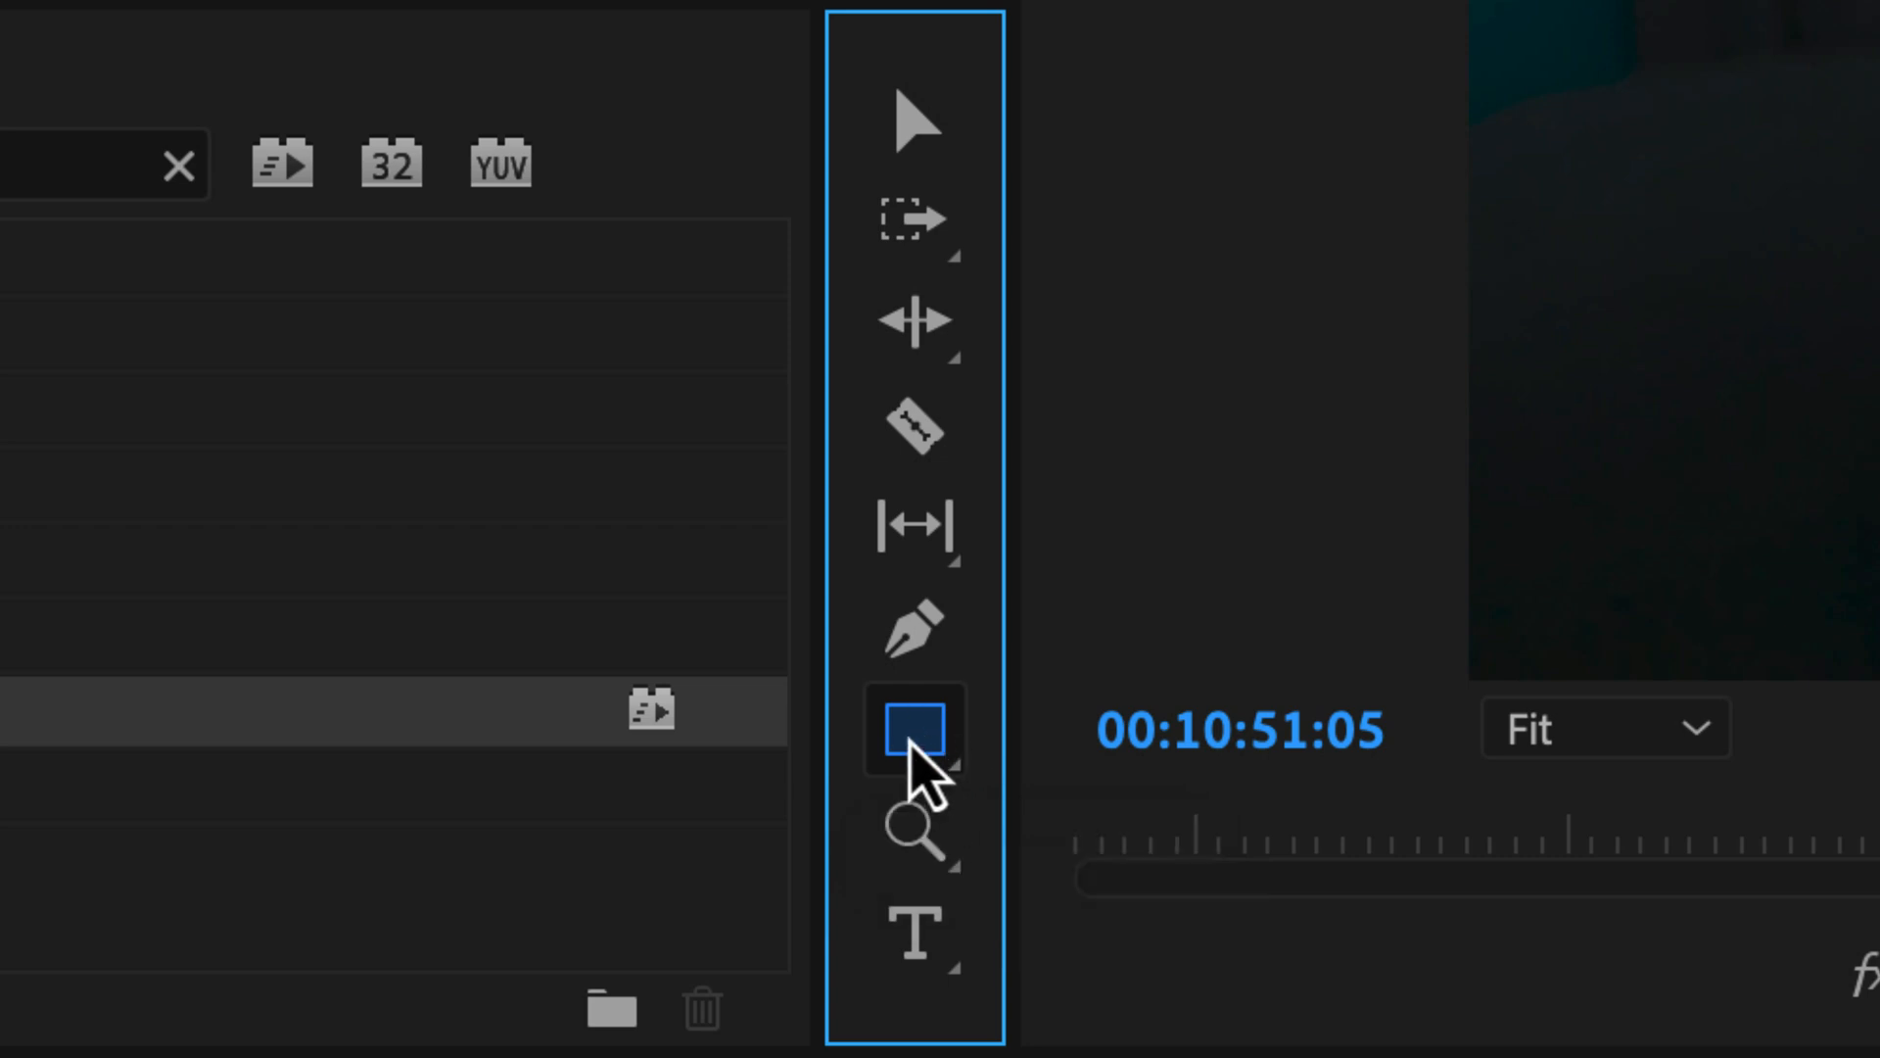
pyautogui.moveTo(953, 797)
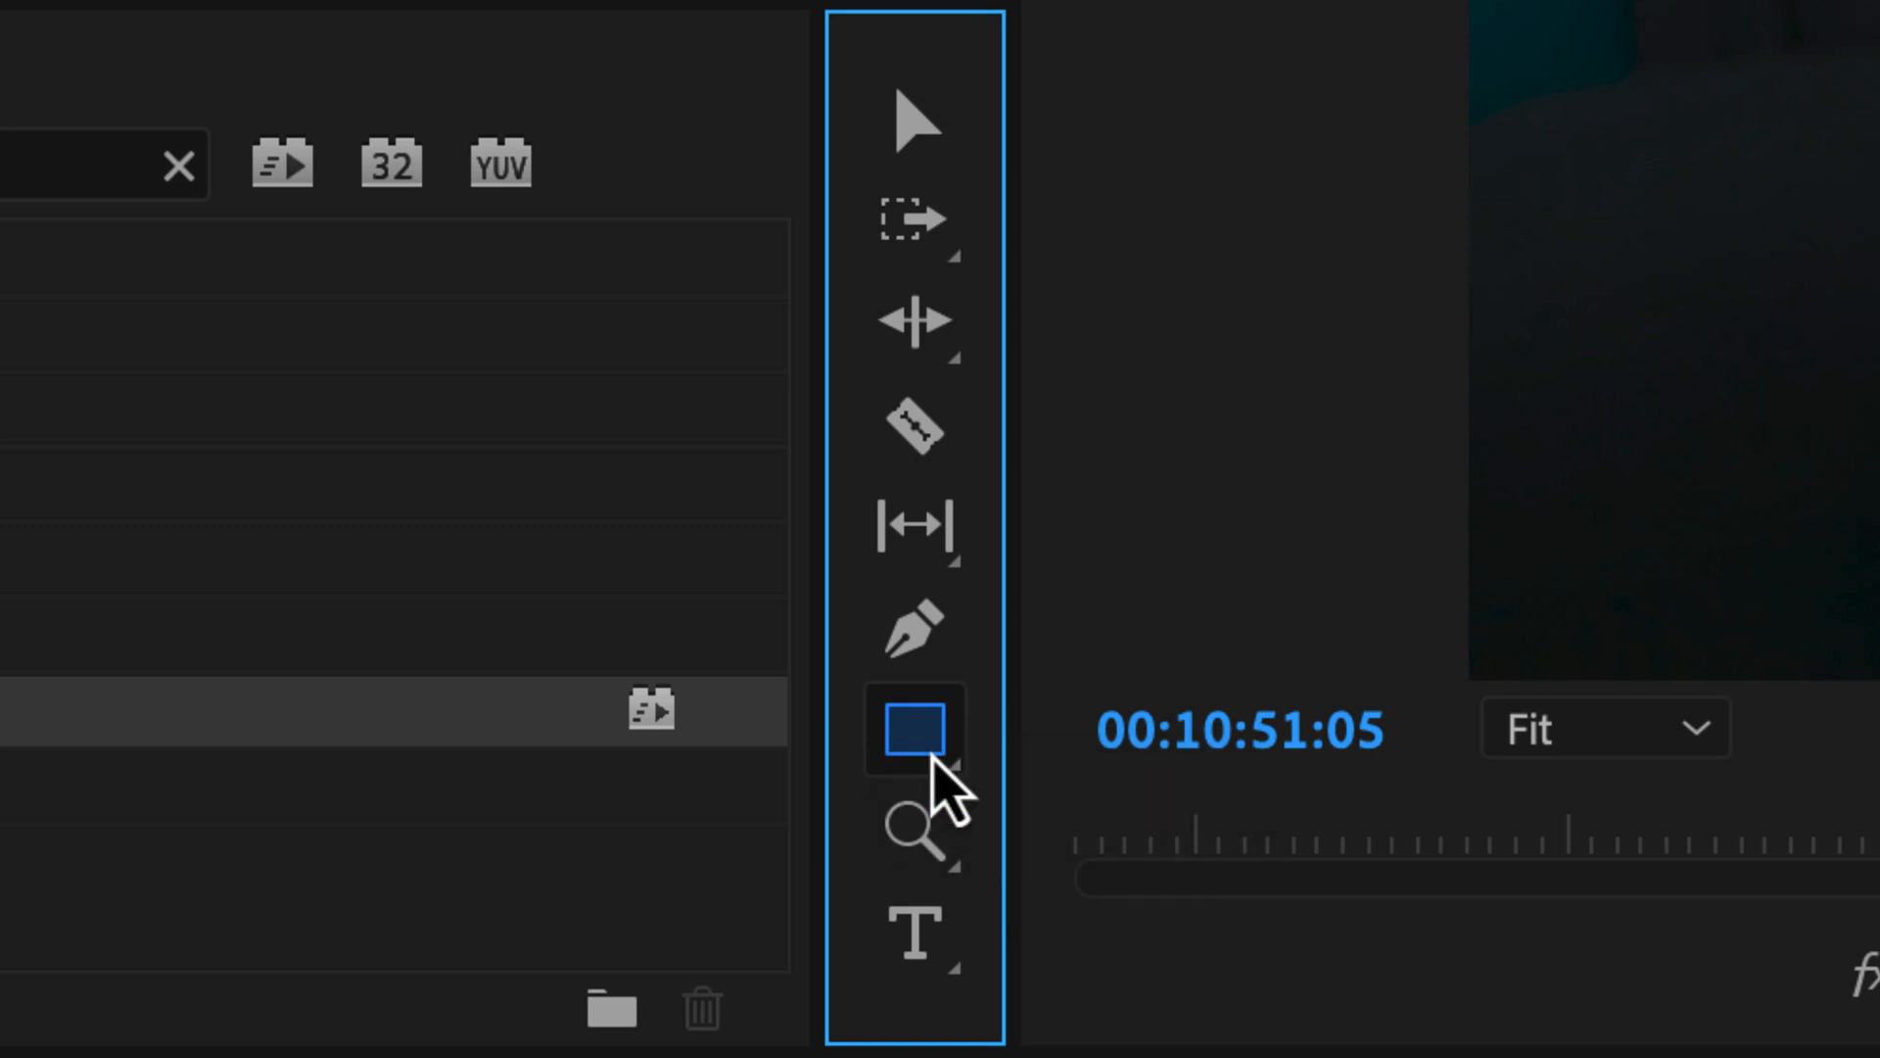
# Draw a blue rectangle over the speaker's face and select the new Graphic clip.
pyautogui.click(914, 729)
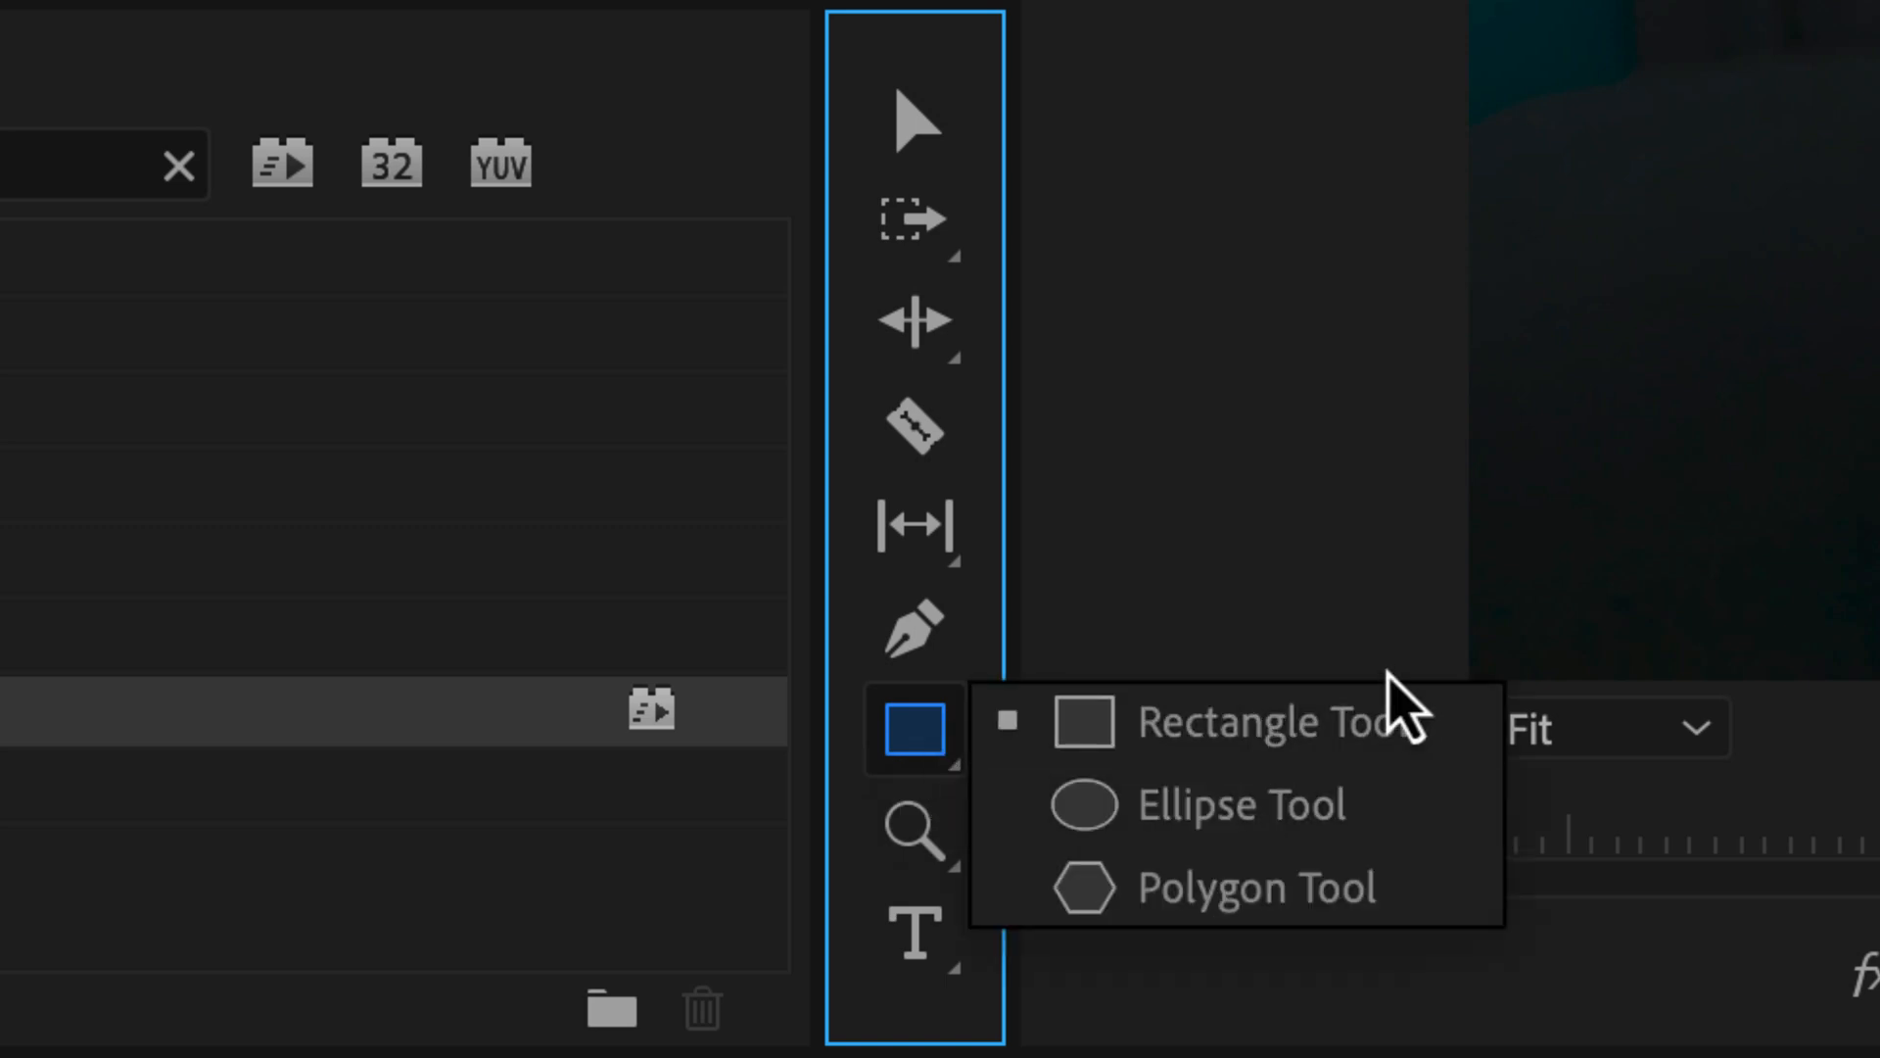
pyautogui.click(1225, 721)
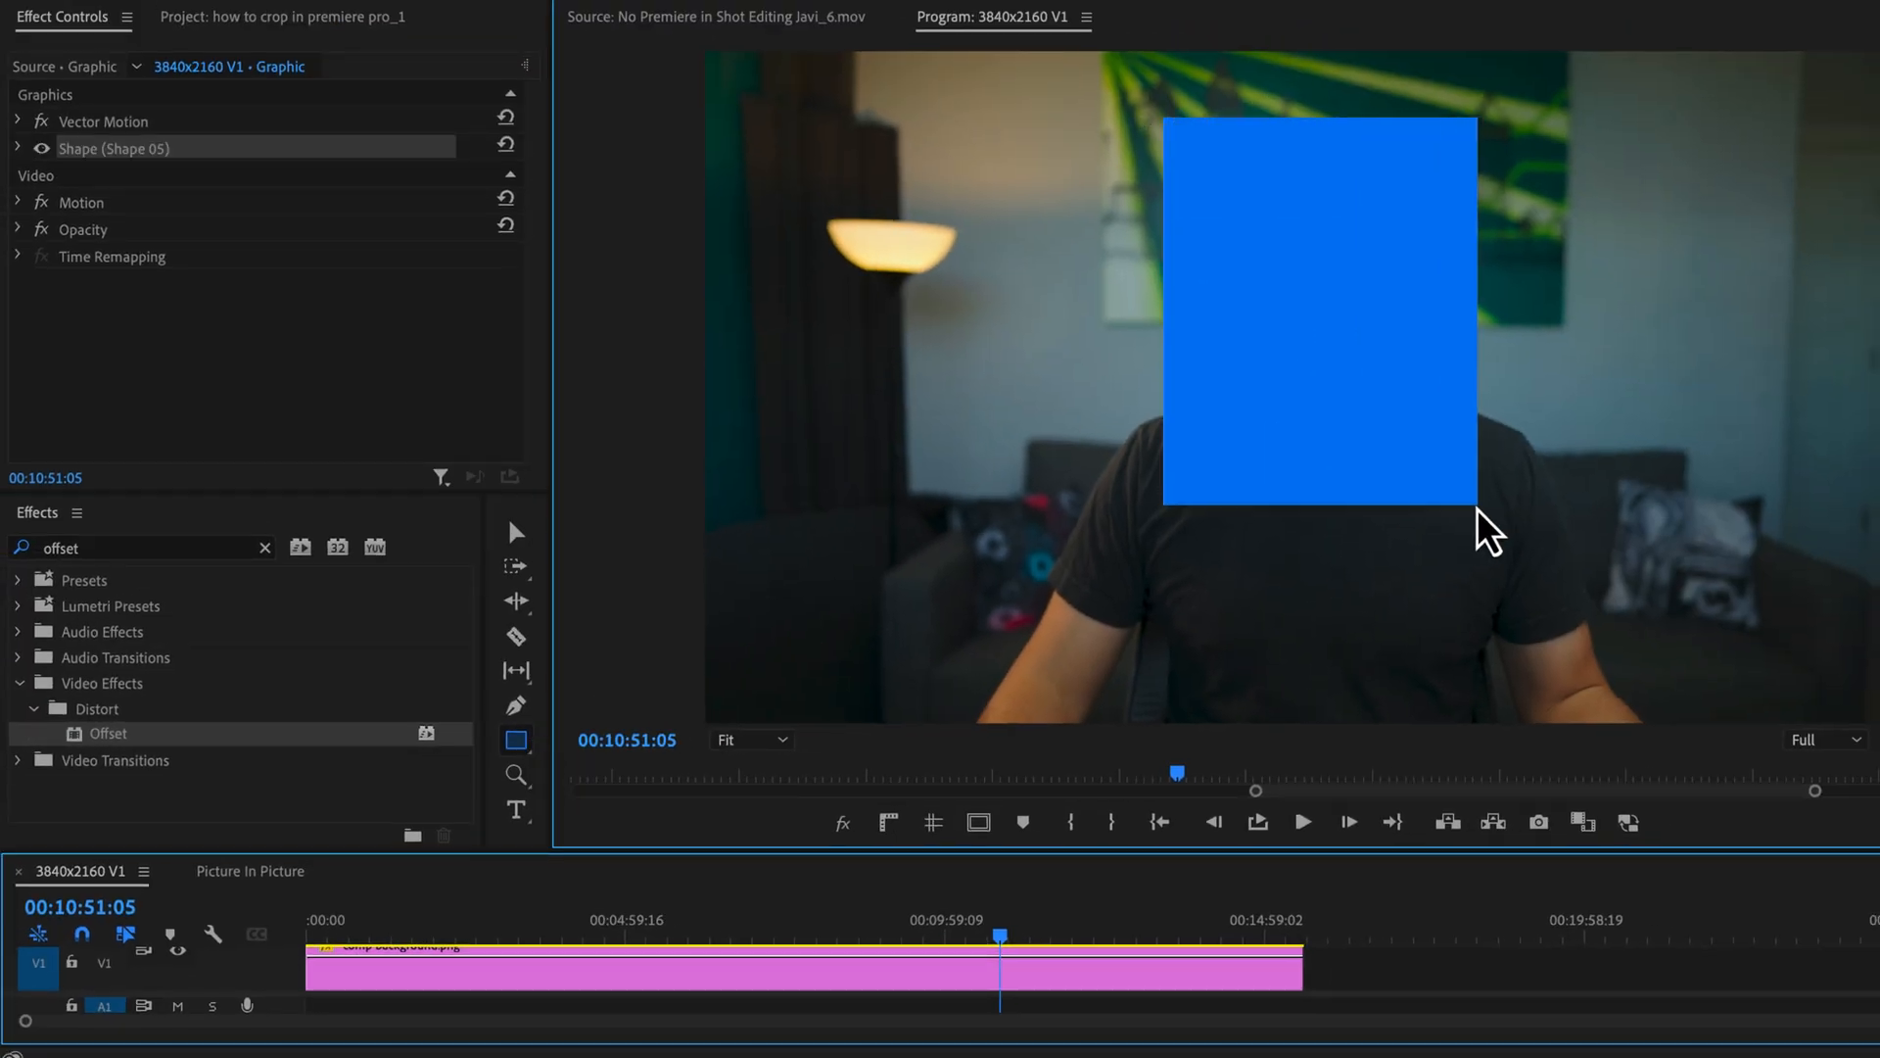
pyautogui.moveTo(1492, 528); pyautogui.dragTo(1457, 528)
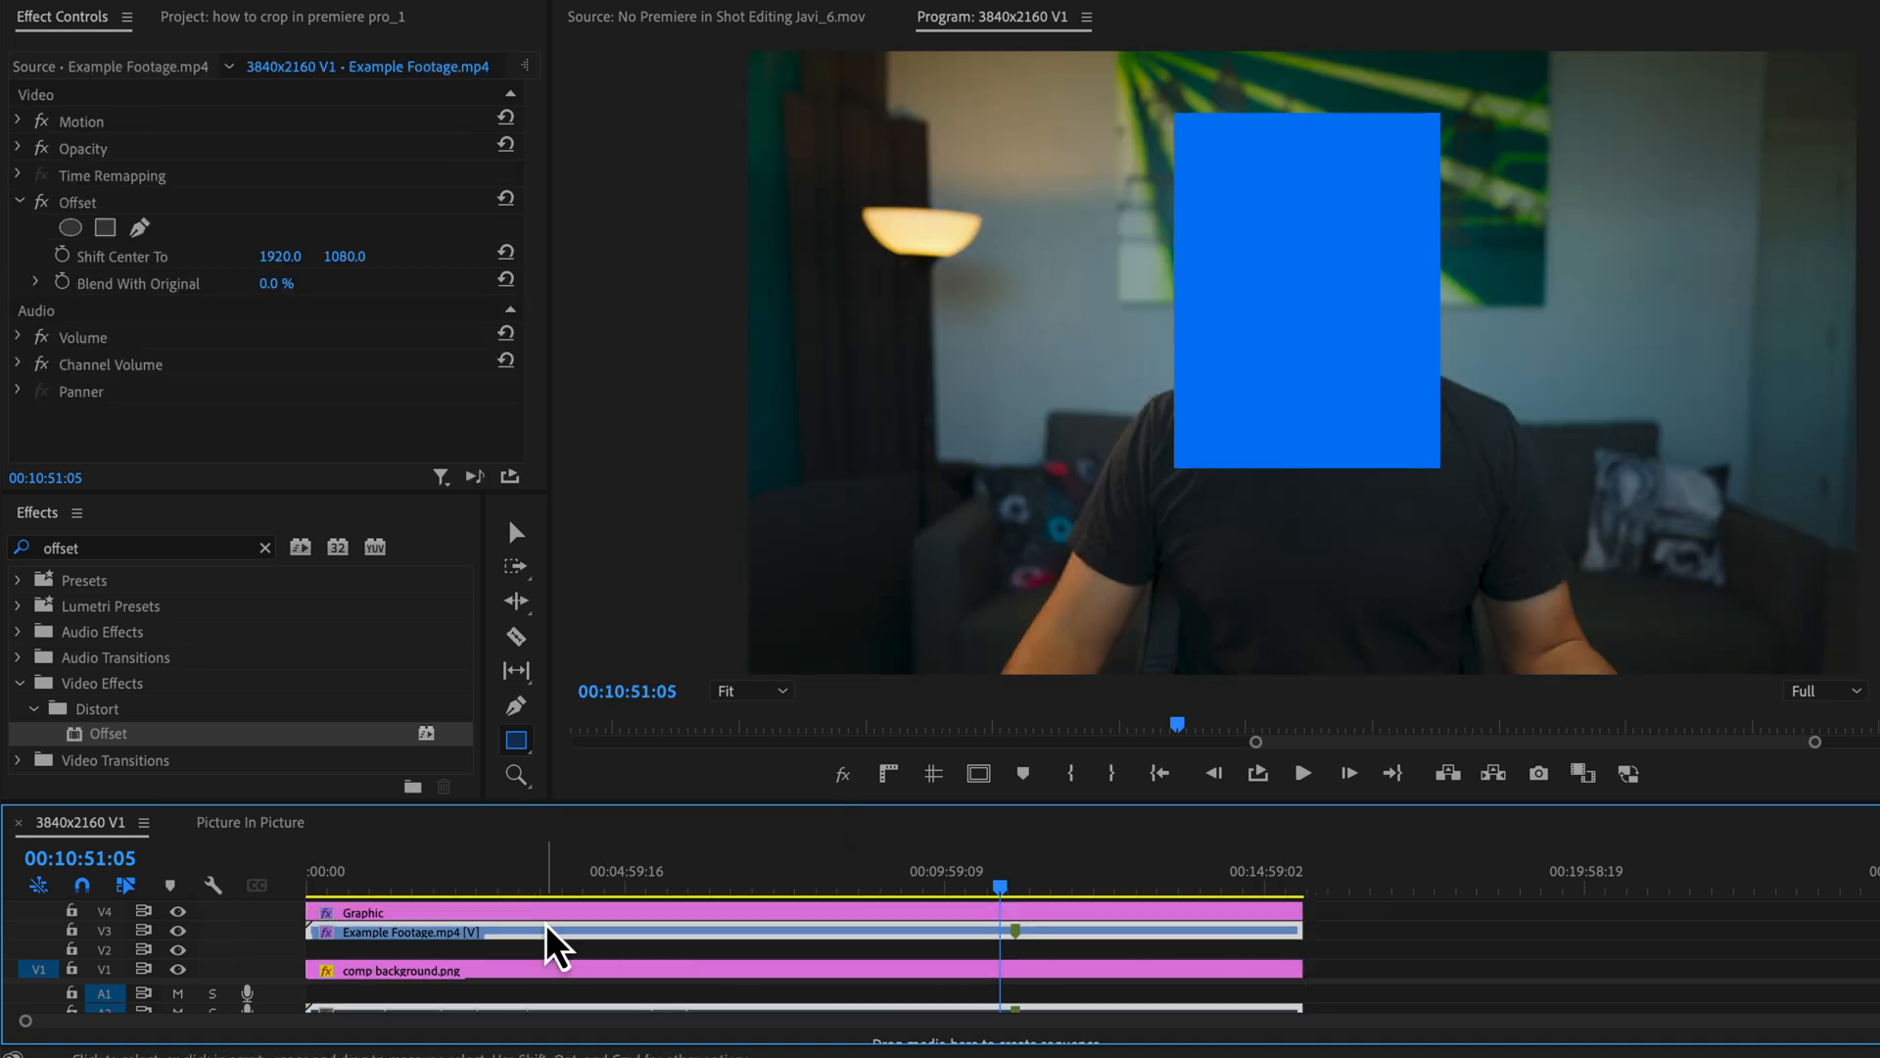
pyautogui.click(360, 913)
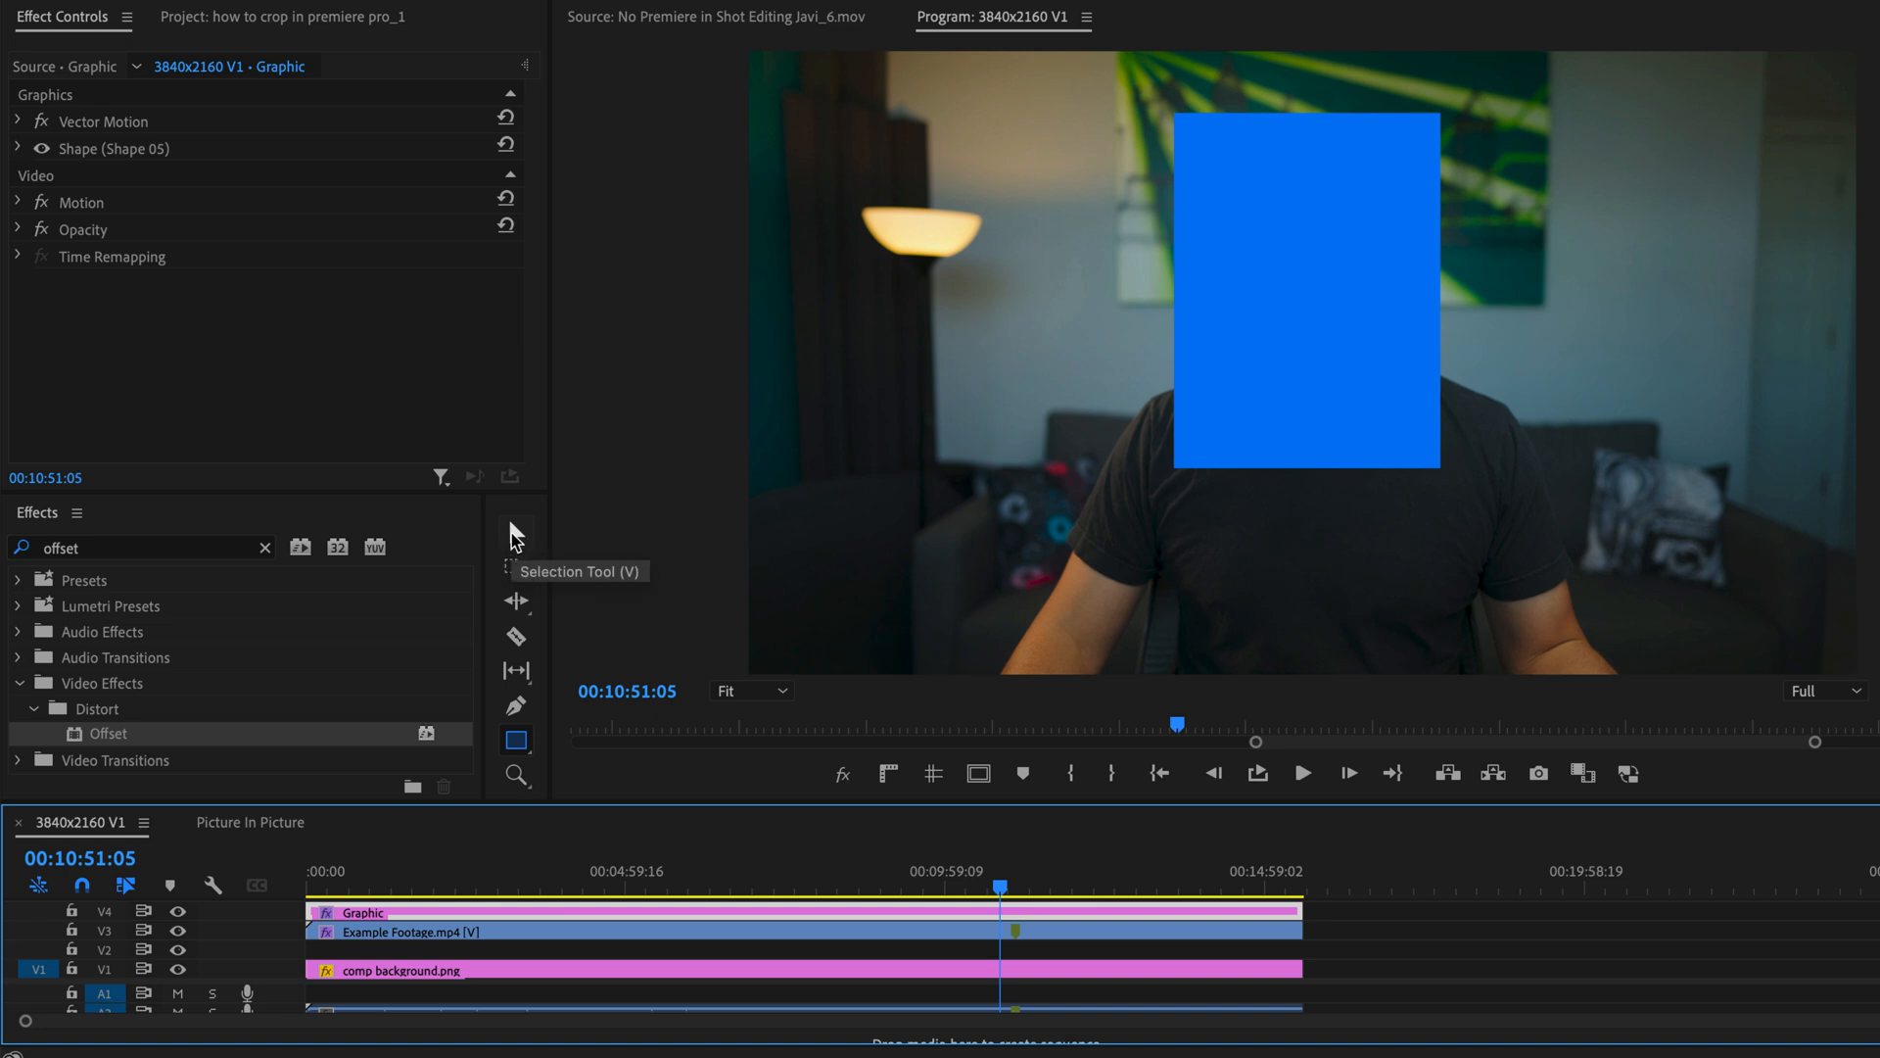
# Switch to the Selection tool and round the rectangle's corners to a radius of about 179.
pyautogui.click(763, 13)
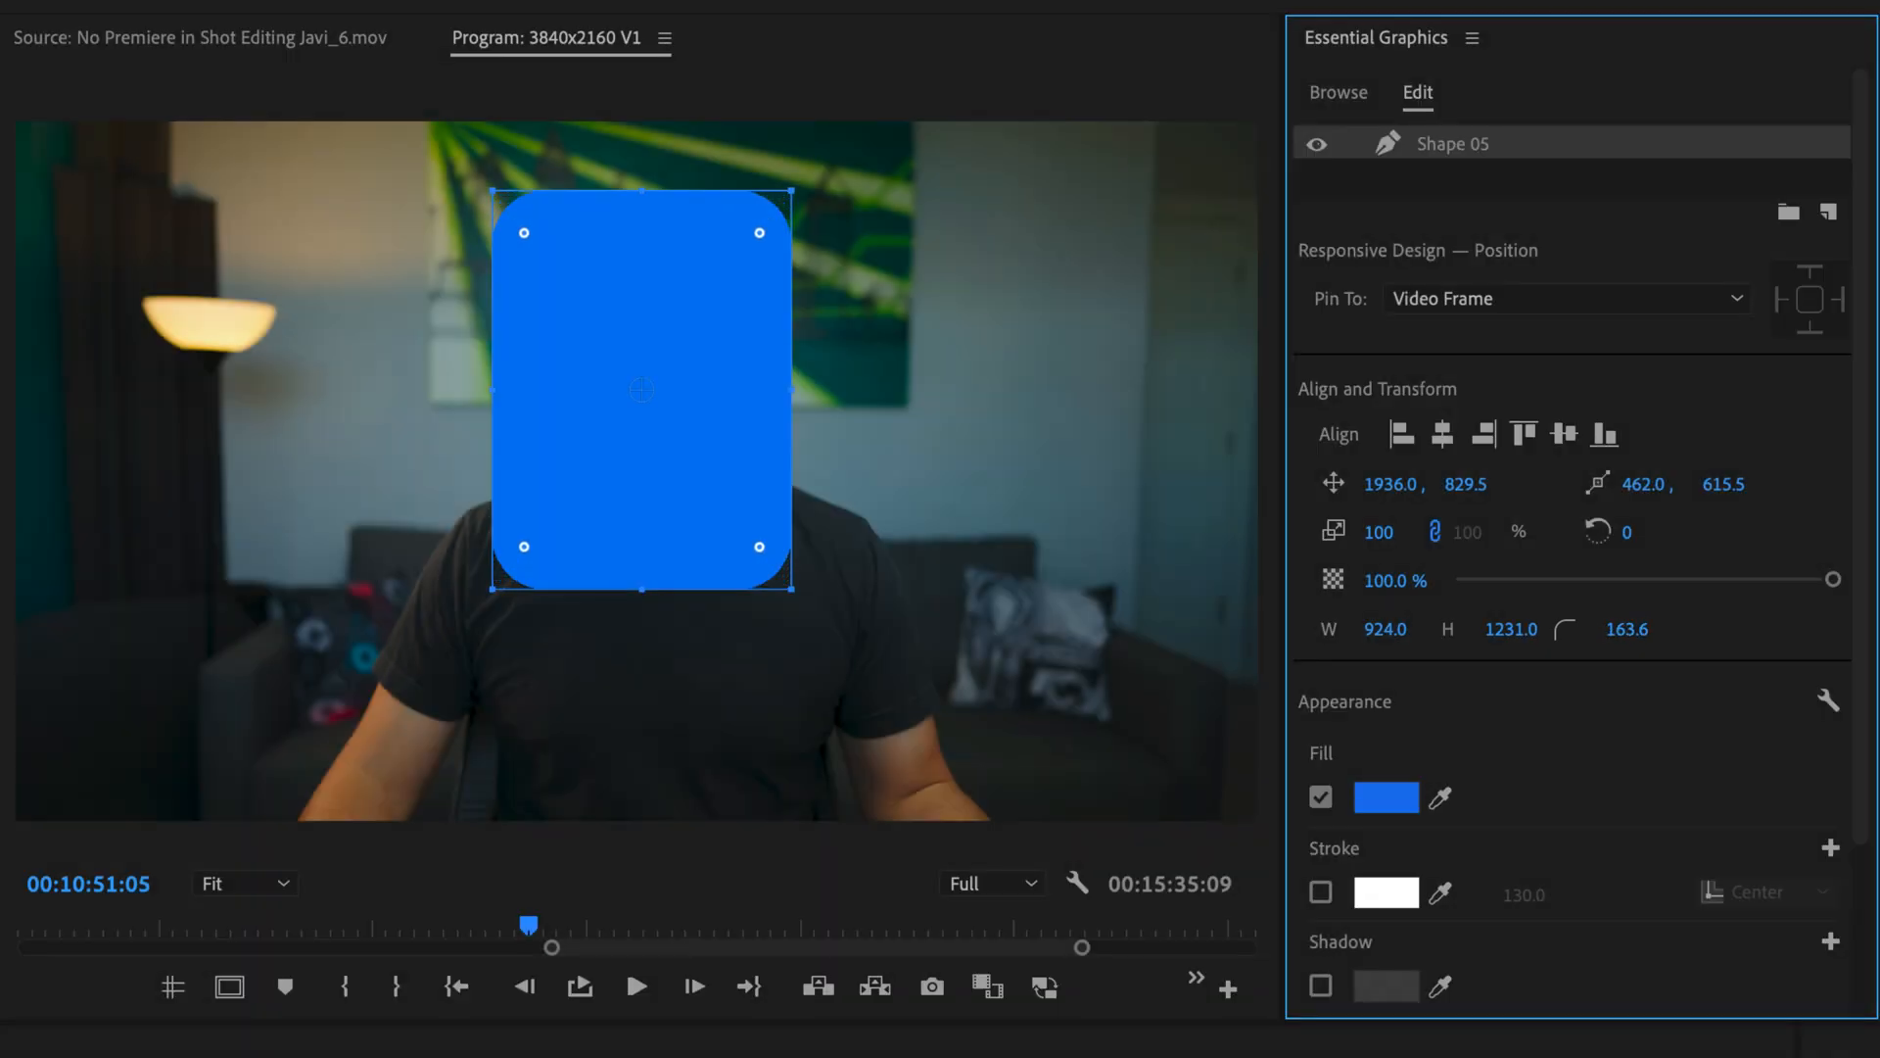
pyautogui.moveTo(1625, 629); pyautogui.dragTo(1643, 628)
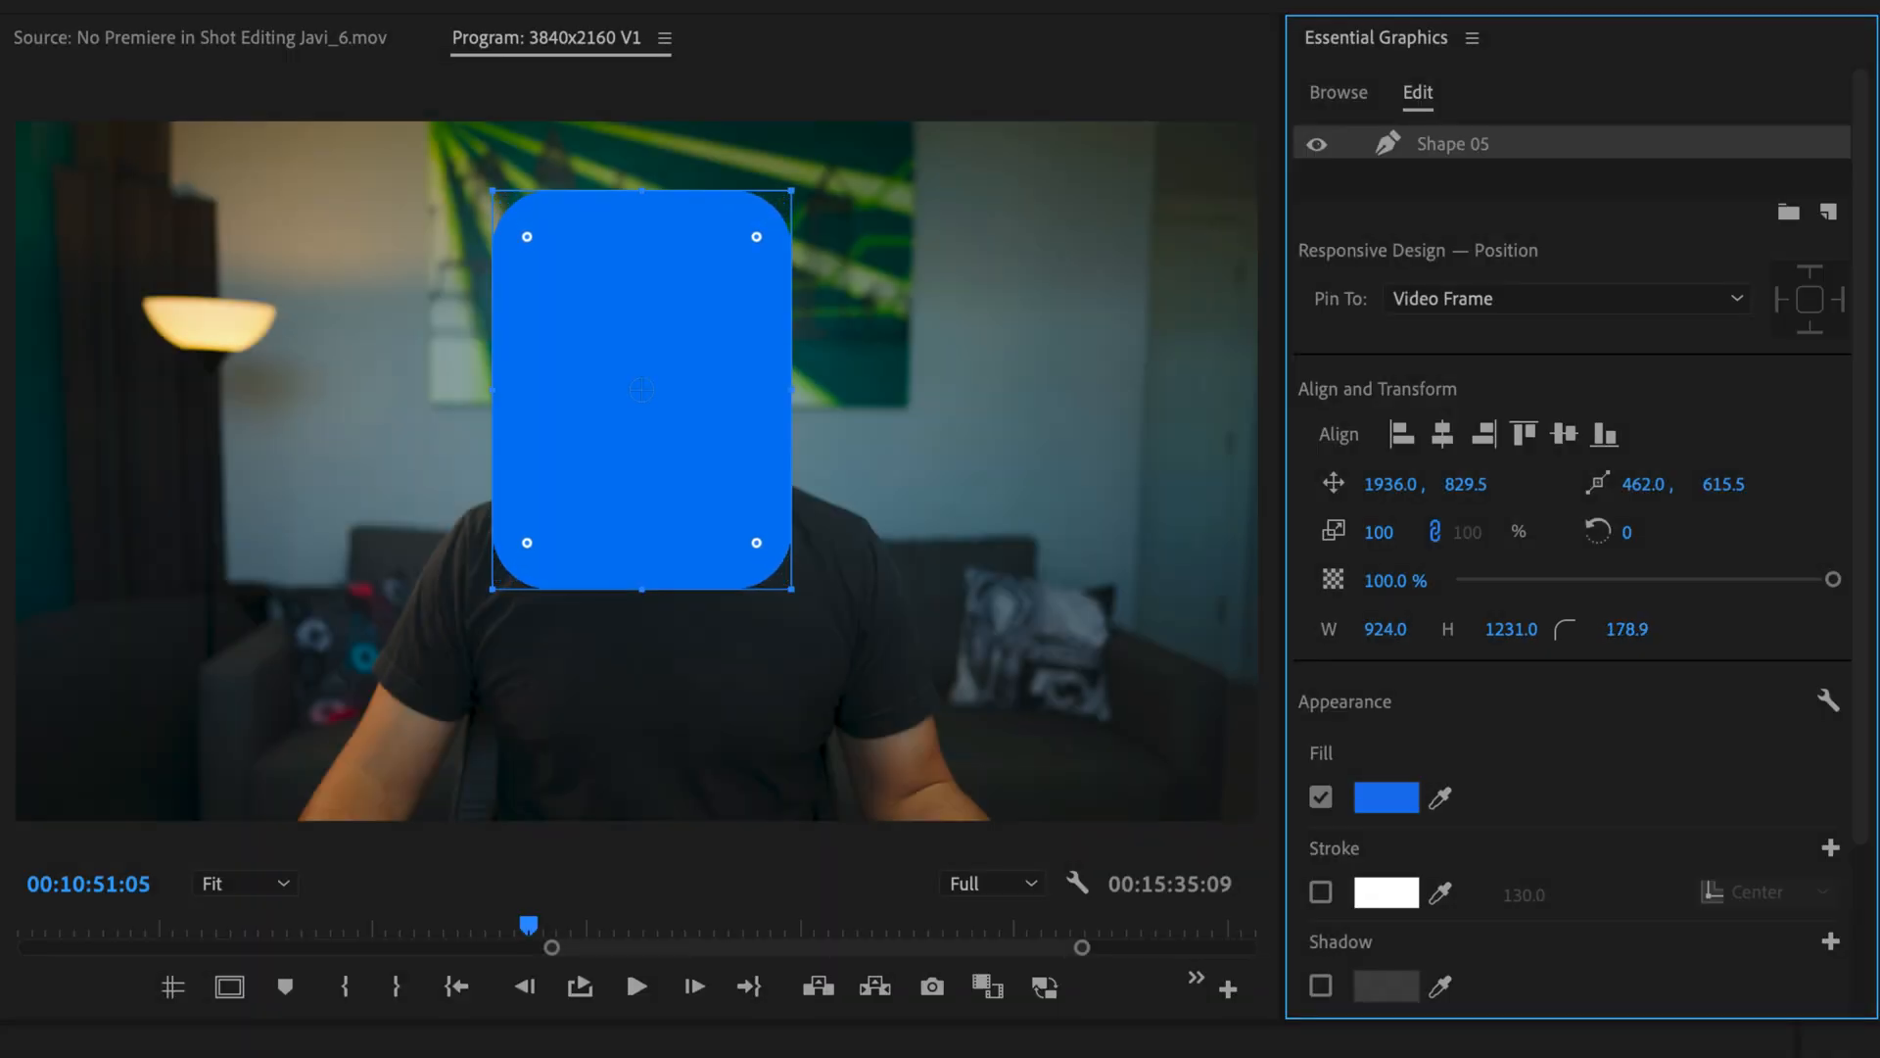
pyautogui.moveTo(716, 392)
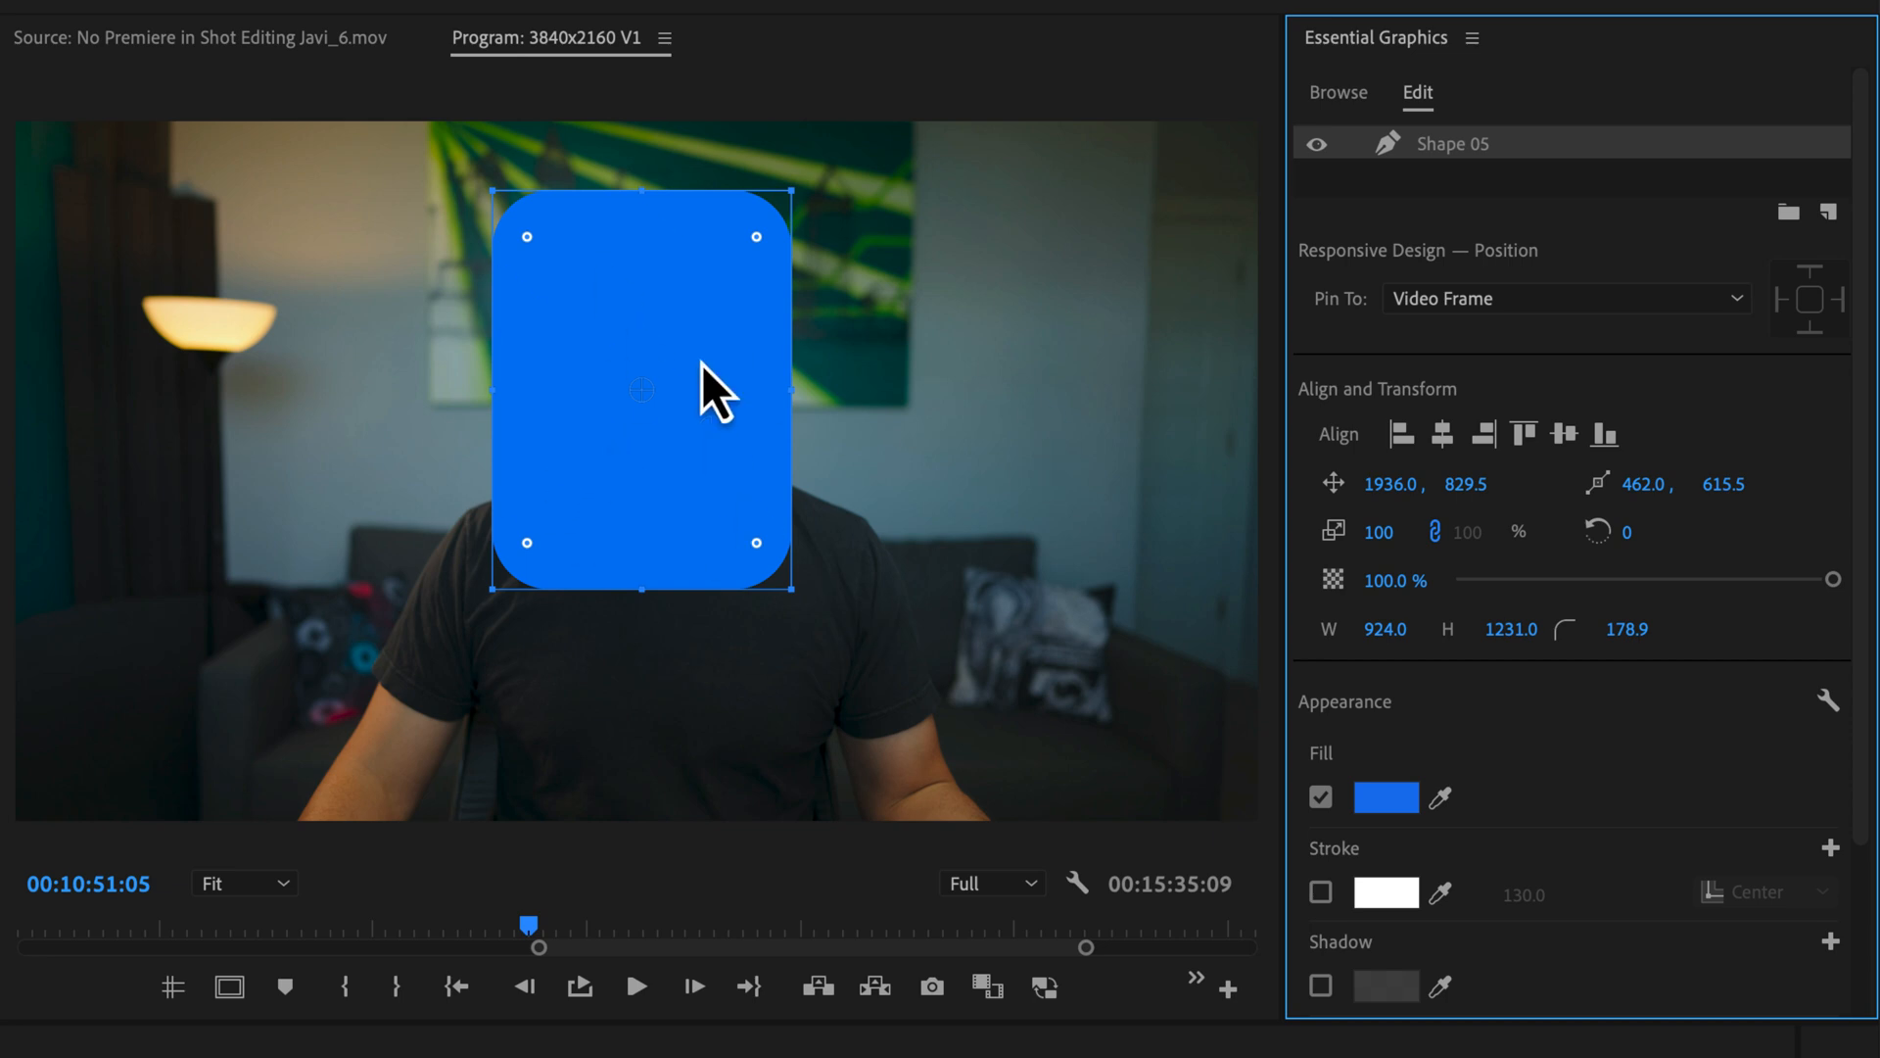
pyautogui.moveTo(609, 290)
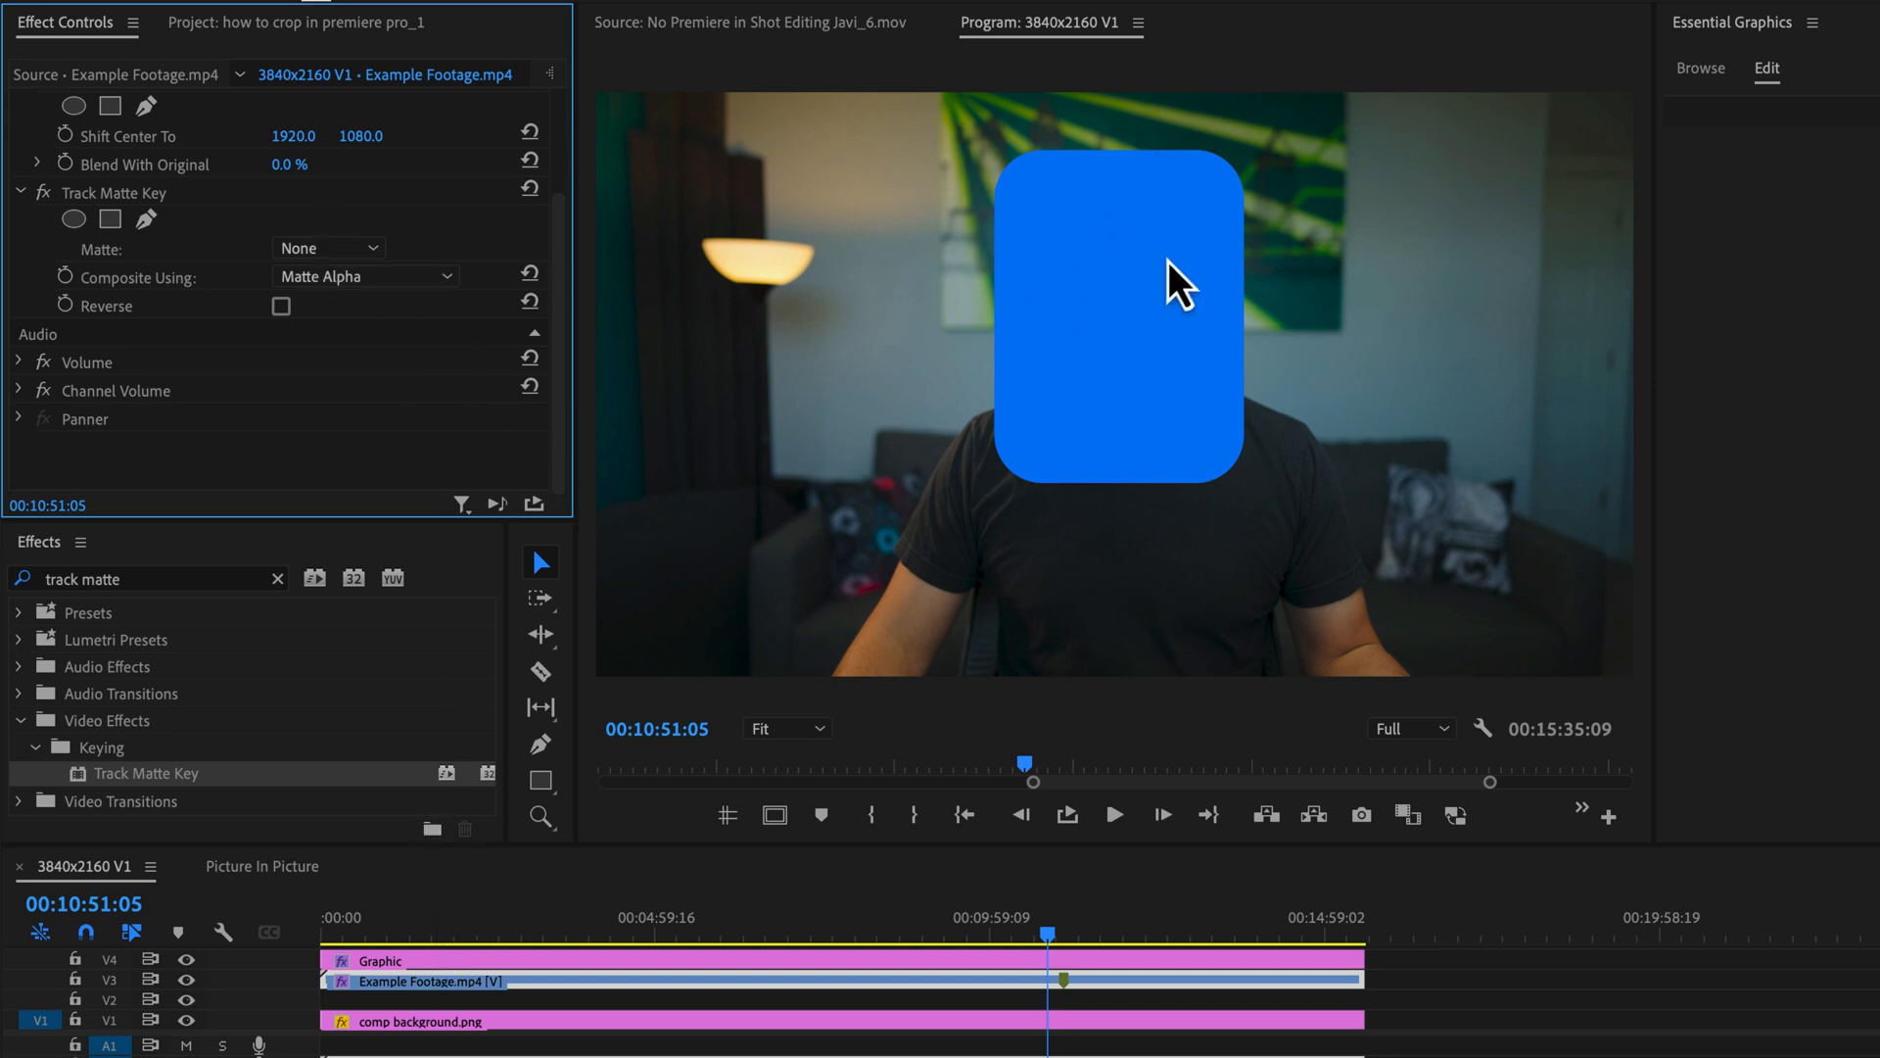
# Set Track Matte Key's Matte to Video 4 and select the Graphic clip on V4.
pyautogui.click(326, 248)
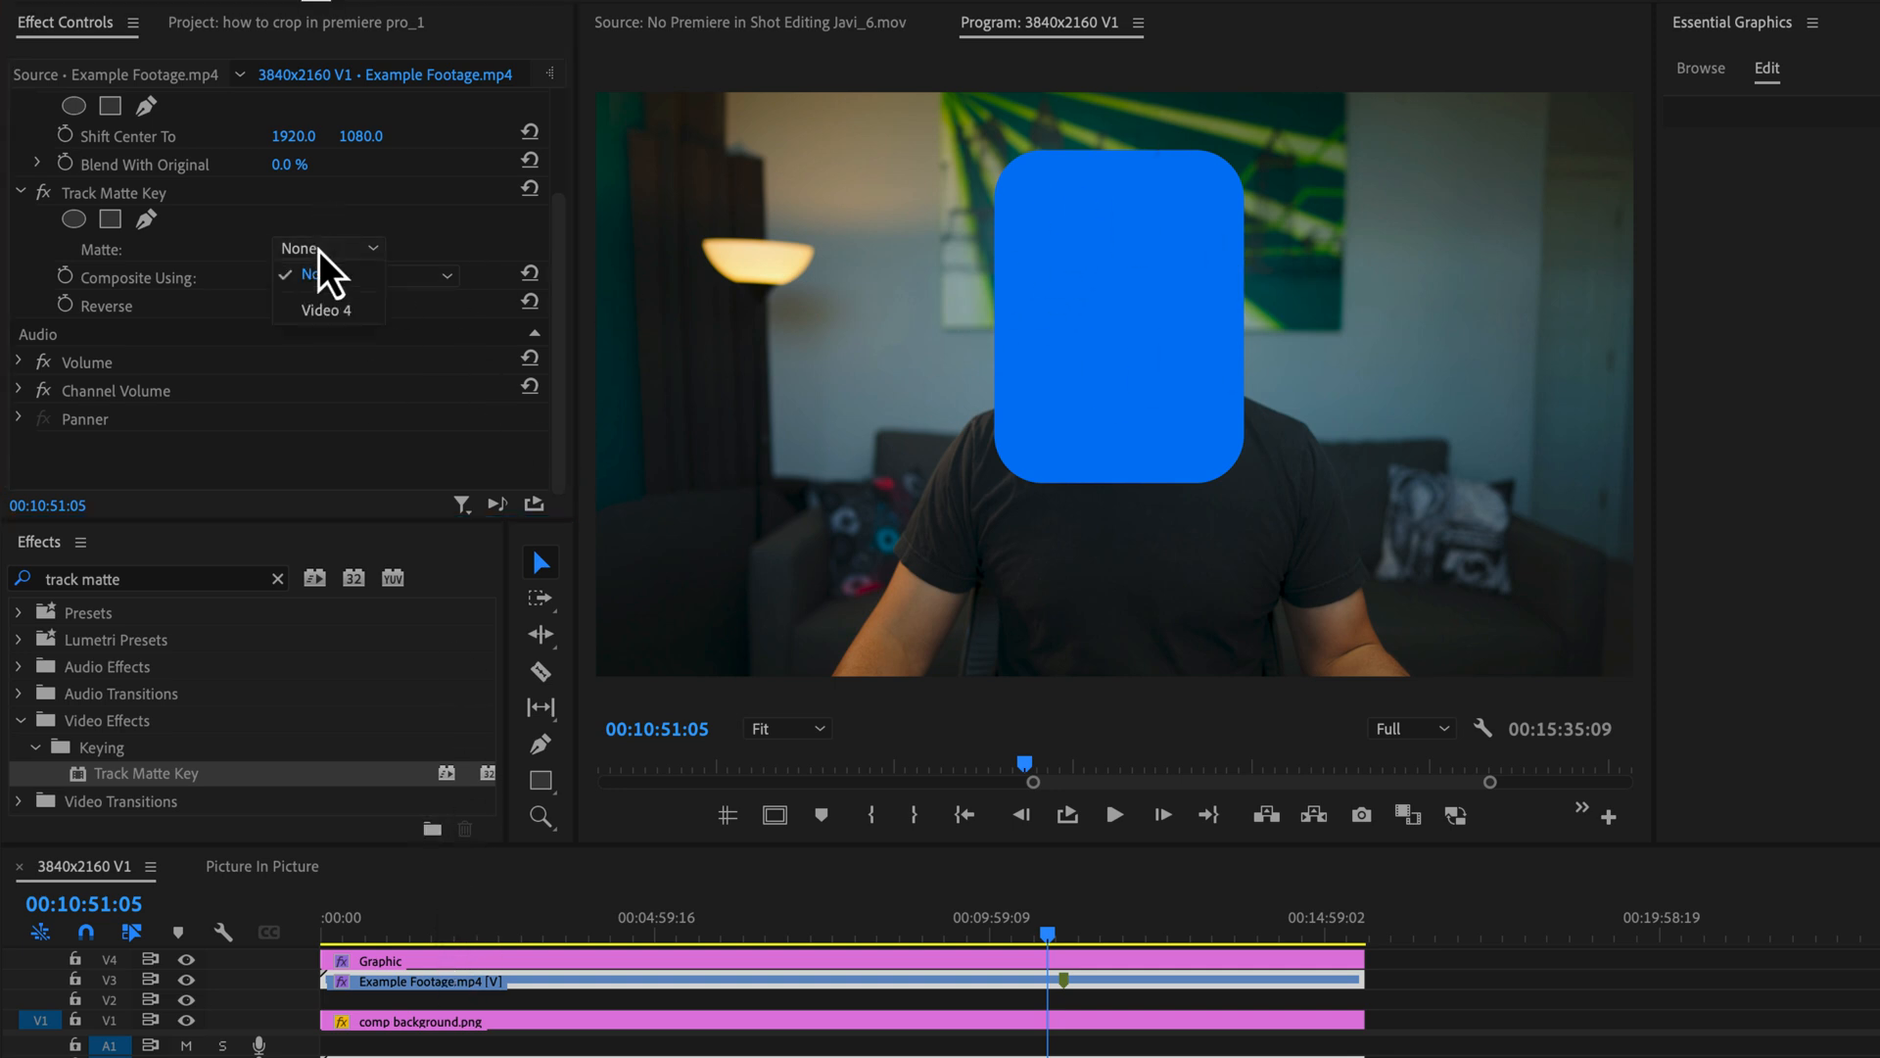
pyautogui.click(326, 247)
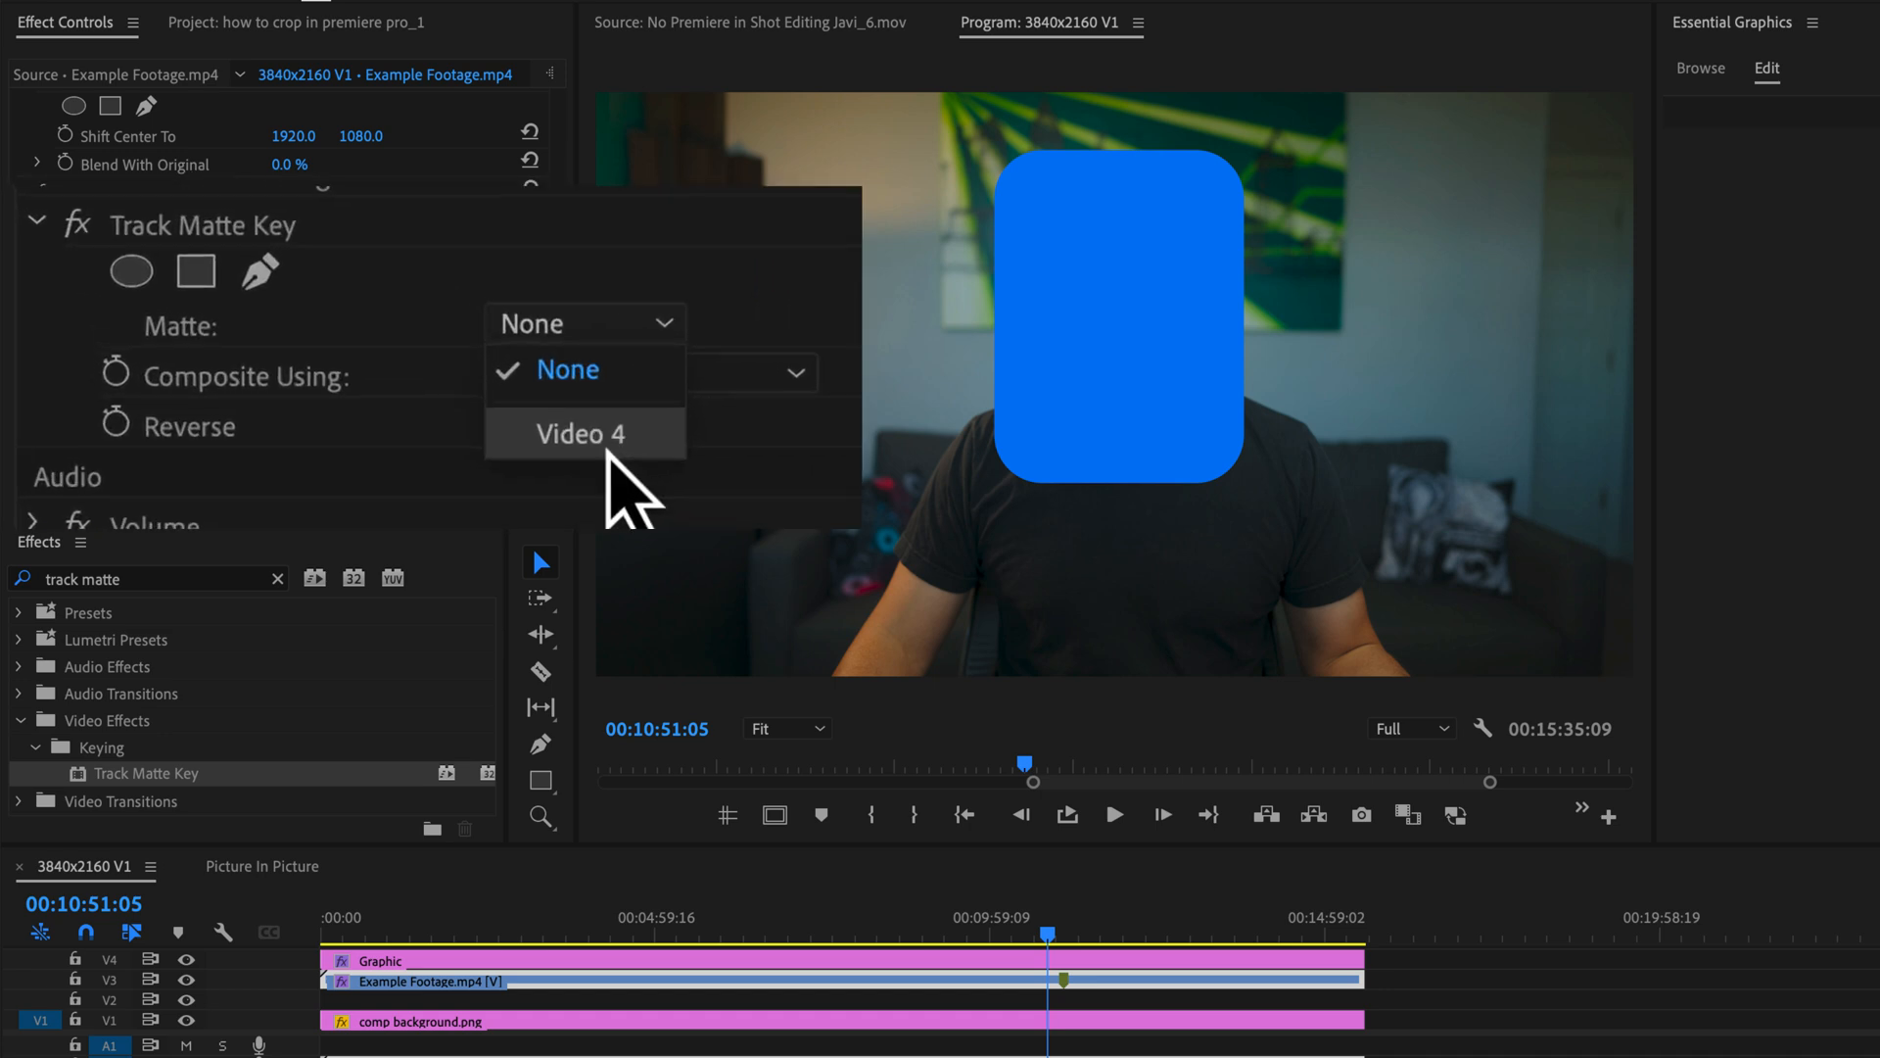
pyautogui.click(583, 433)
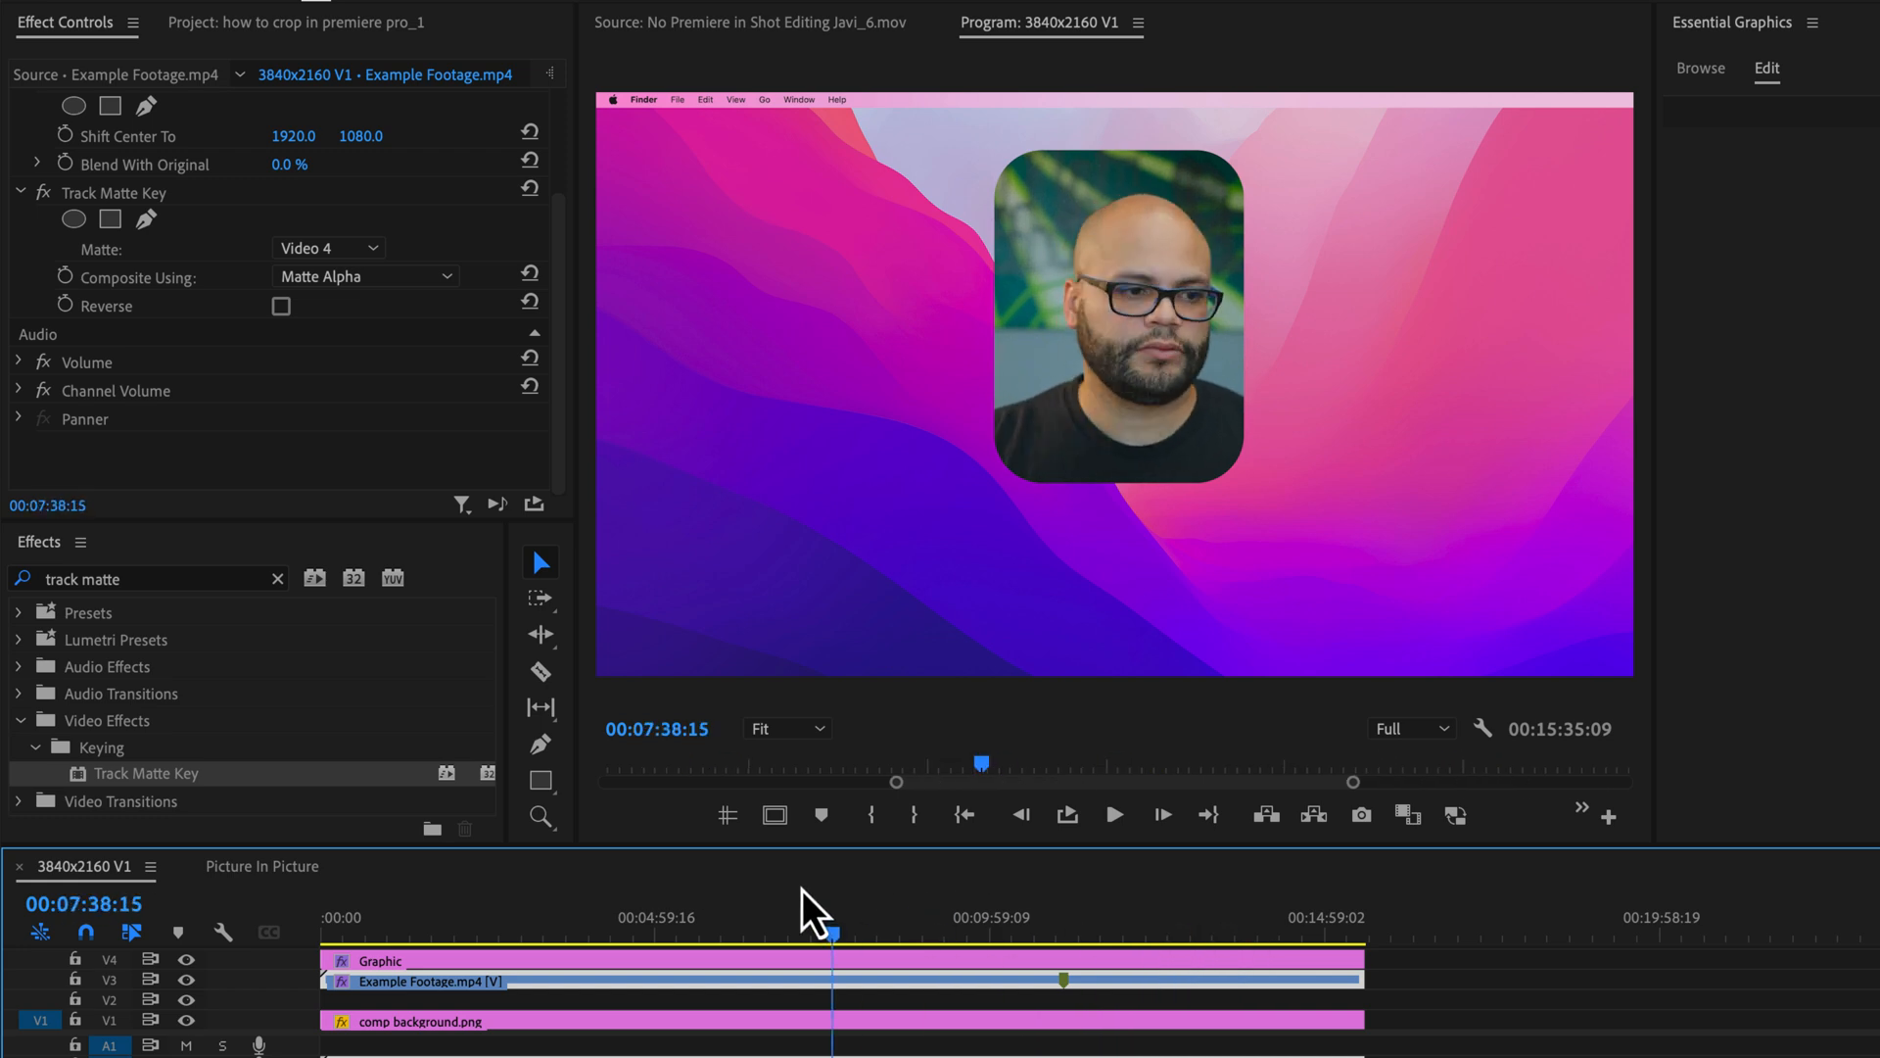
pyautogui.click(1066, 814)
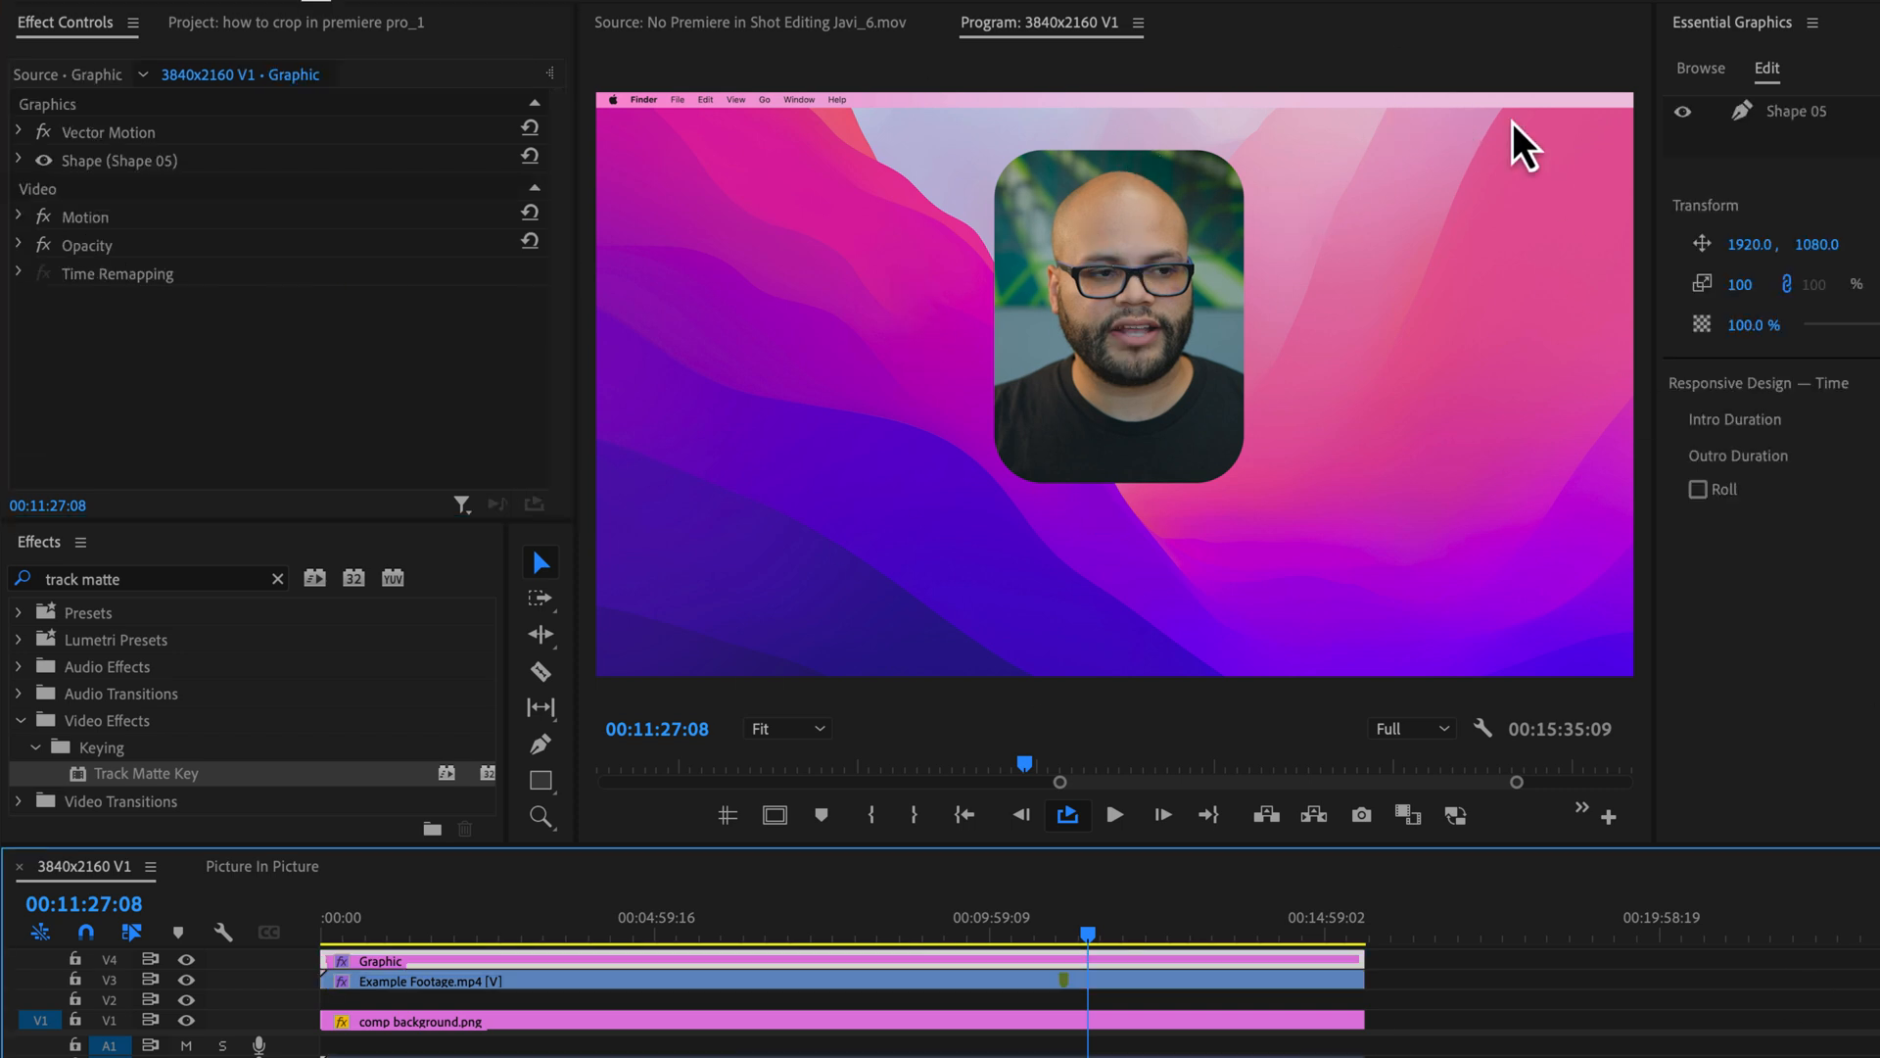
pyautogui.moveTo(1115, 264)
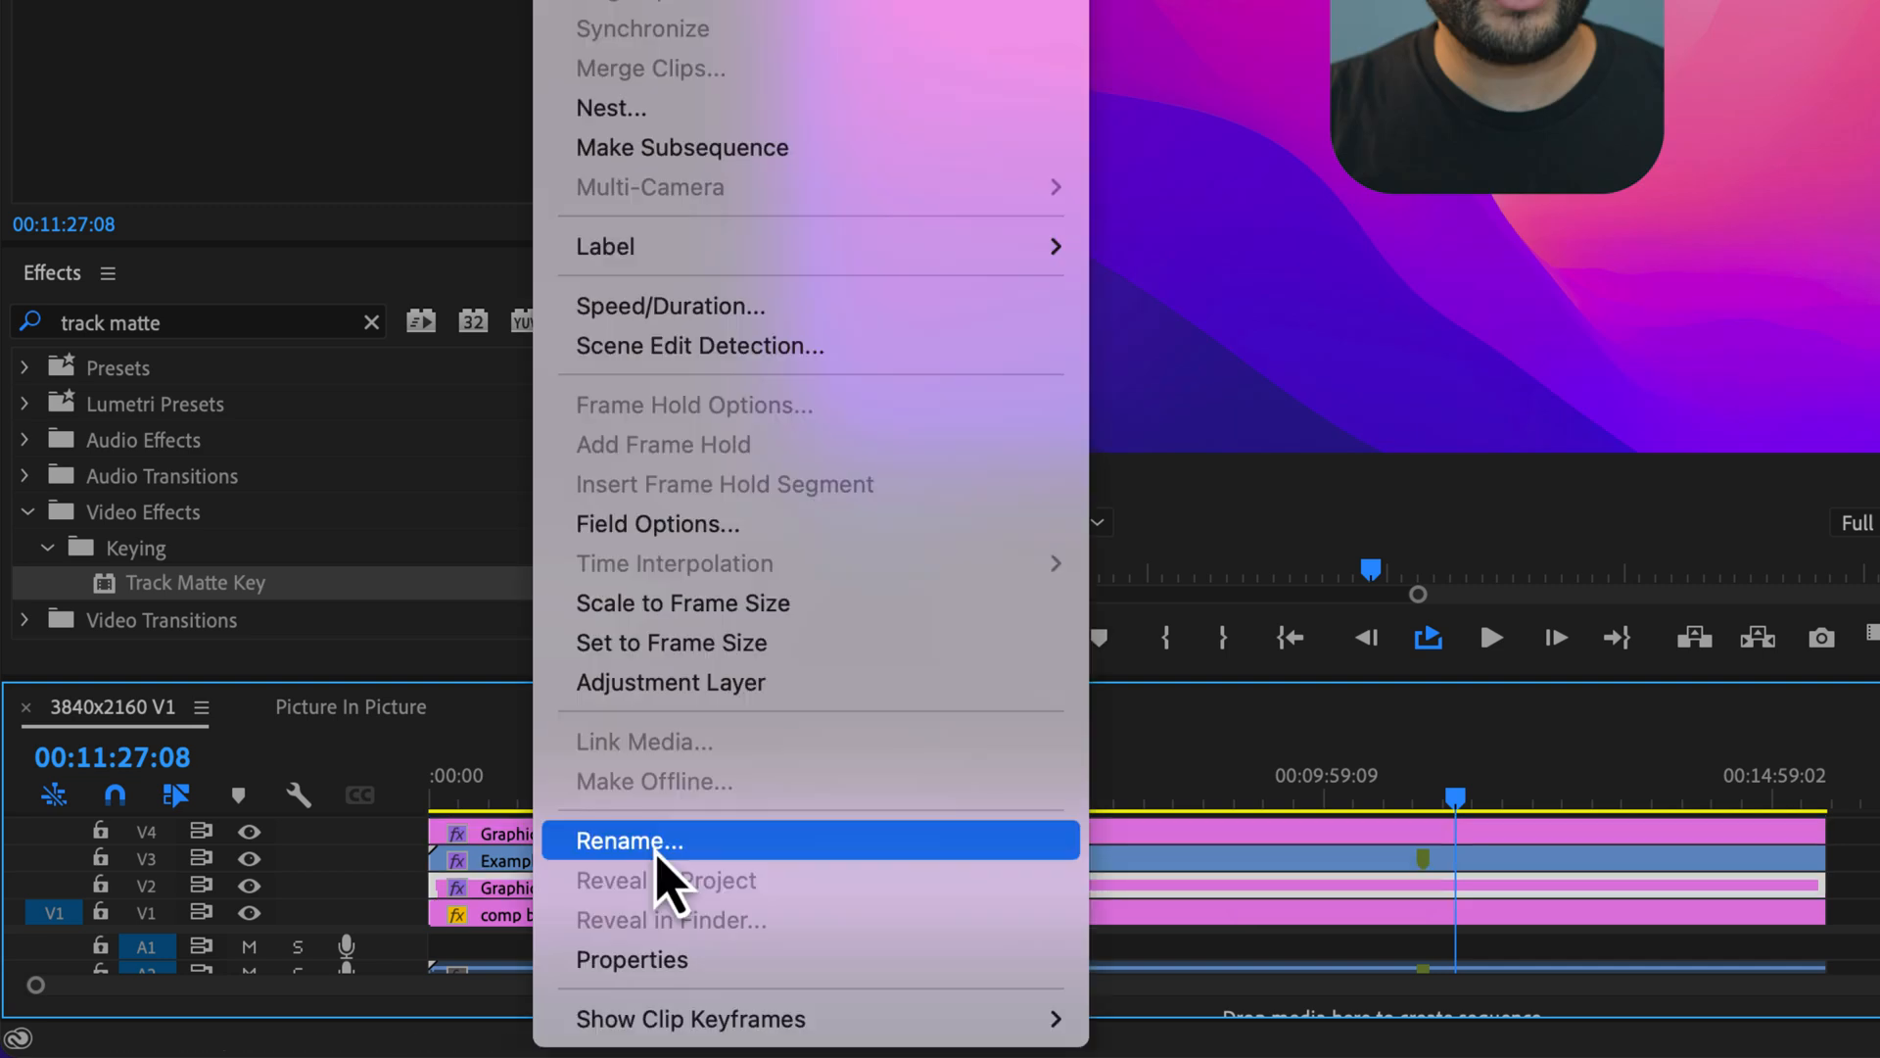
# Start renaming the duplicated shape clip on the timeline.
pyautogui.click(630, 841)
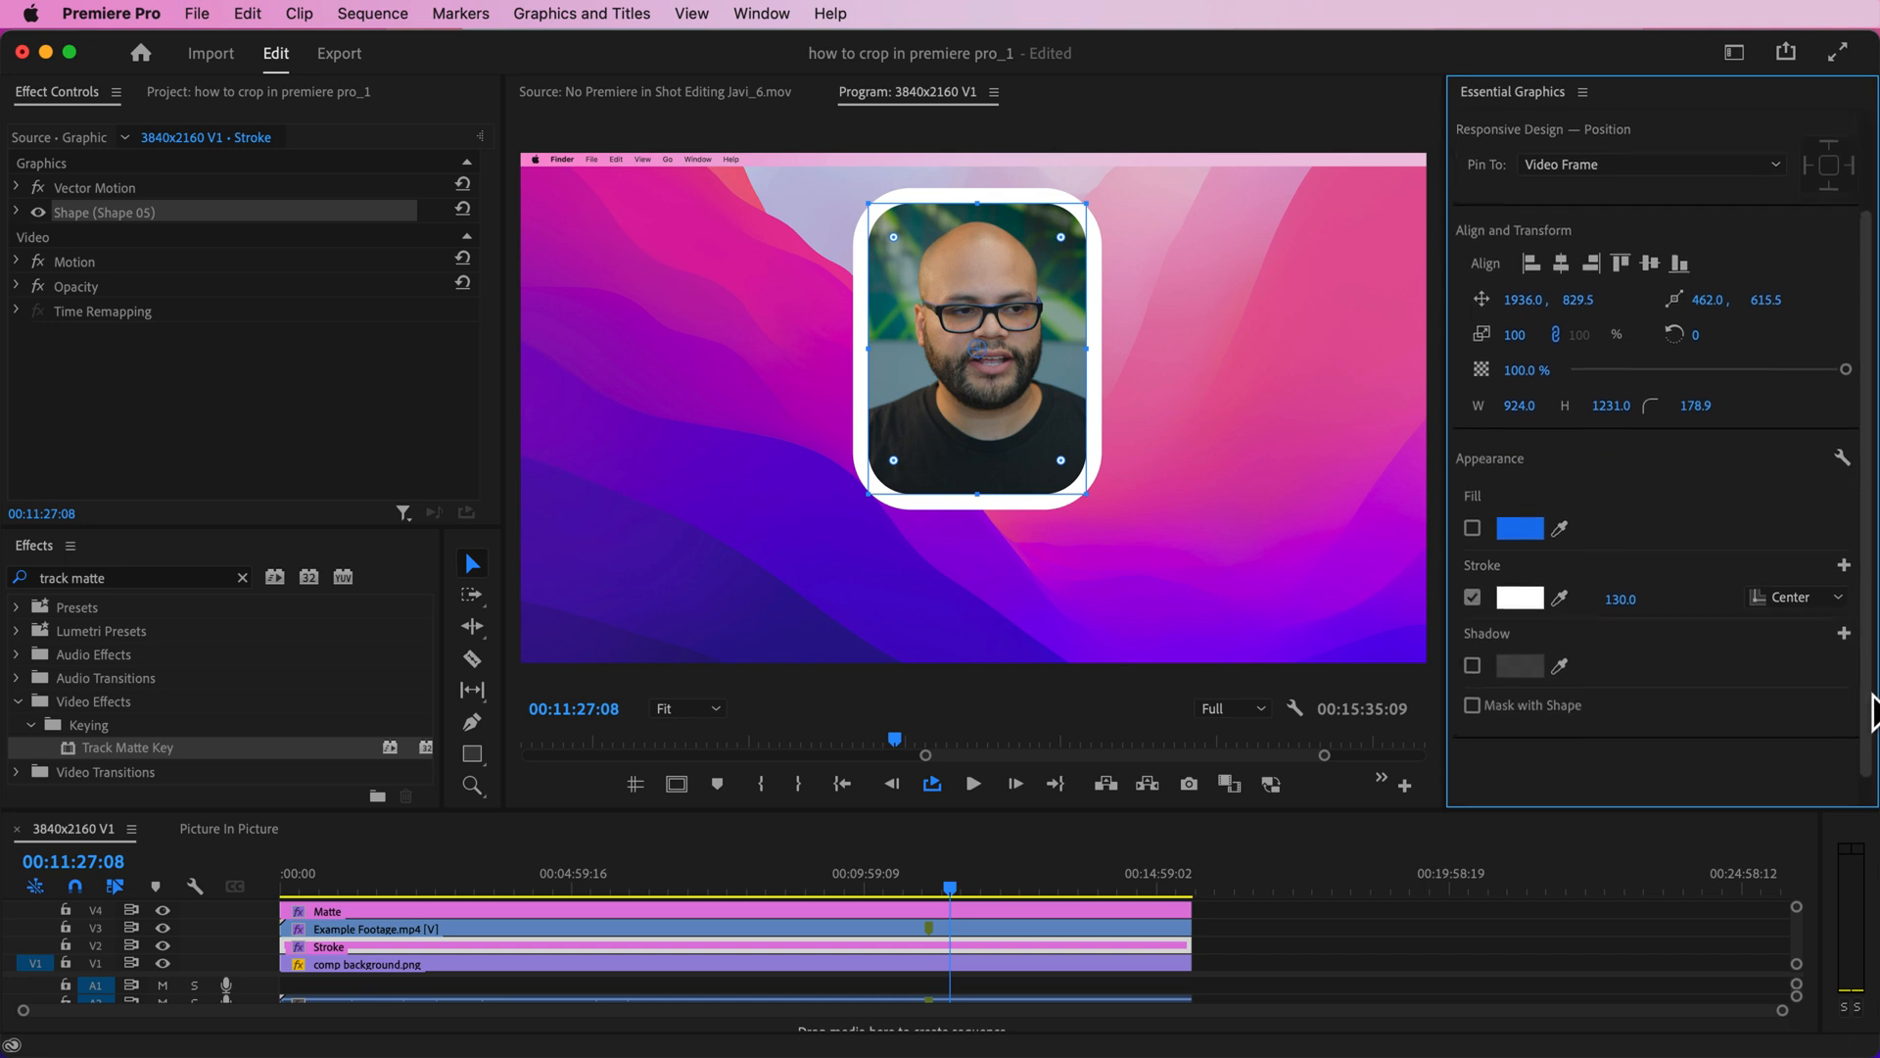
# Try Outer and Inner stroke alignments, keeping the stroke colour white.
pyautogui.click(1794, 594)
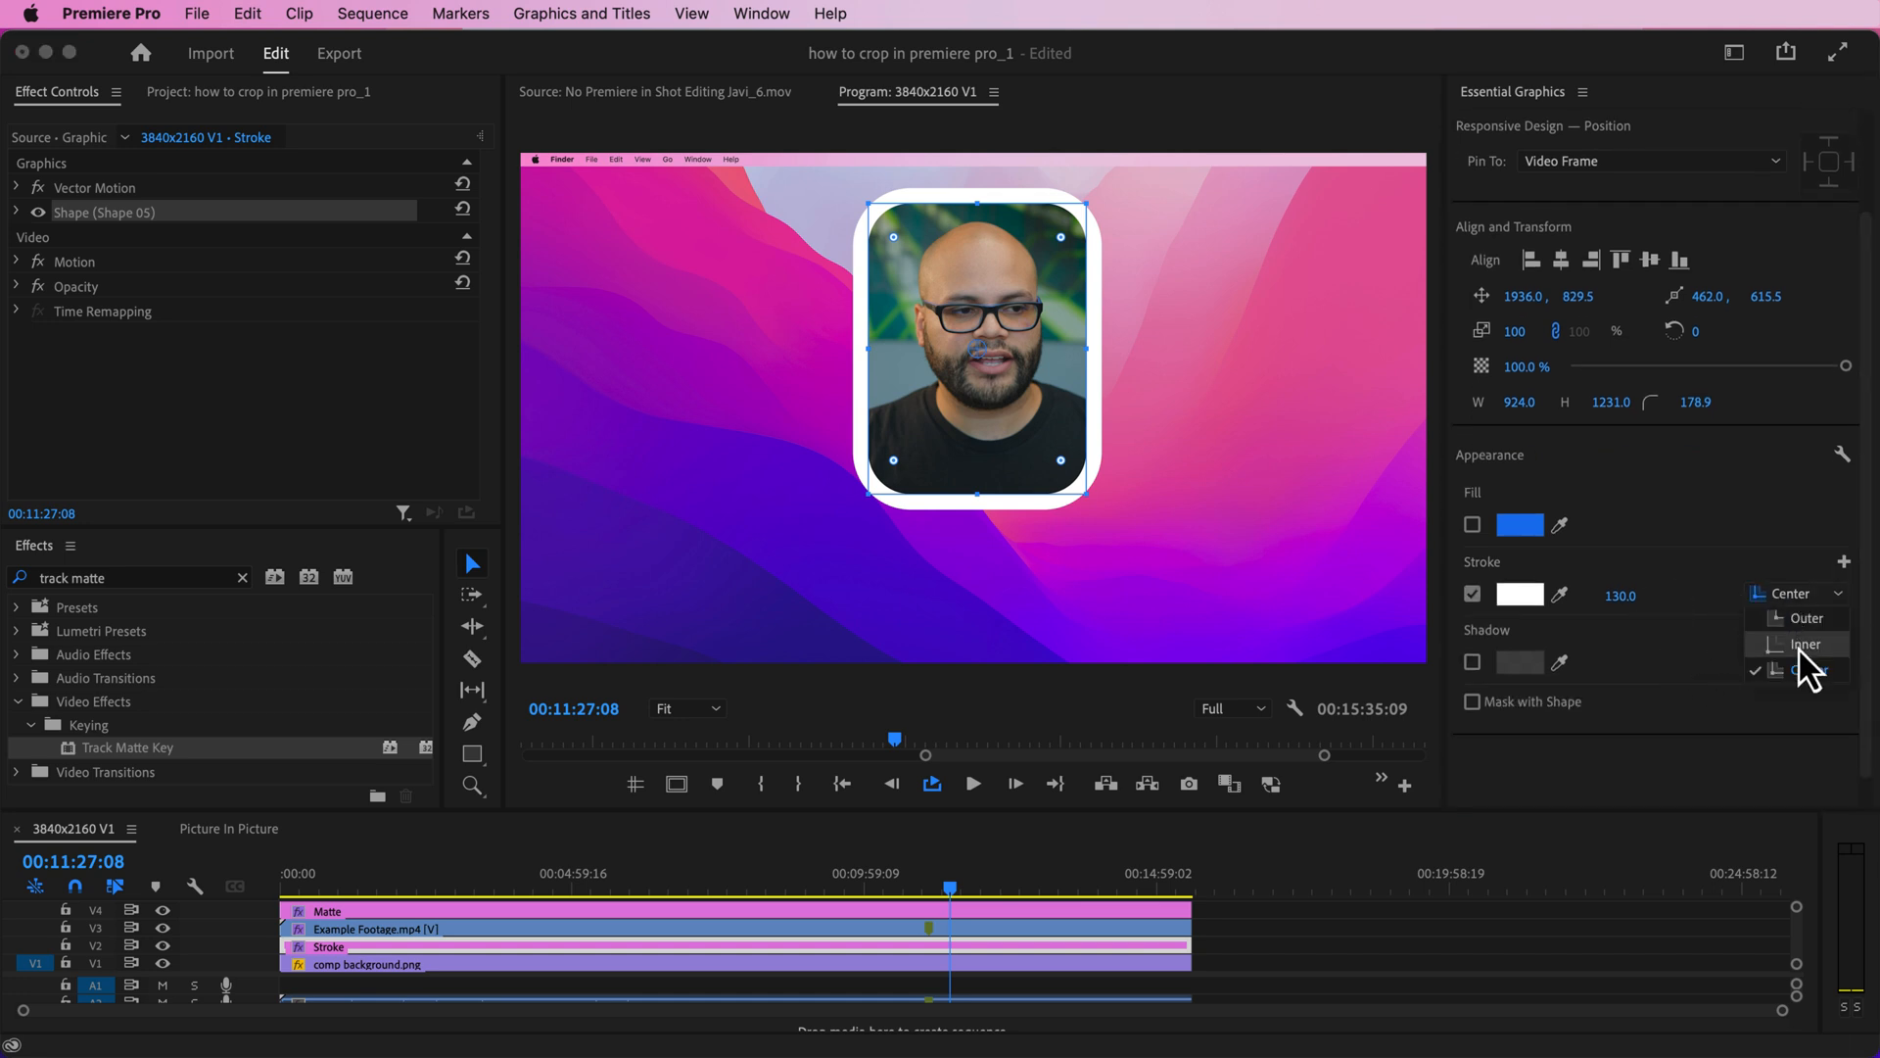
pyautogui.click(1801, 618)
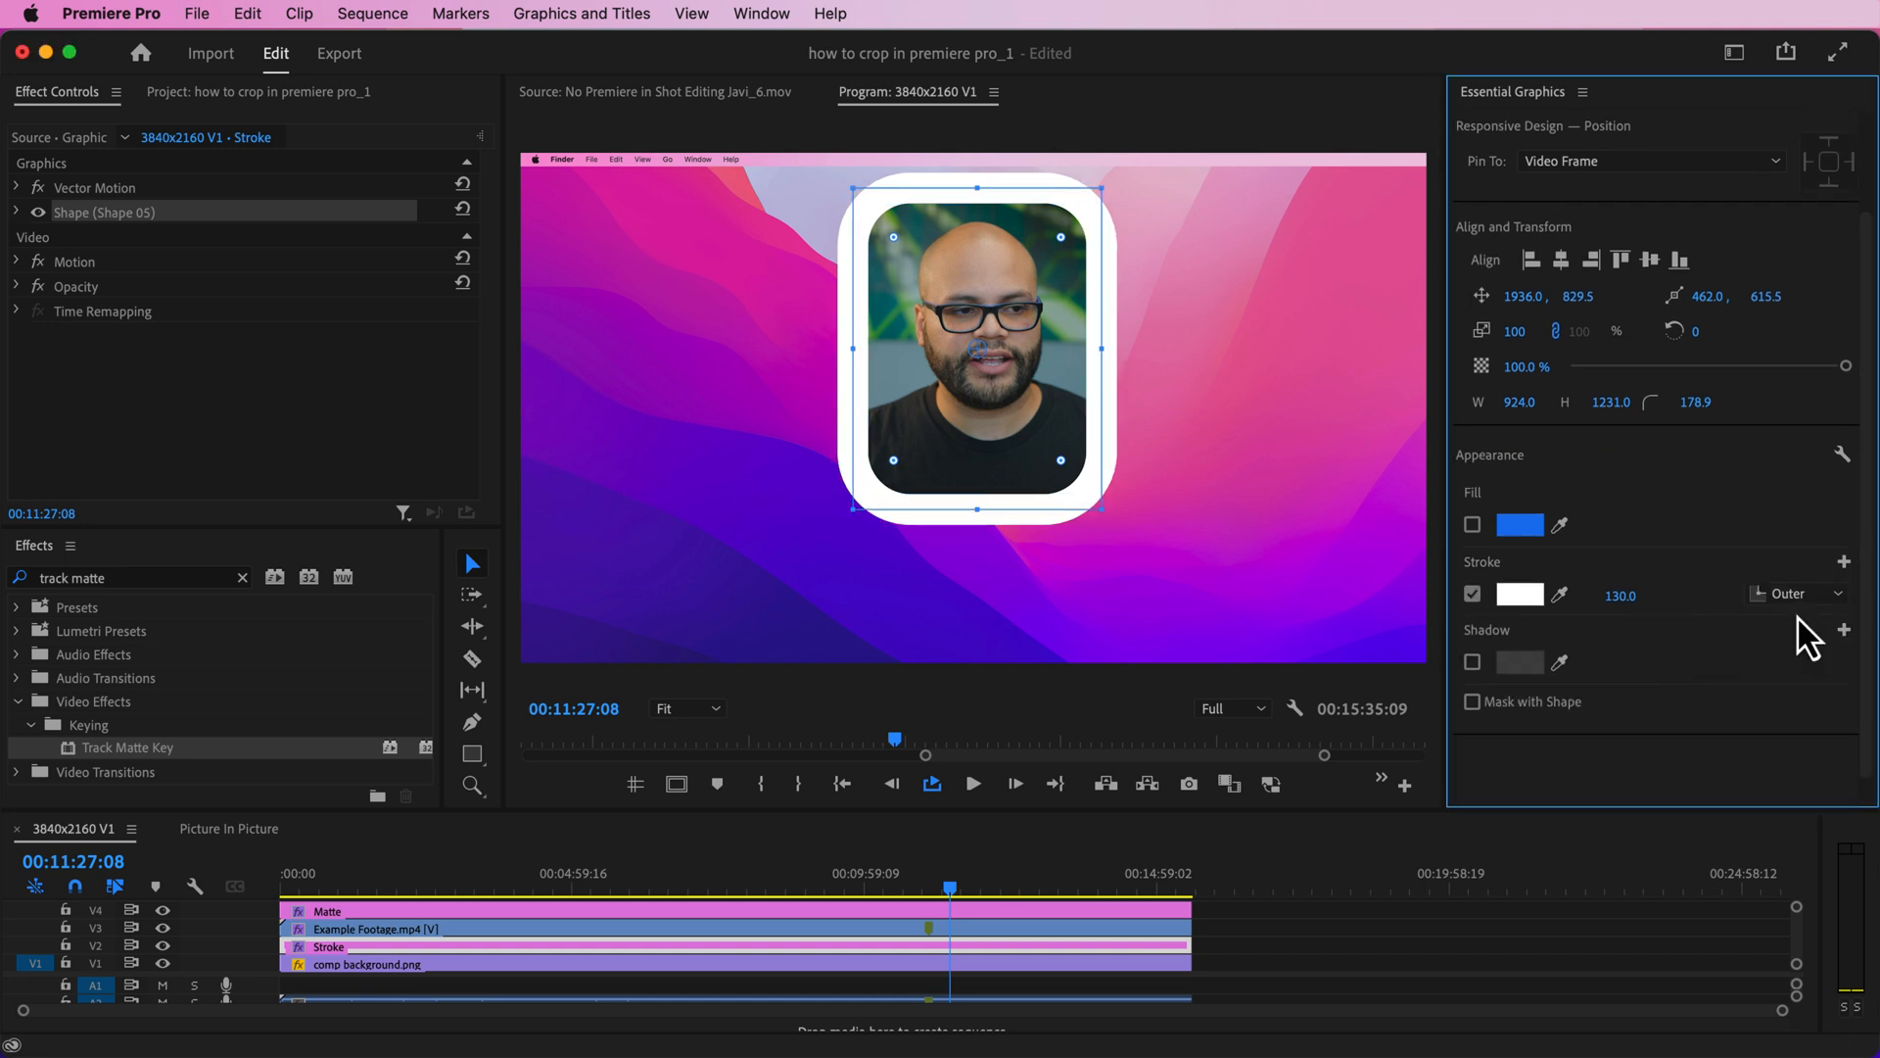
pyautogui.click(1795, 592)
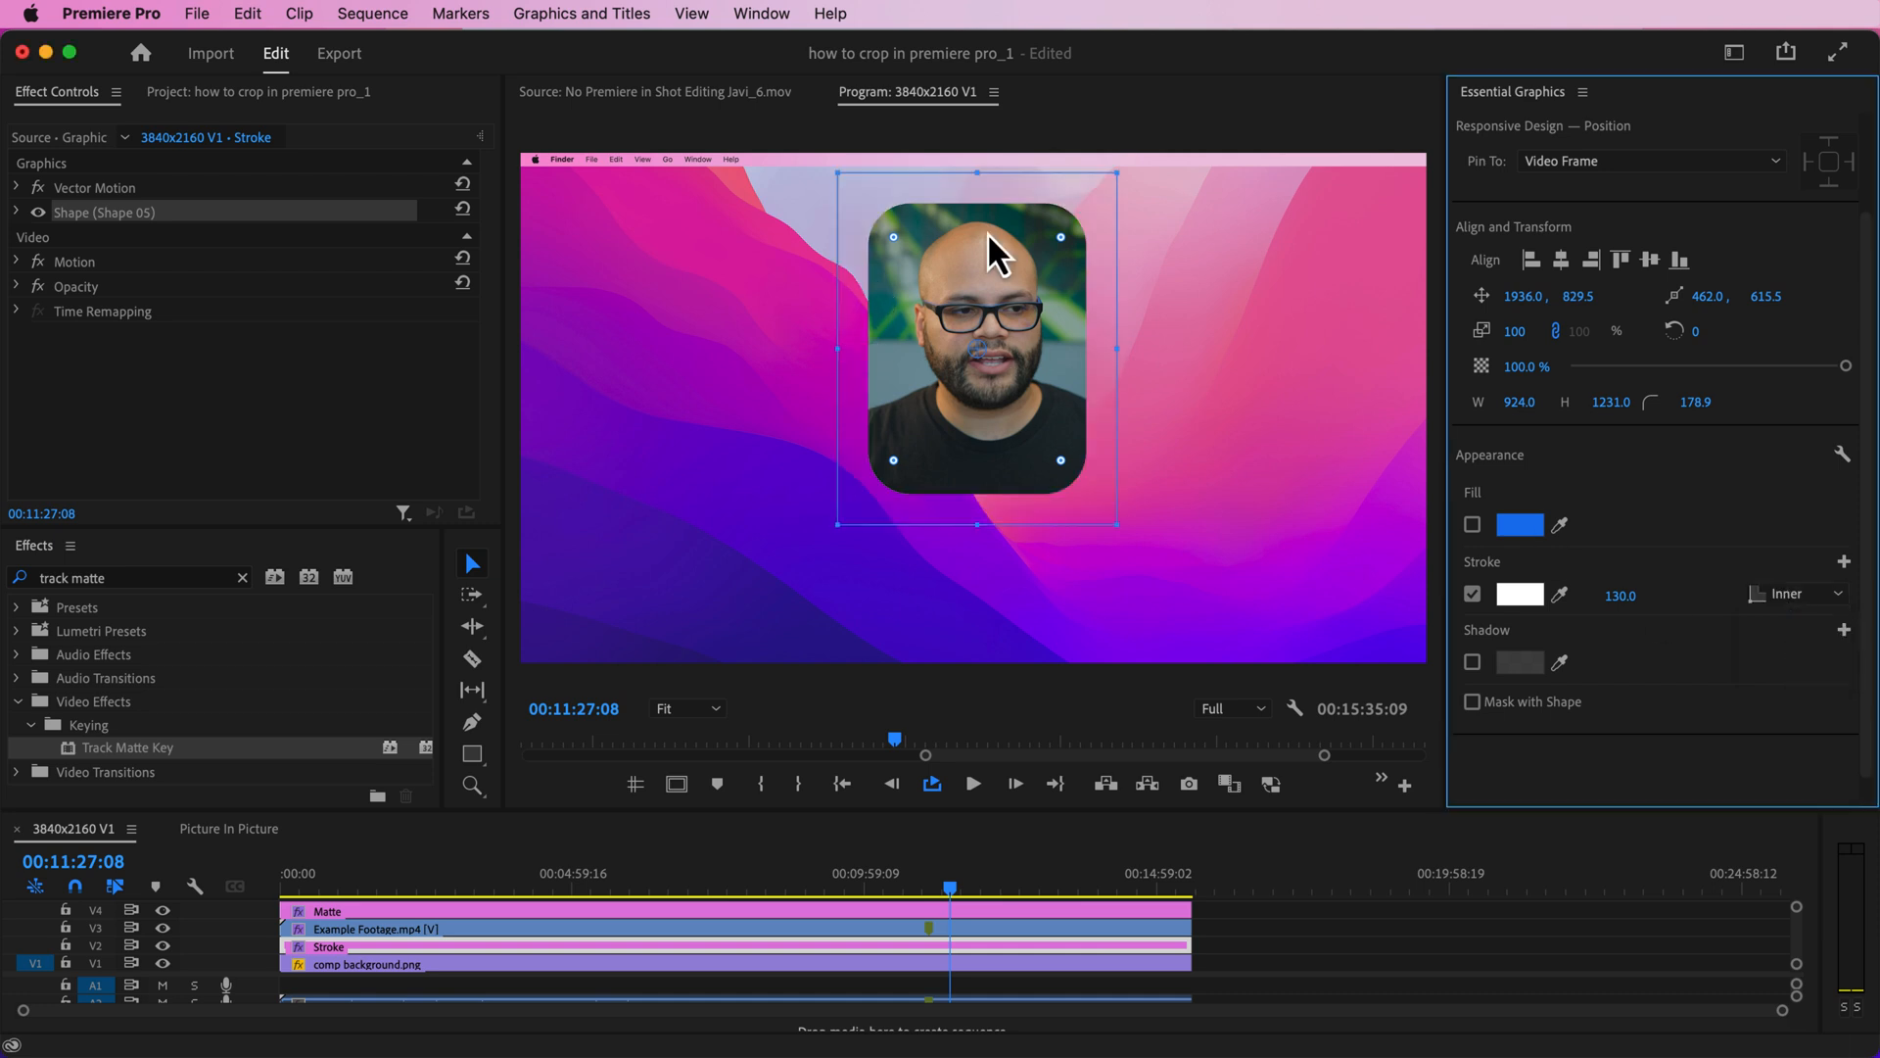
pyautogui.click(1791, 592)
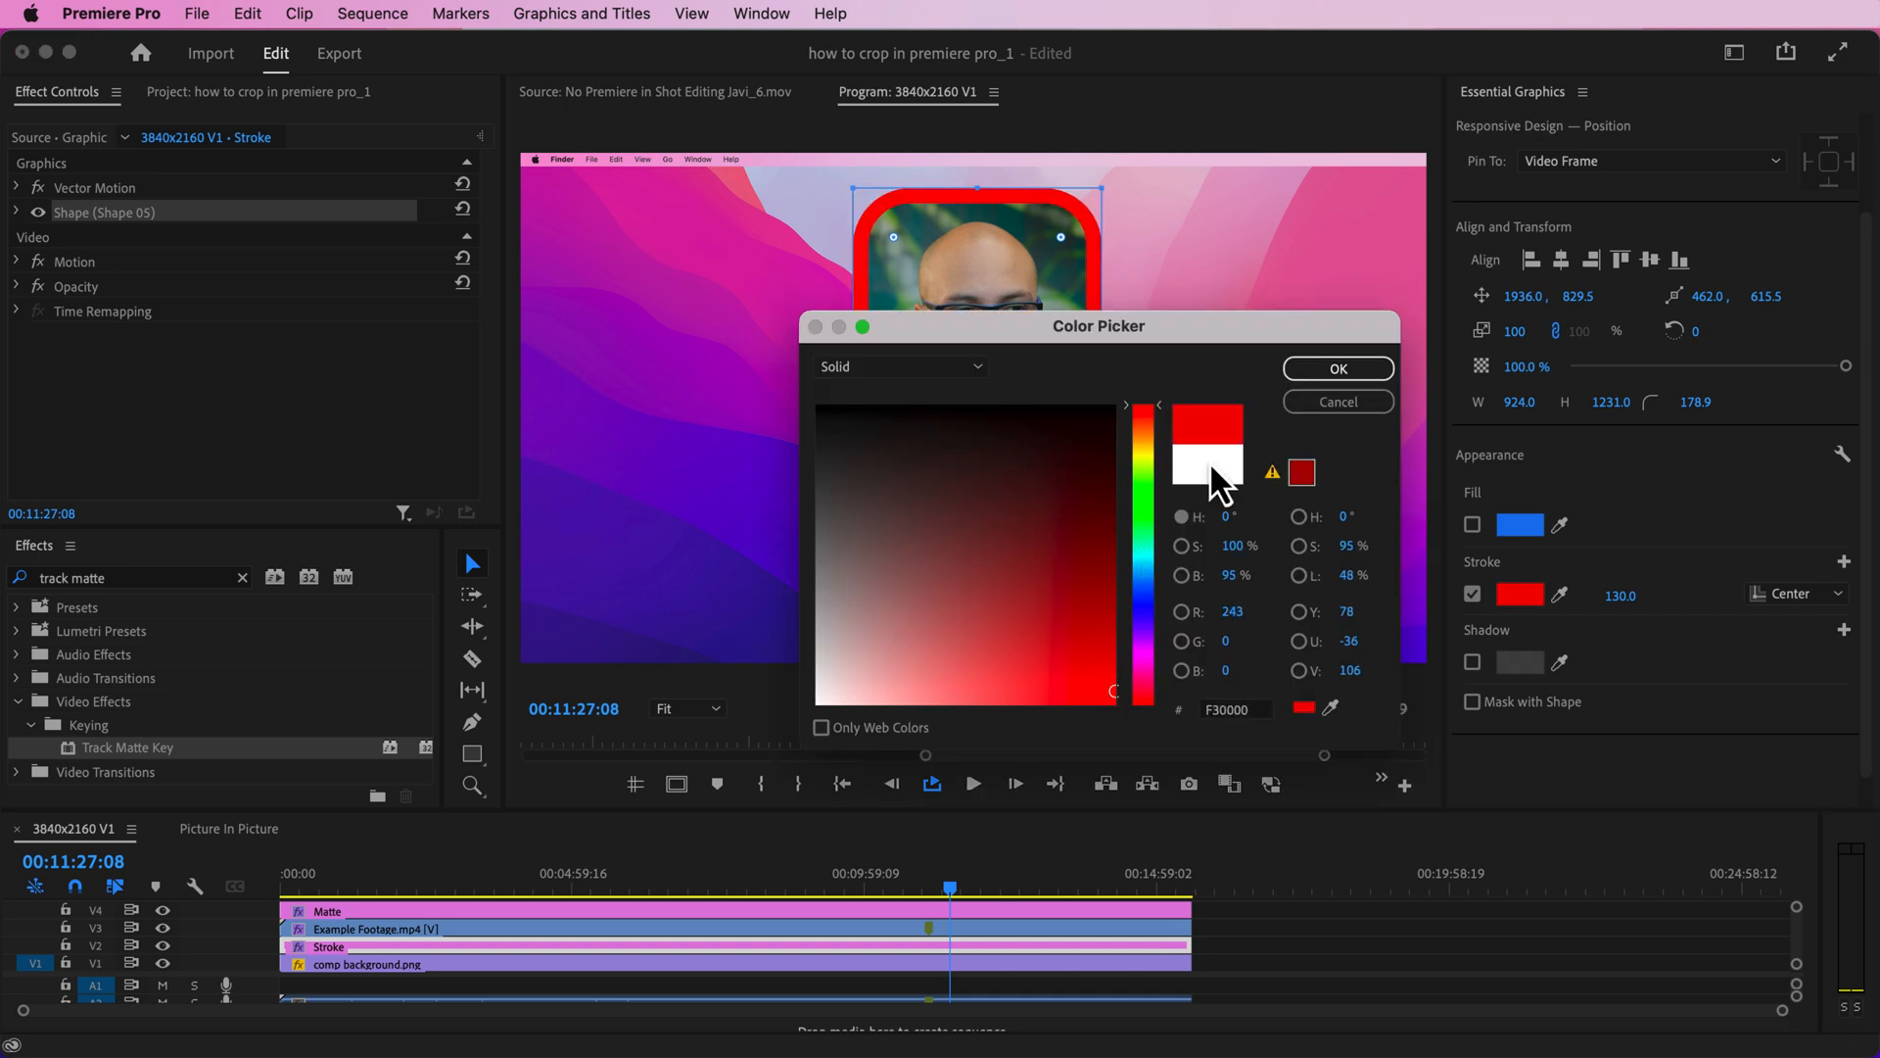
pyautogui.click(1336, 369)
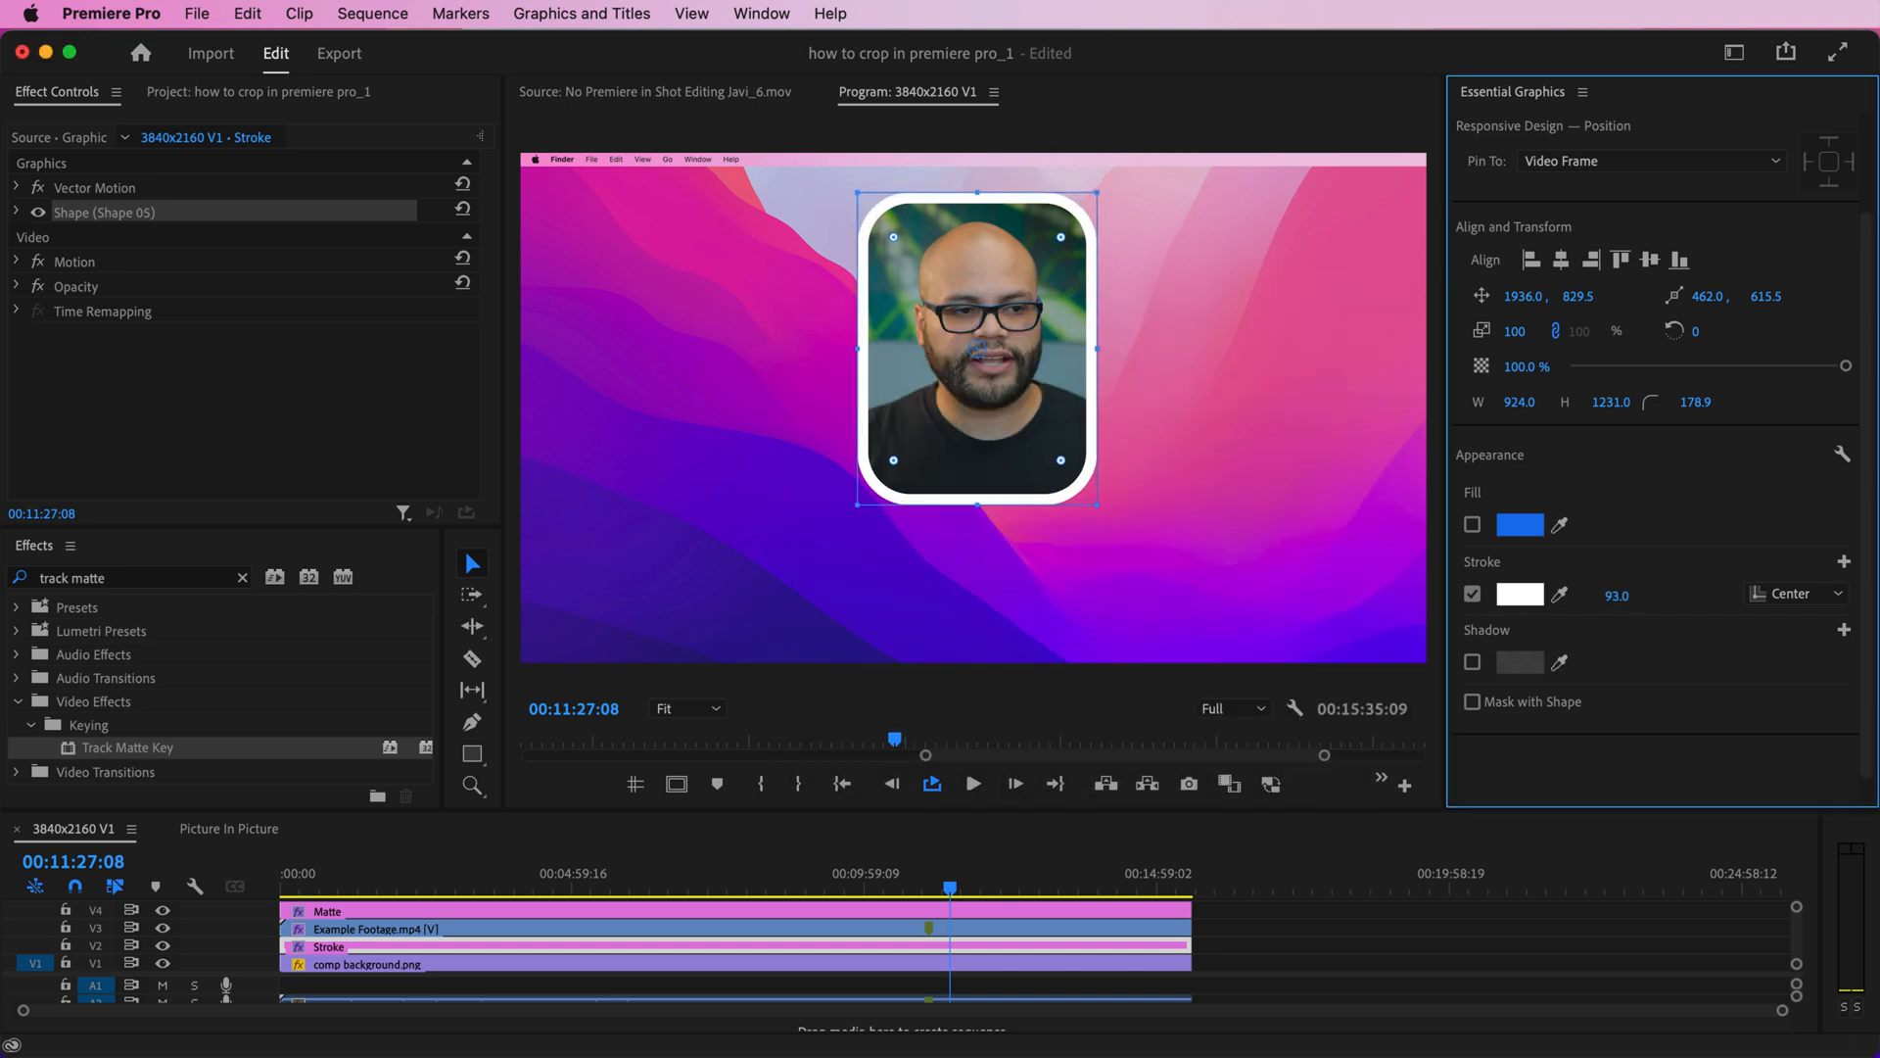
# Set the stroke width to 97 and select all stacked picture-in-picture clips.
pyautogui.click(1845, 562)
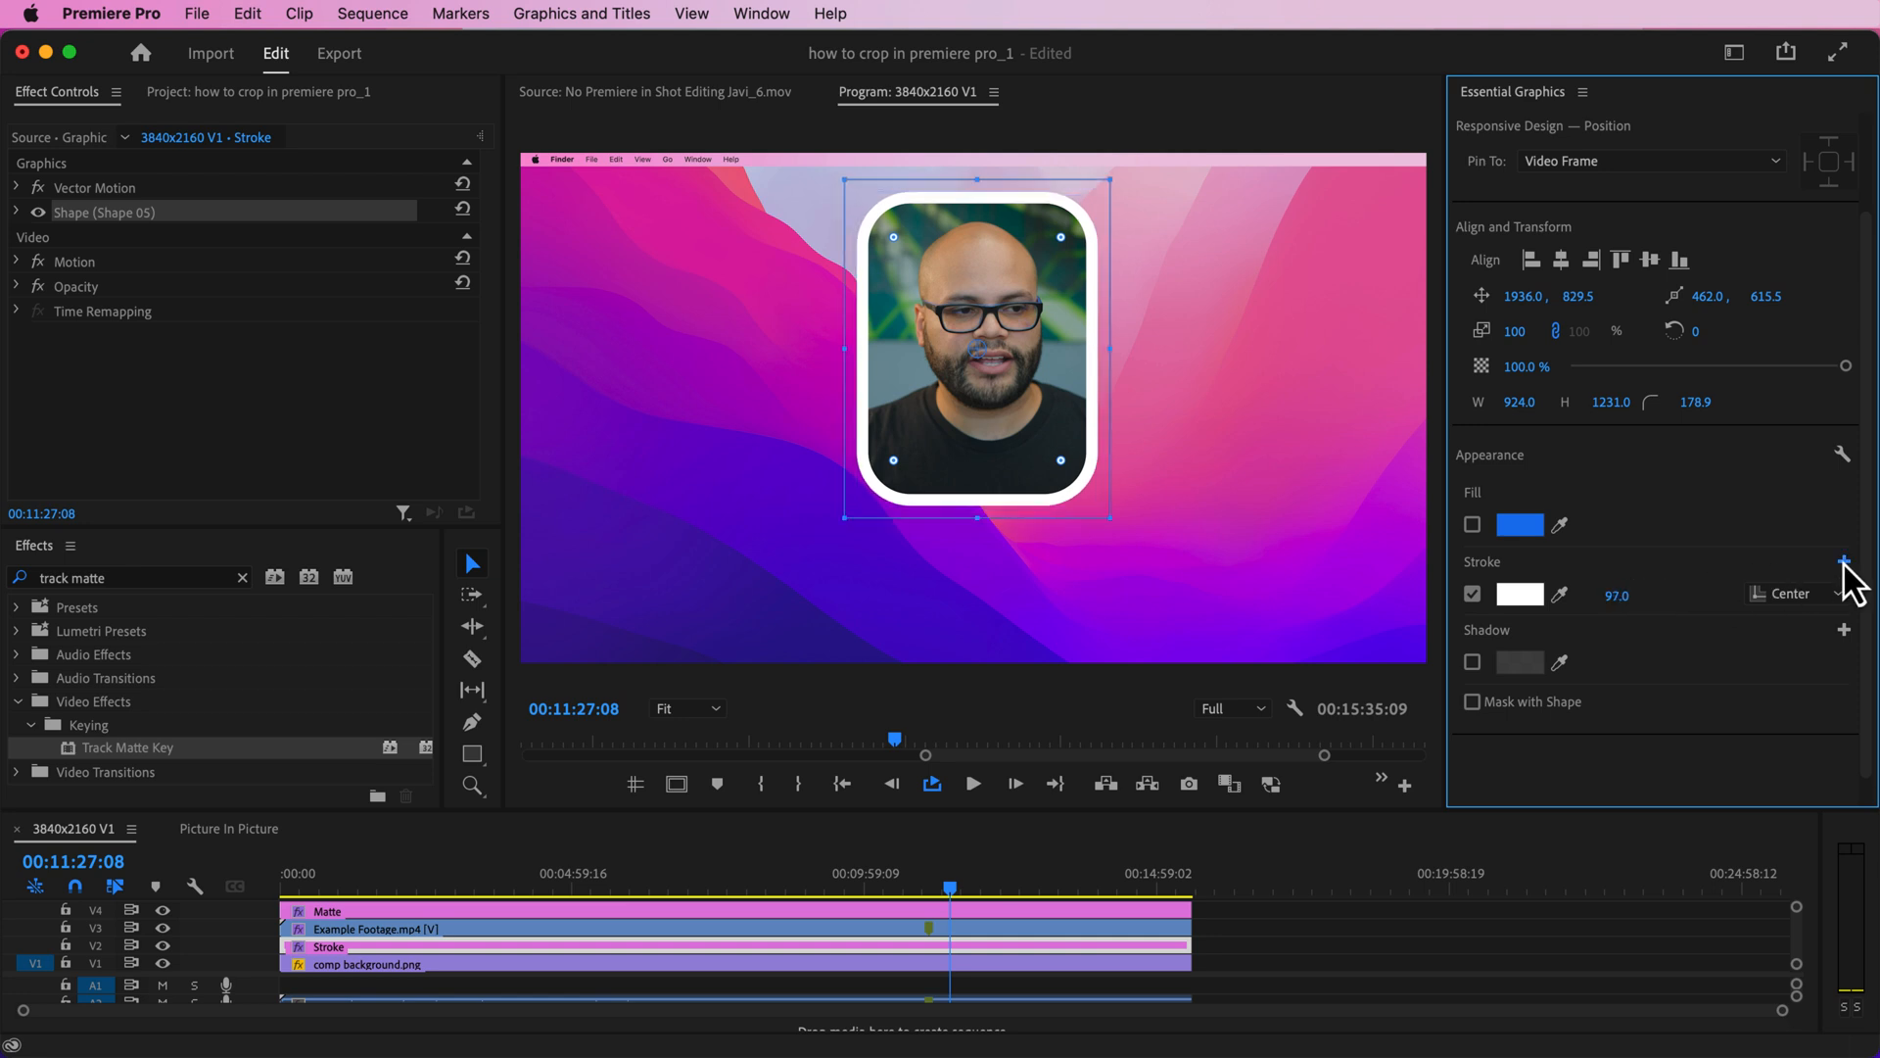
pyautogui.click(1844, 562)
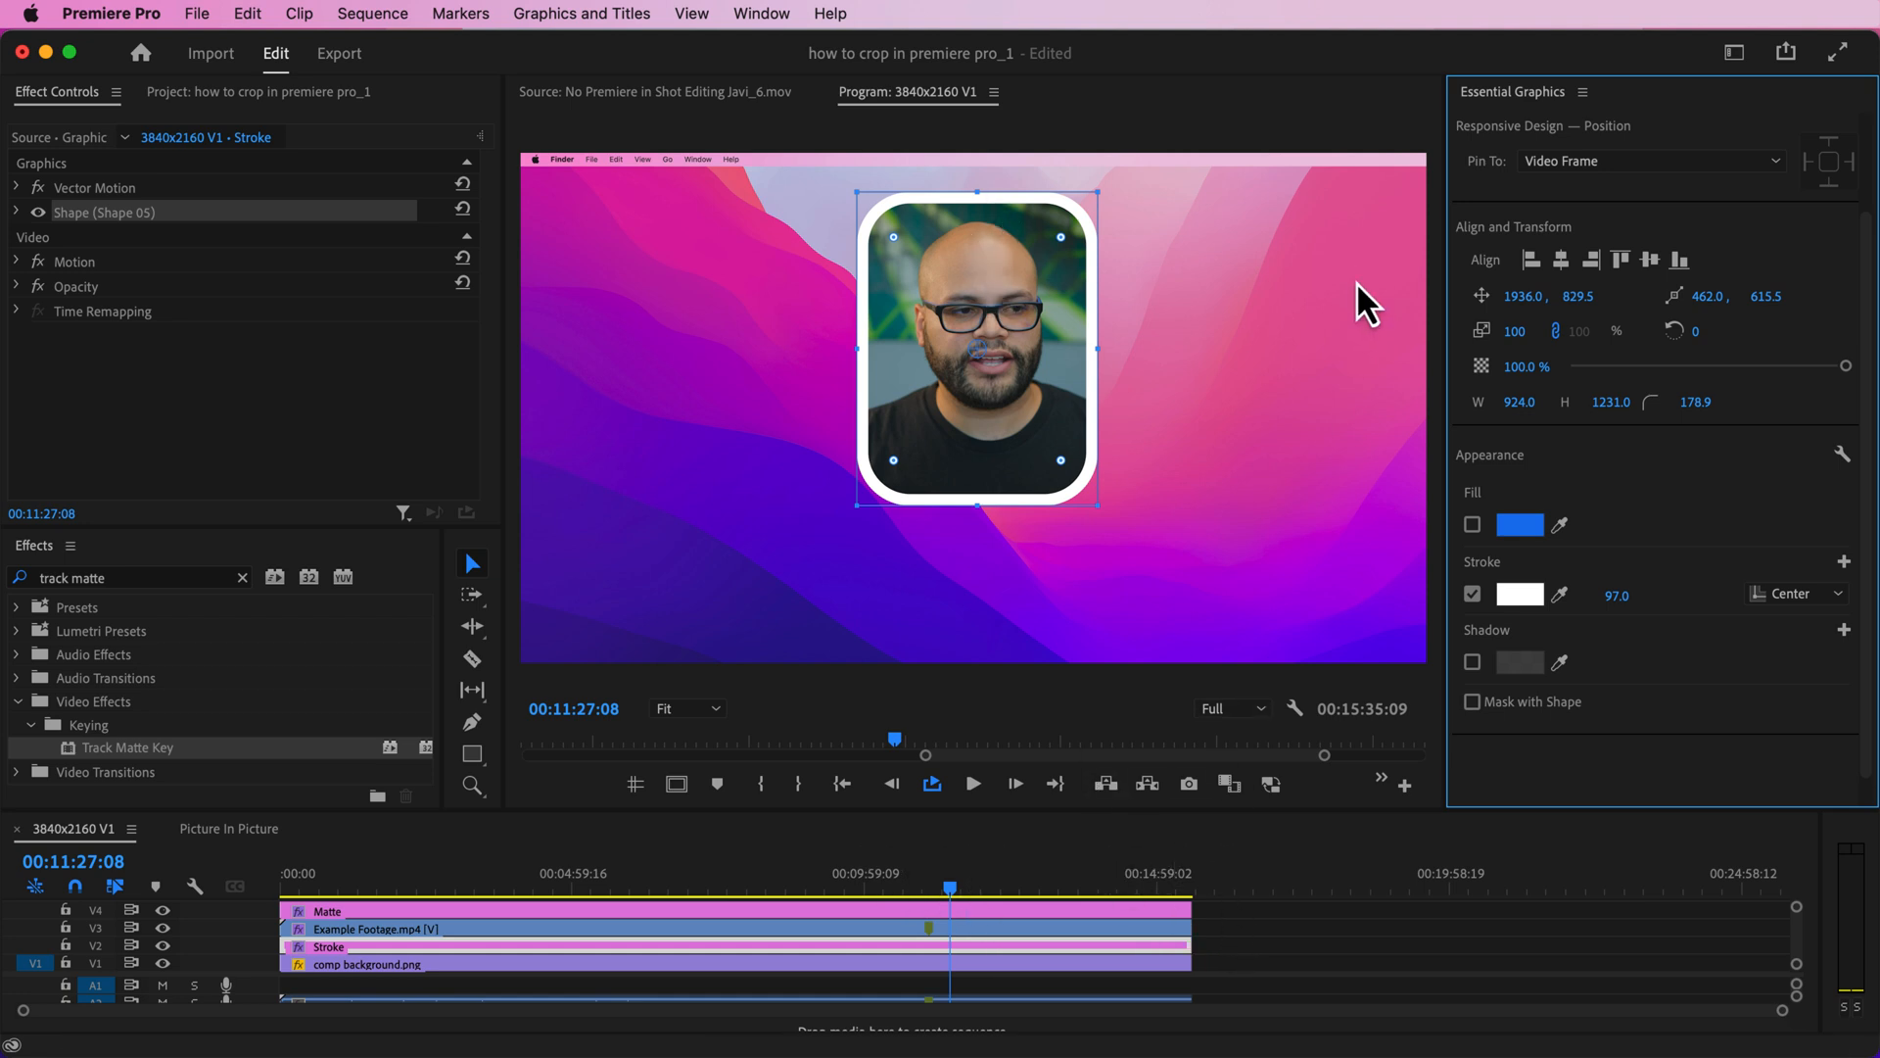
pyautogui.click(1085, 936)
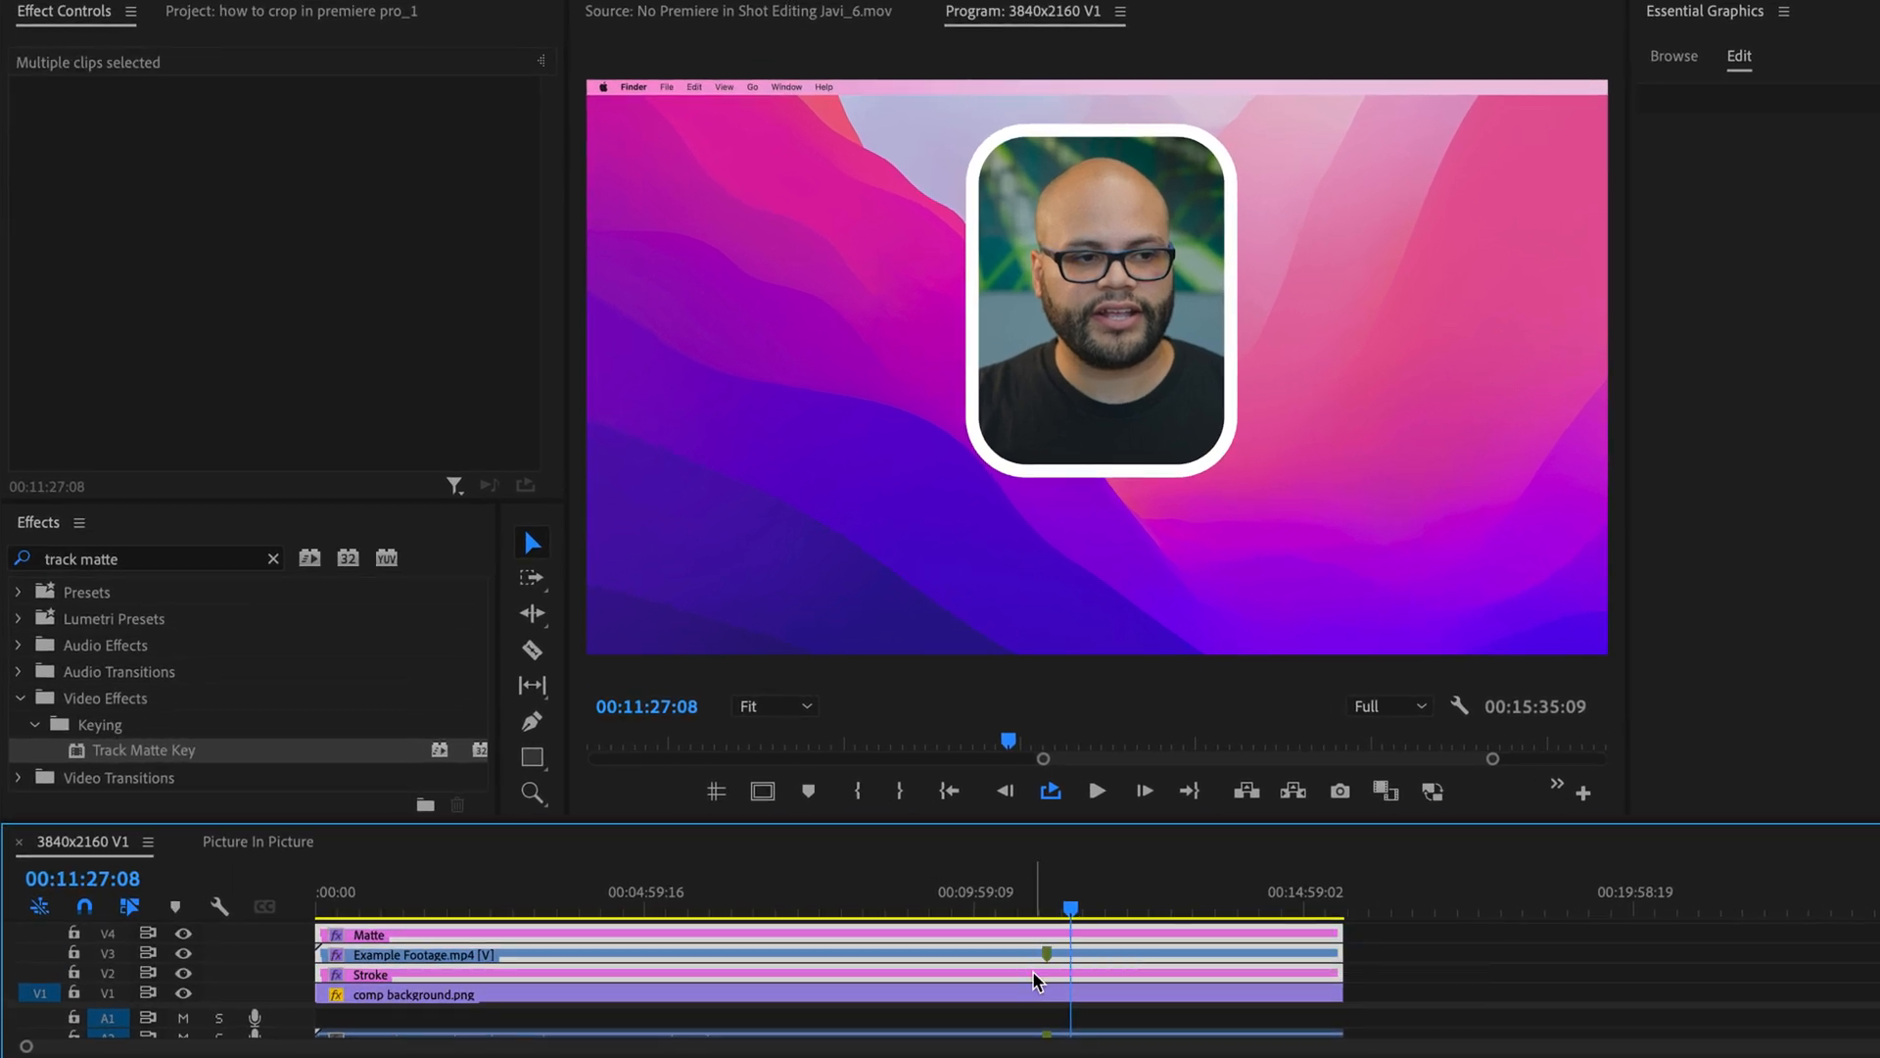
# Nest the selected clips into a single Picture in Picture sequence.
pyautogui.rightClick(1037, 981)
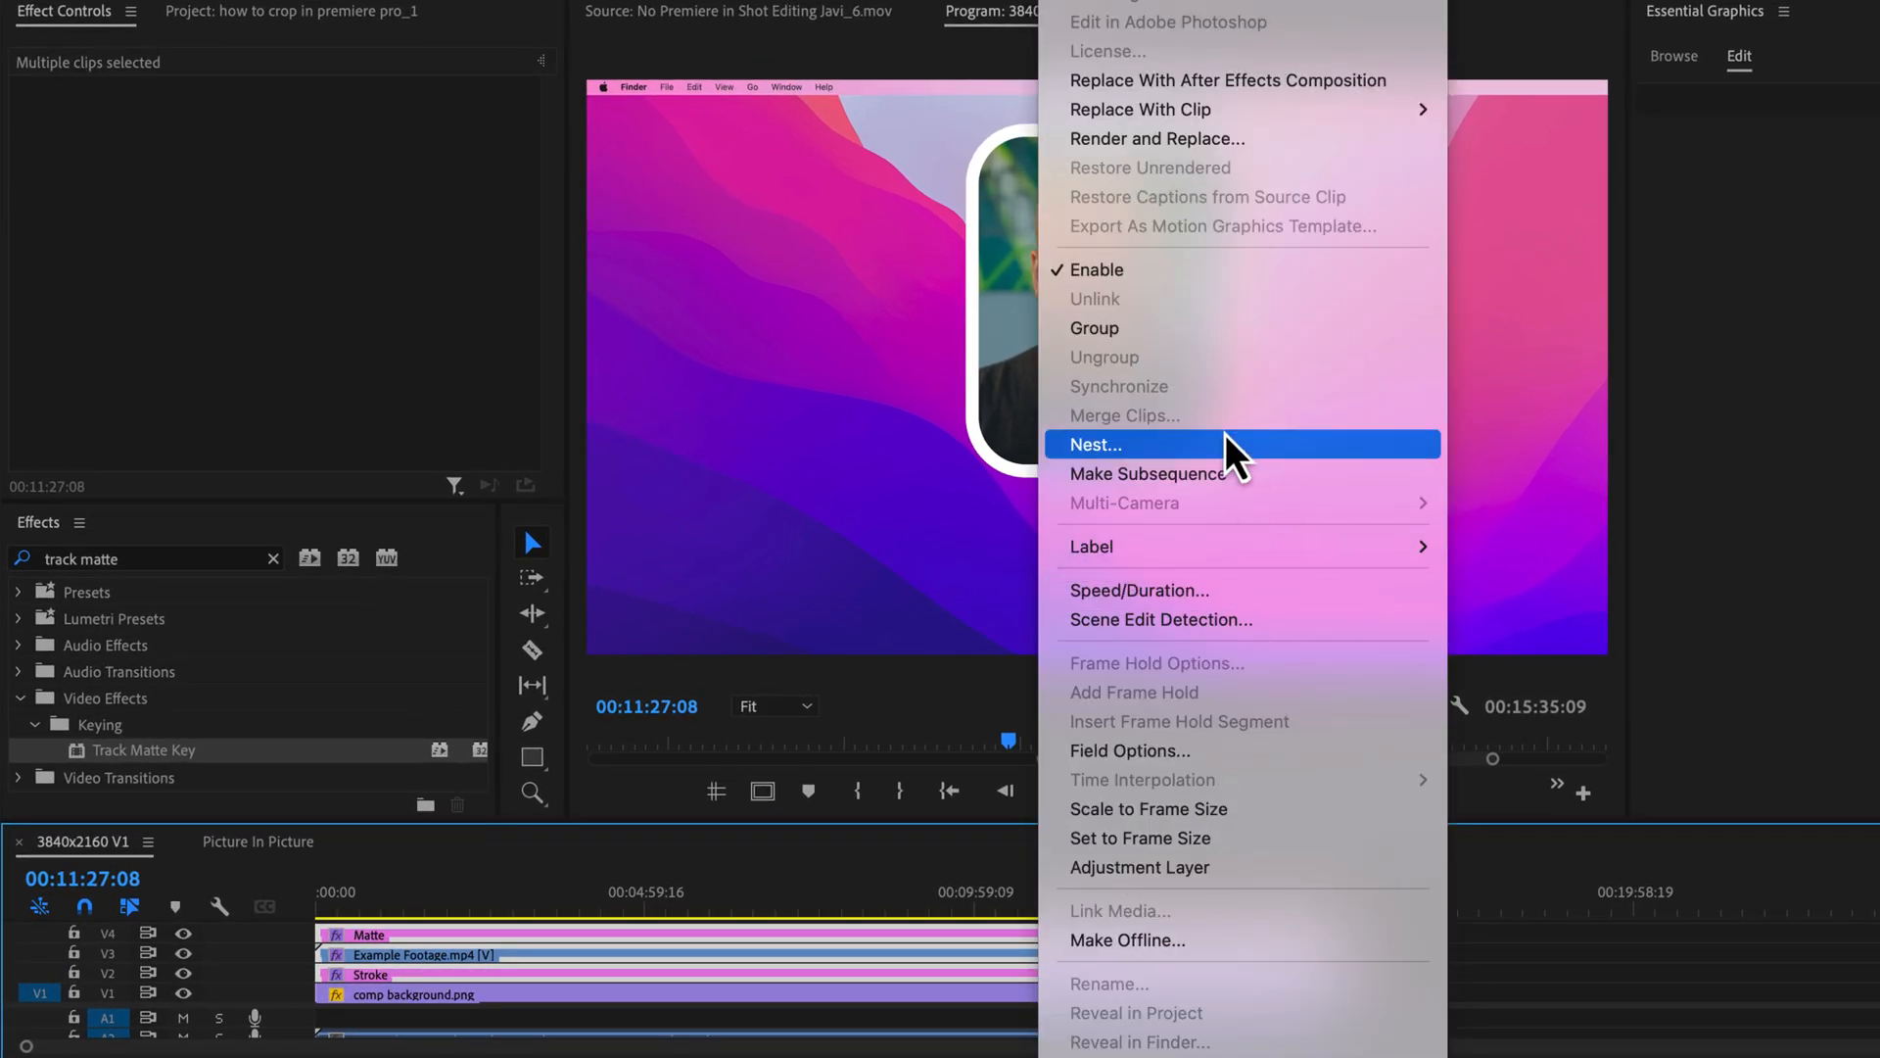
pyautogui.click(1095, 444)
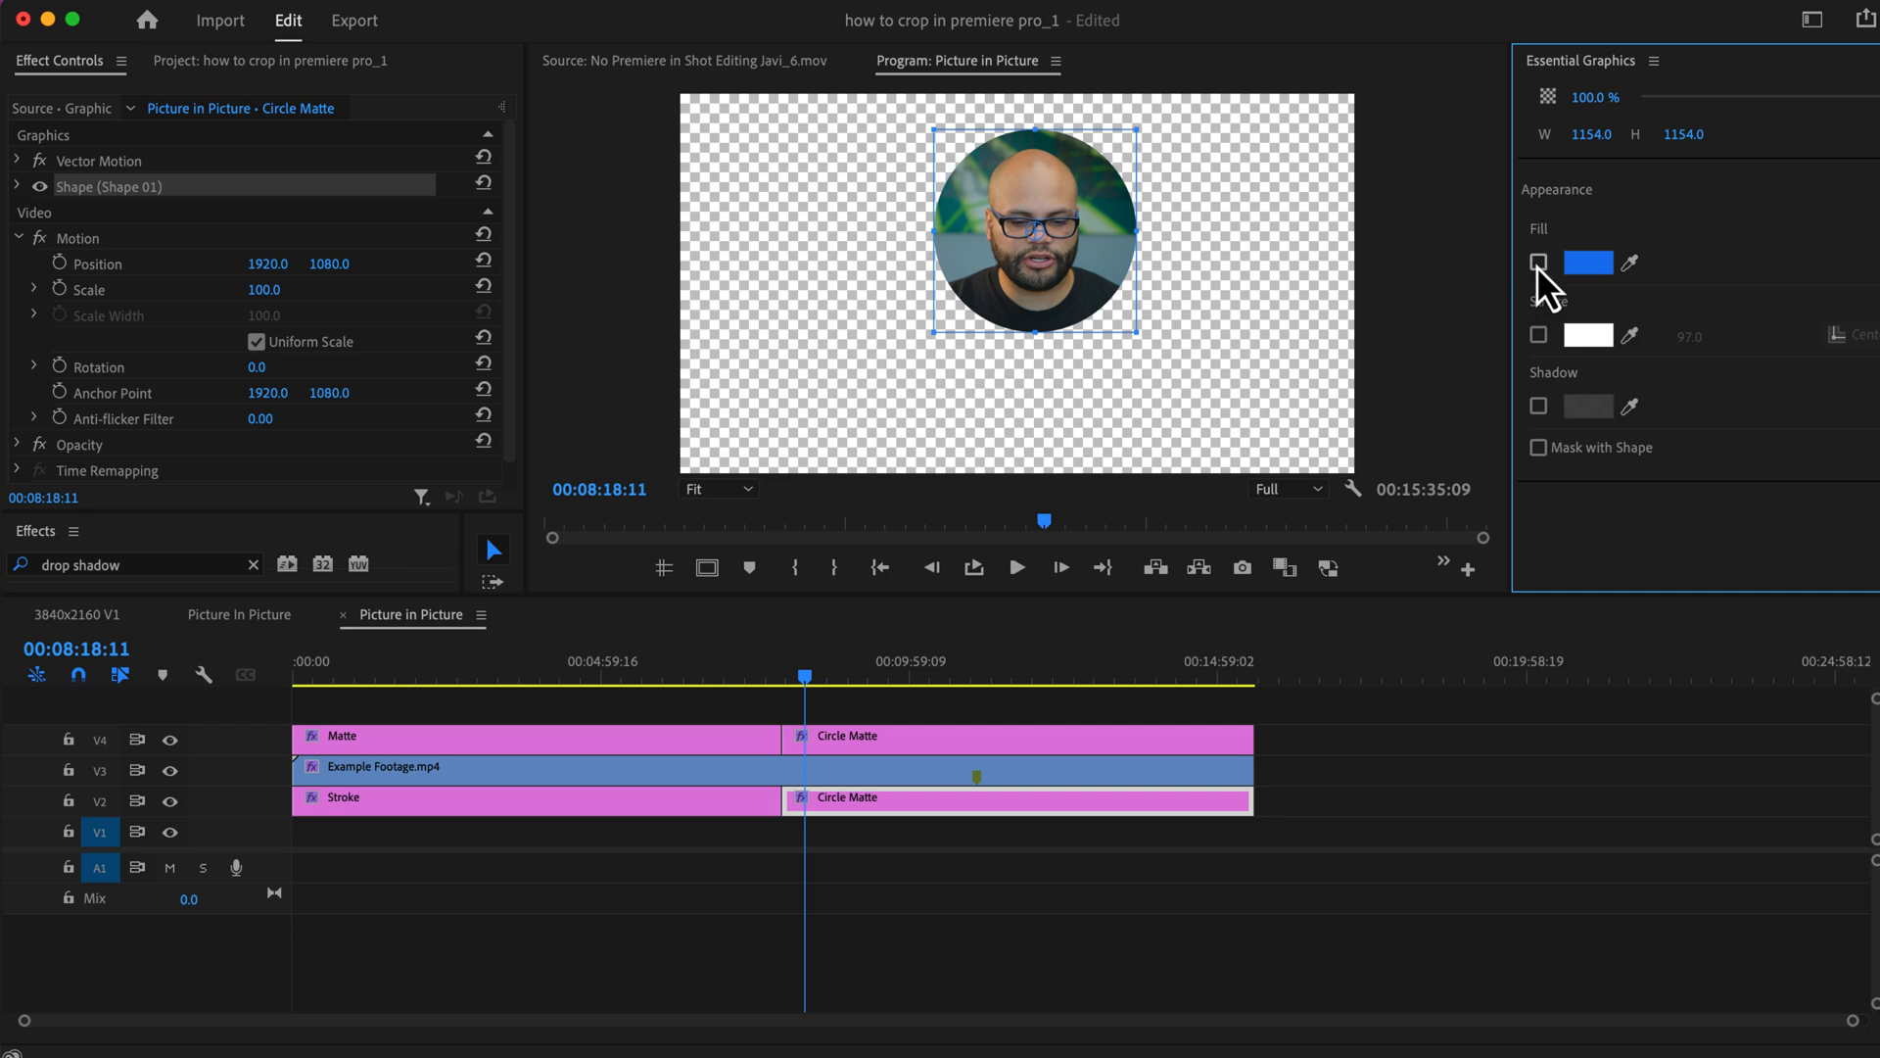
# Turn on the white stroke for the Circle Matte copy, outlining the circular face.
pyautogui.click(1539, 335)
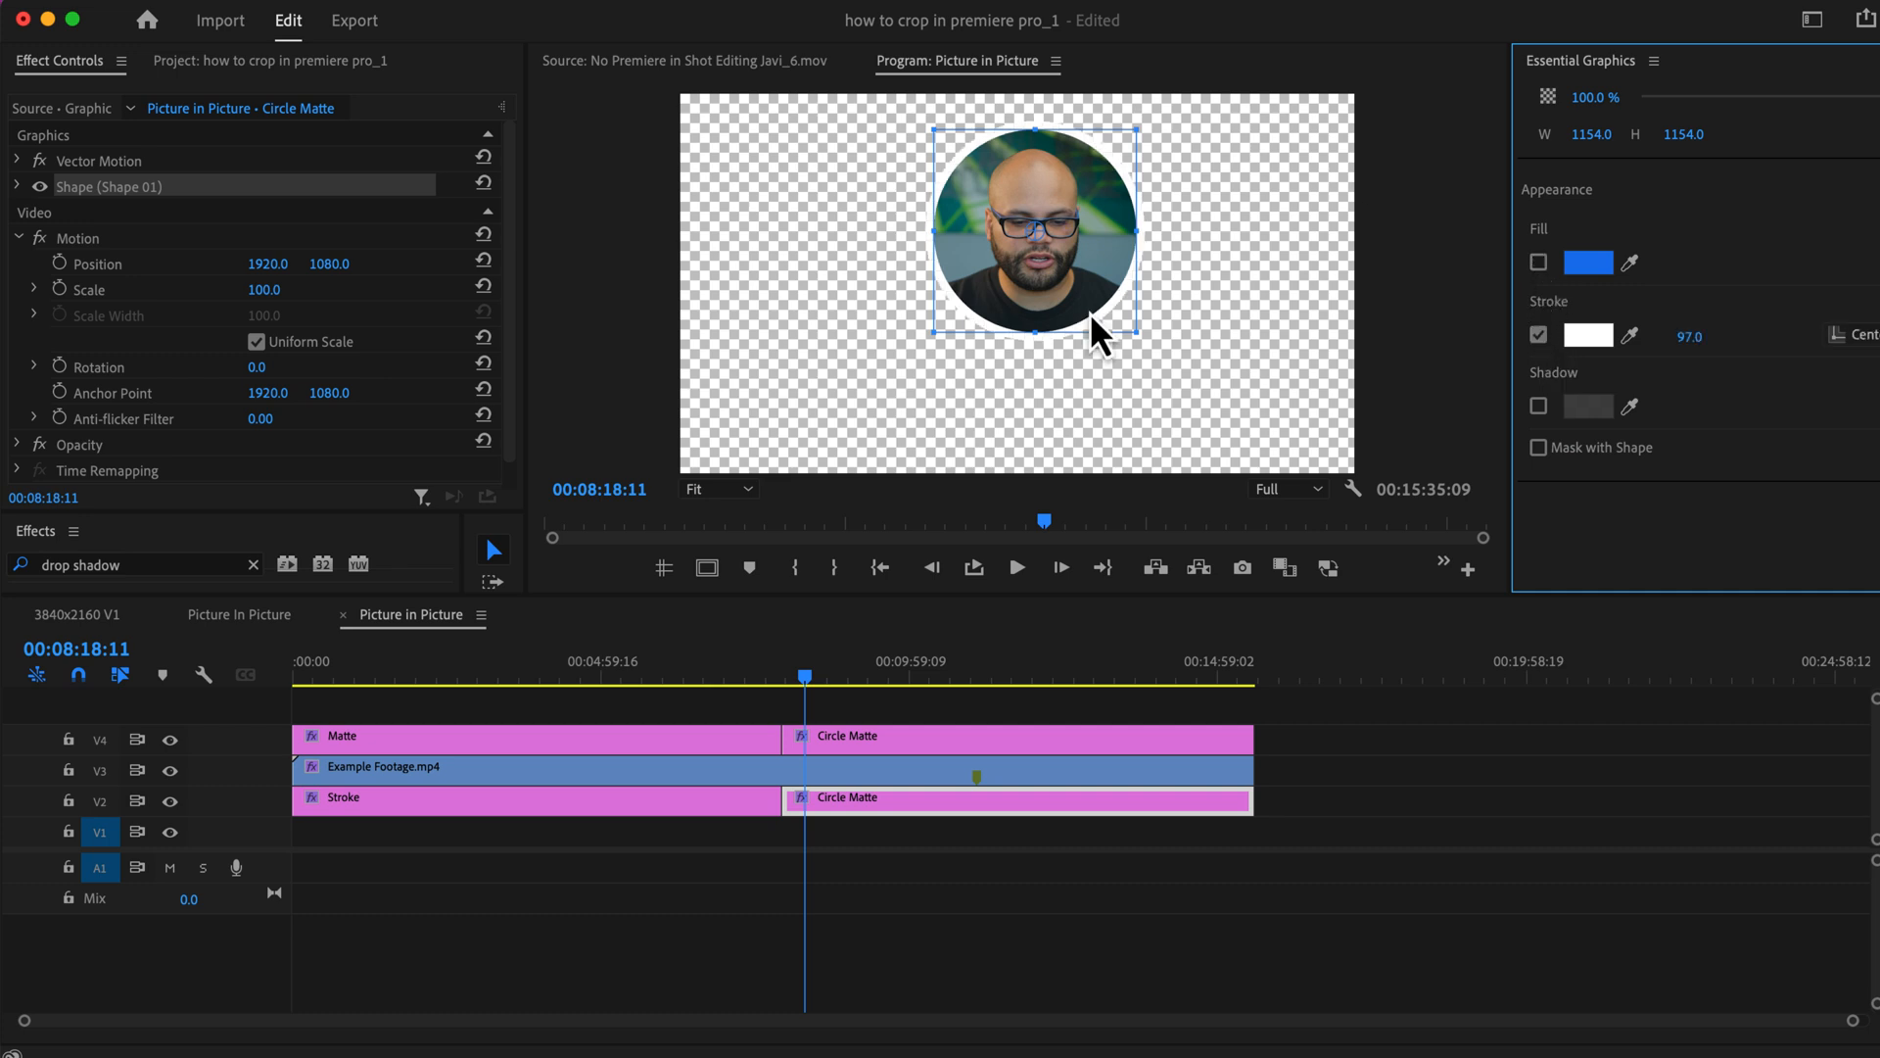
pyautogui.moveTo(872, 695)
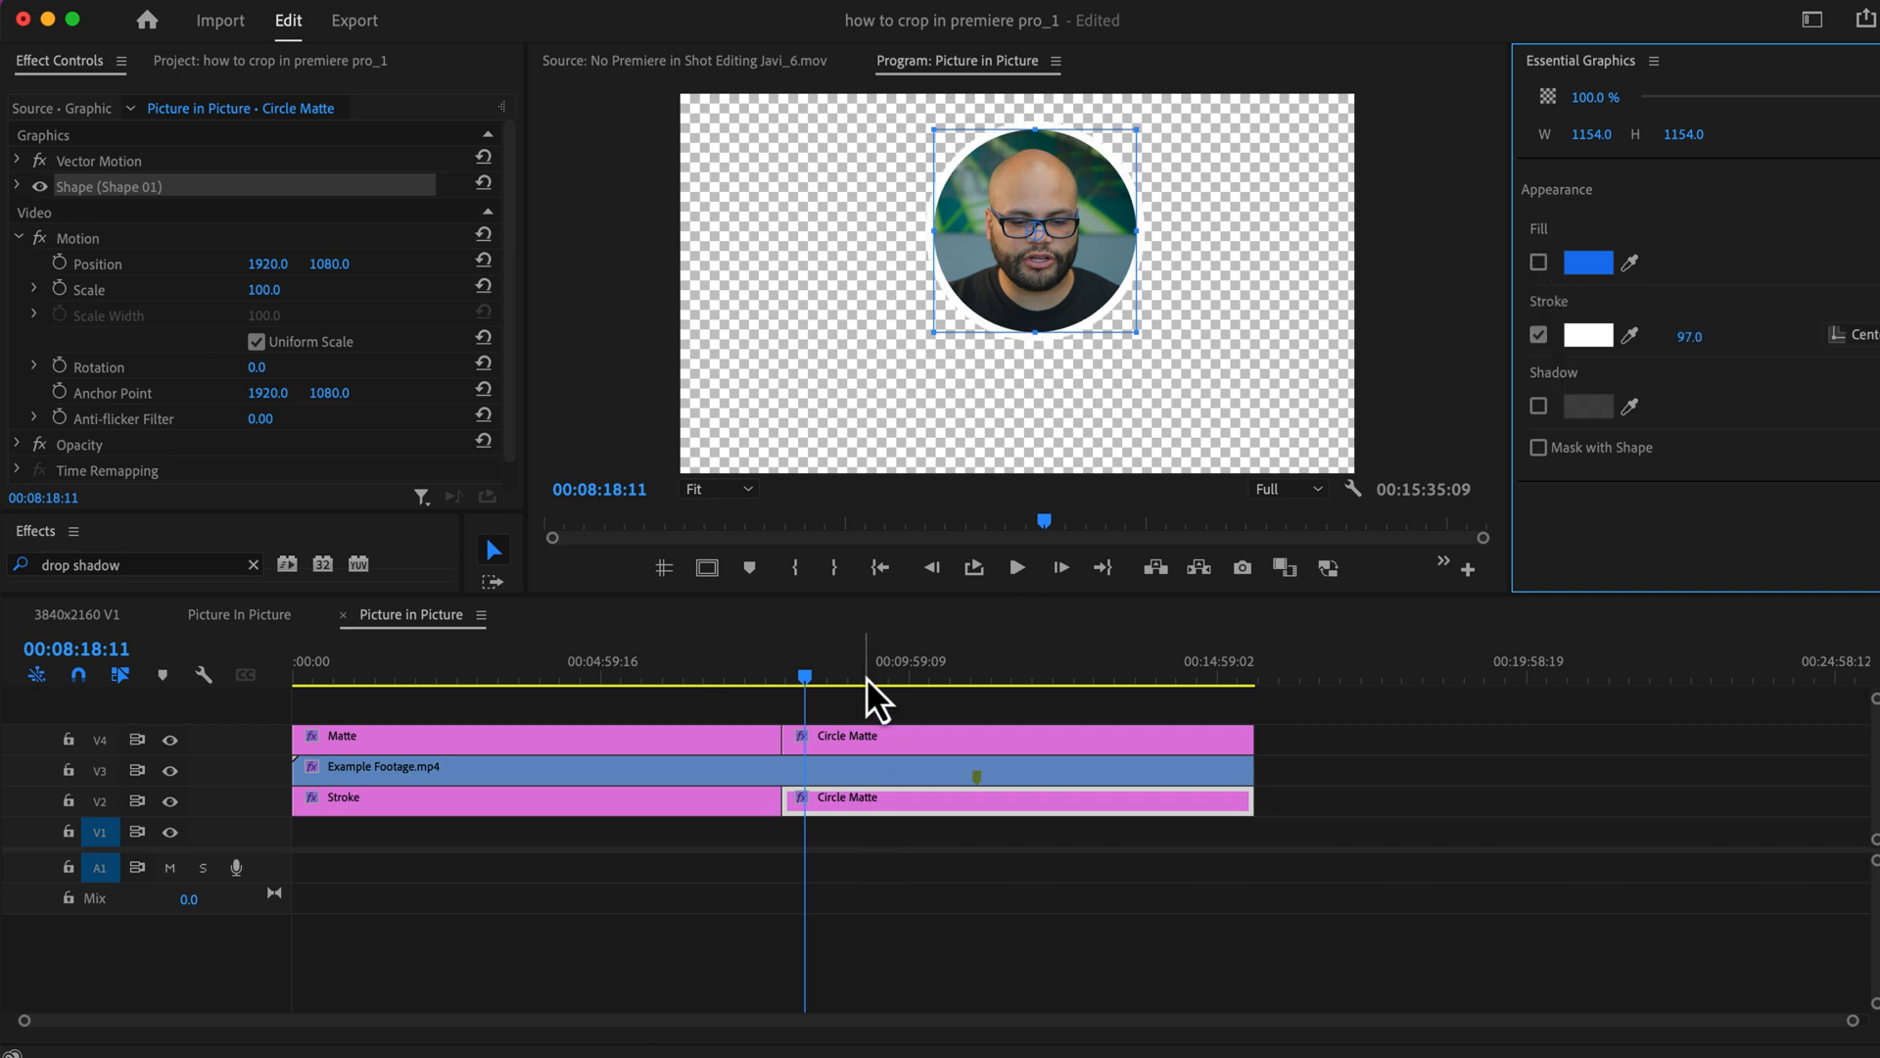
pyautogui.click(76, 614)
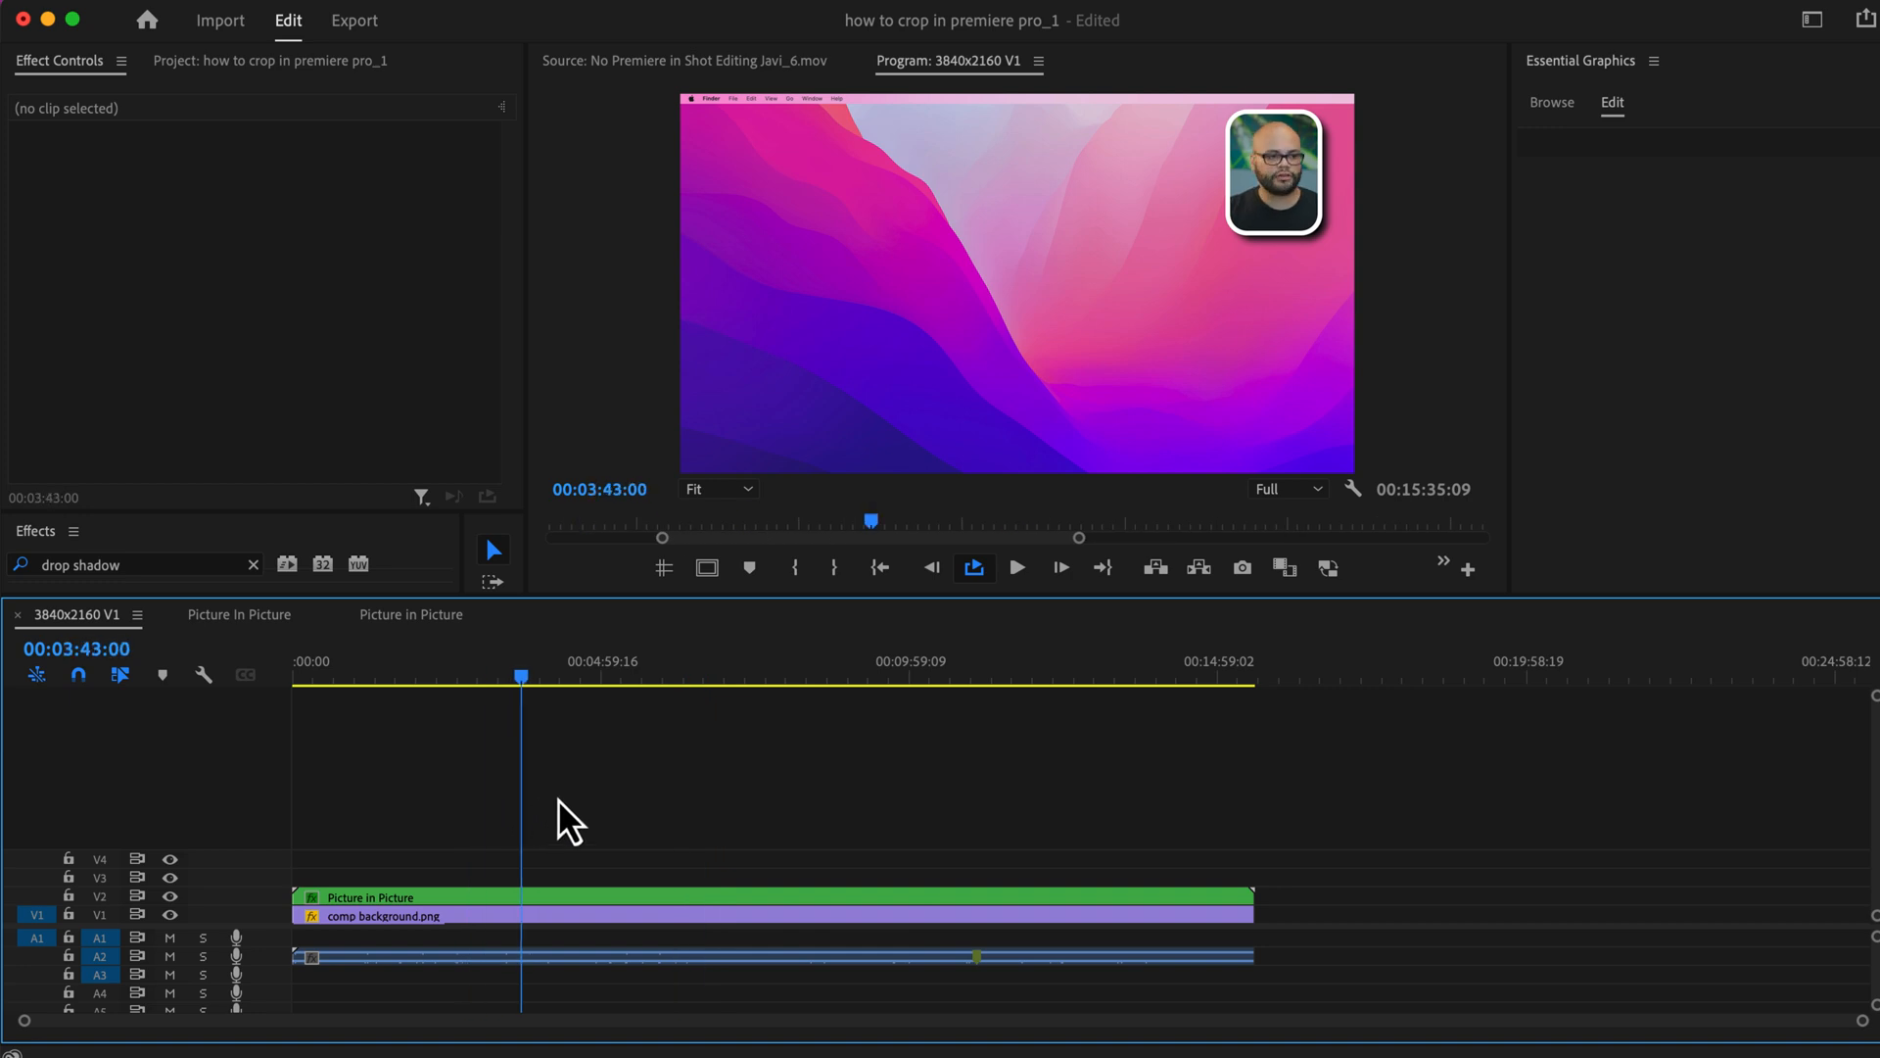
pyautogui.click(647, 677)
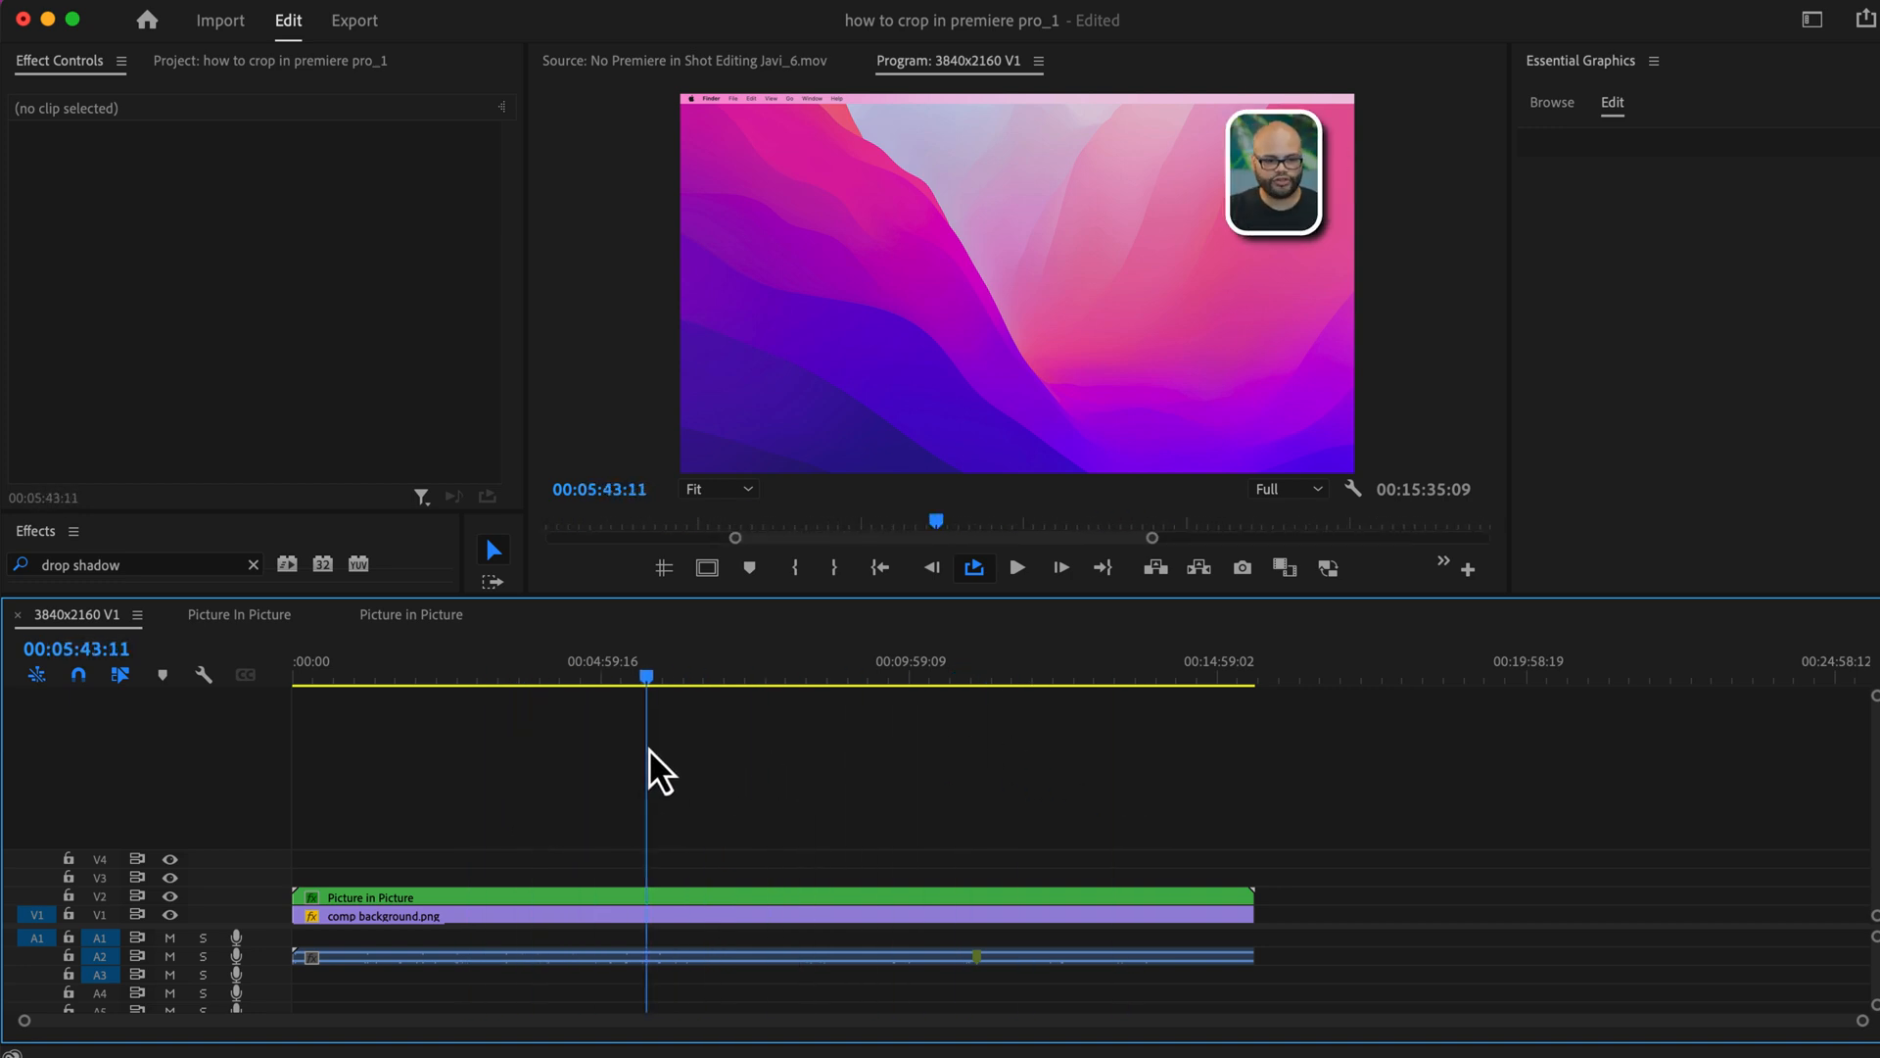
pyautogui.moveTo(652, 759)
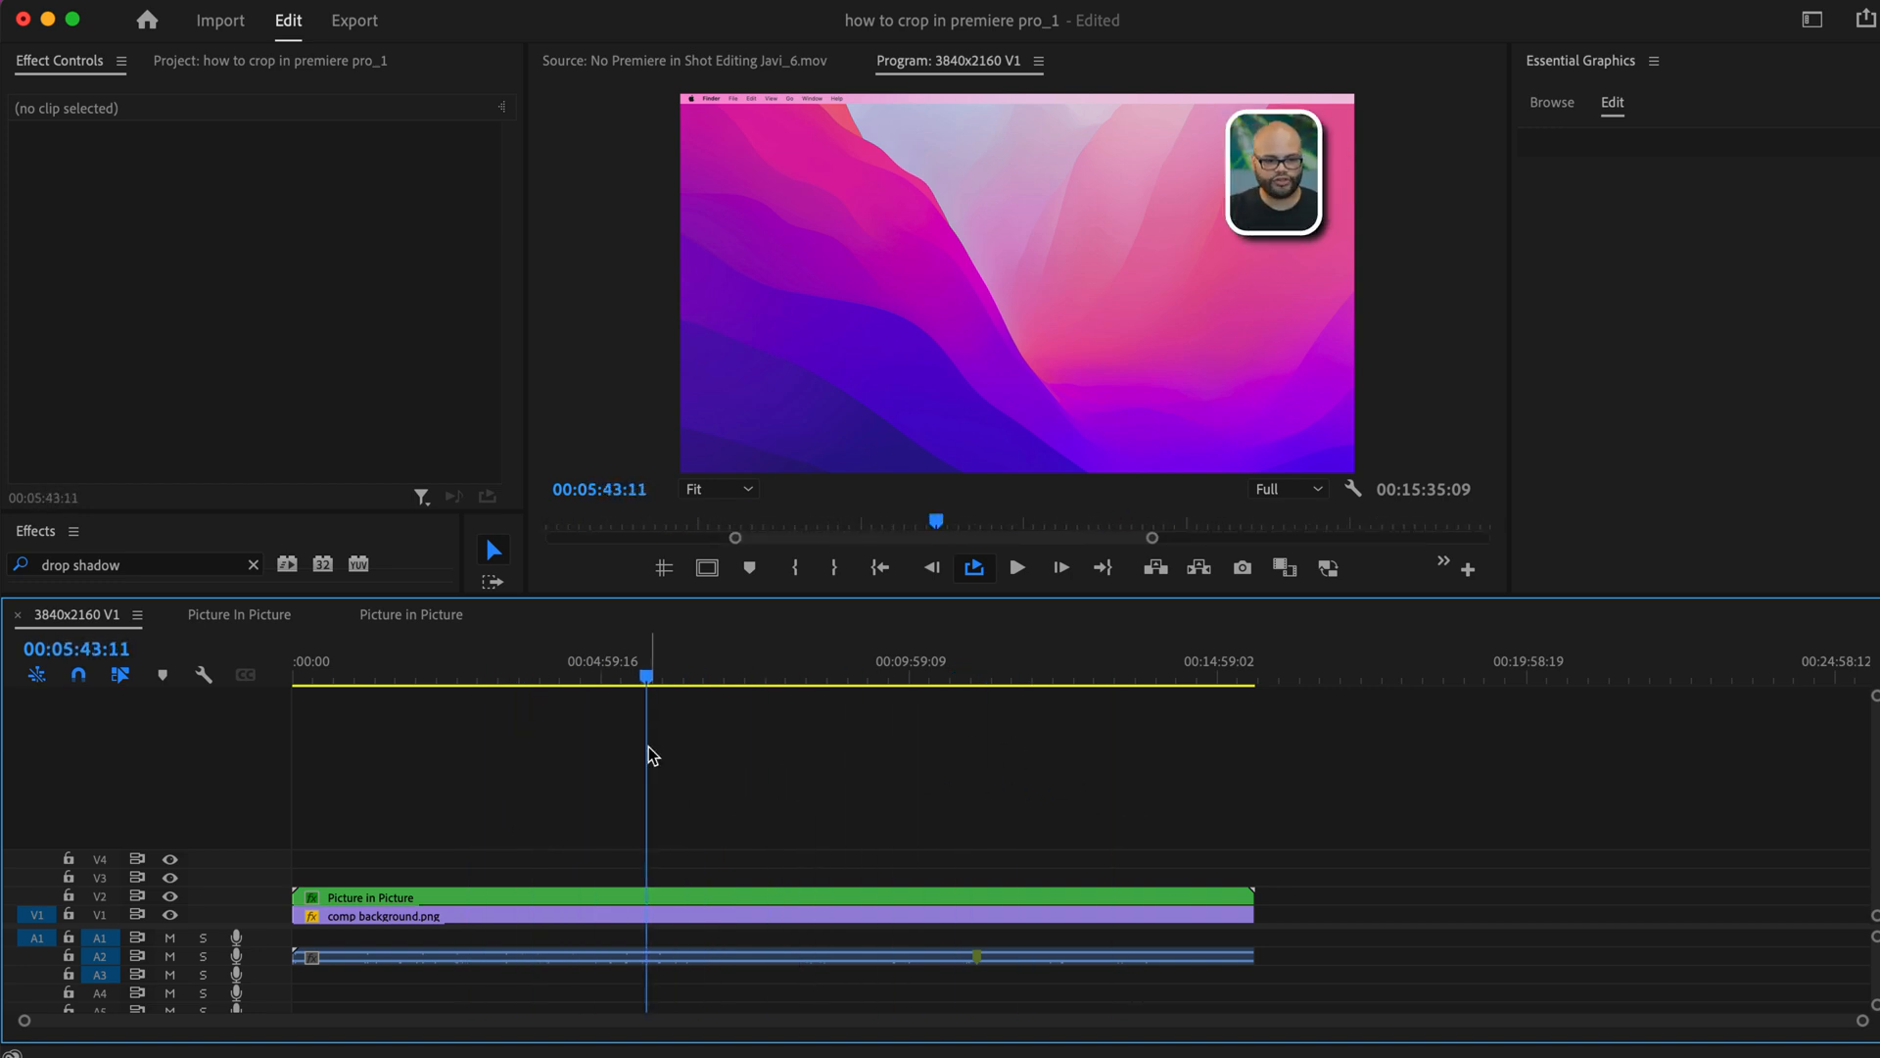